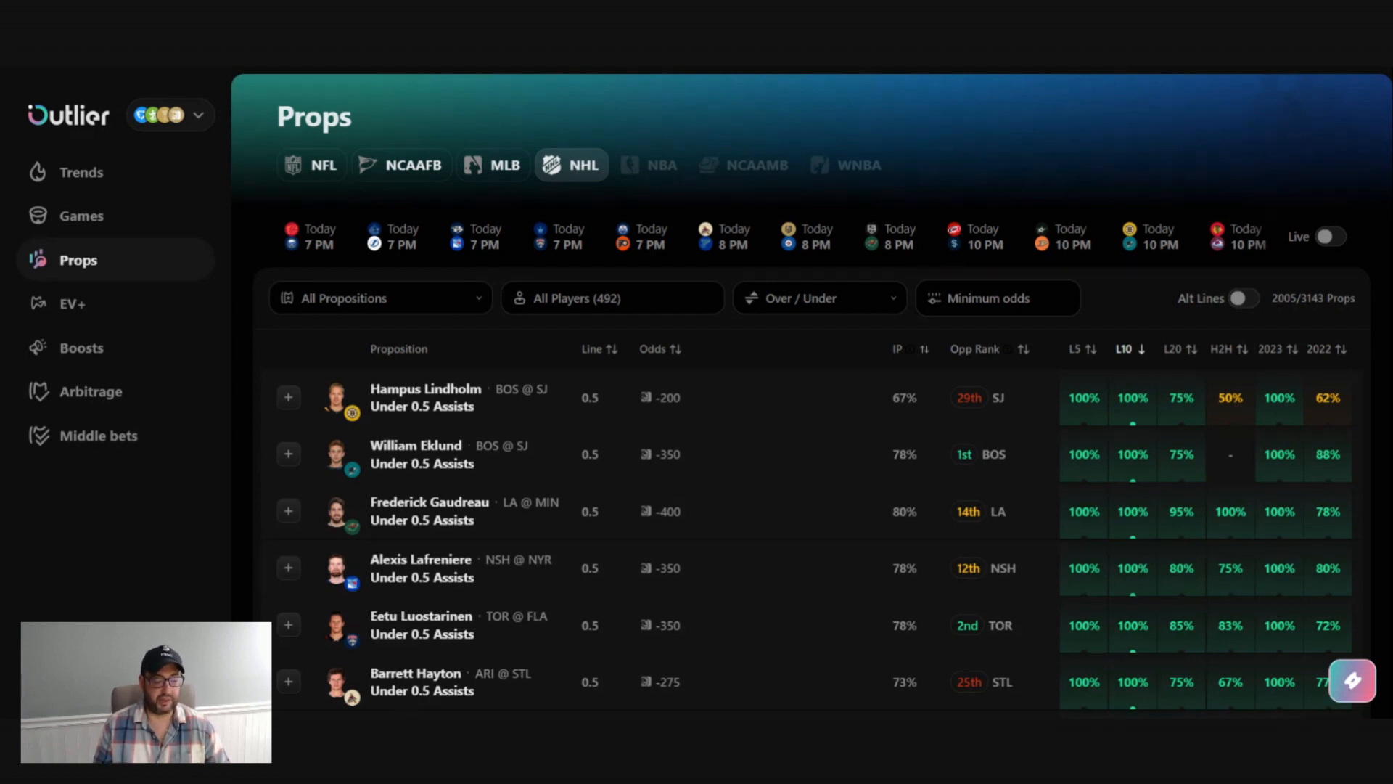
Step: Open the EV+ page listing 318 bets ranked by expected value
click(72, 304)
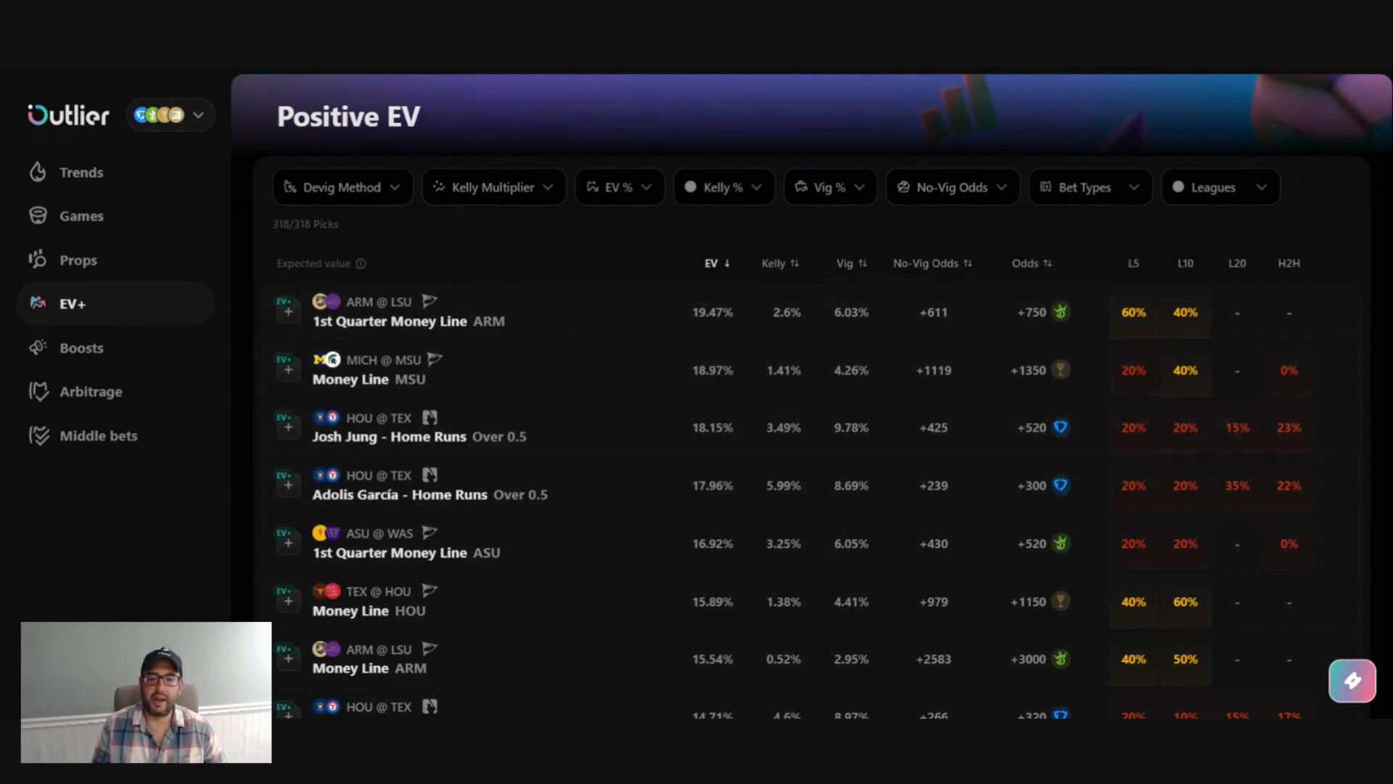
mouse_move(361, 263)
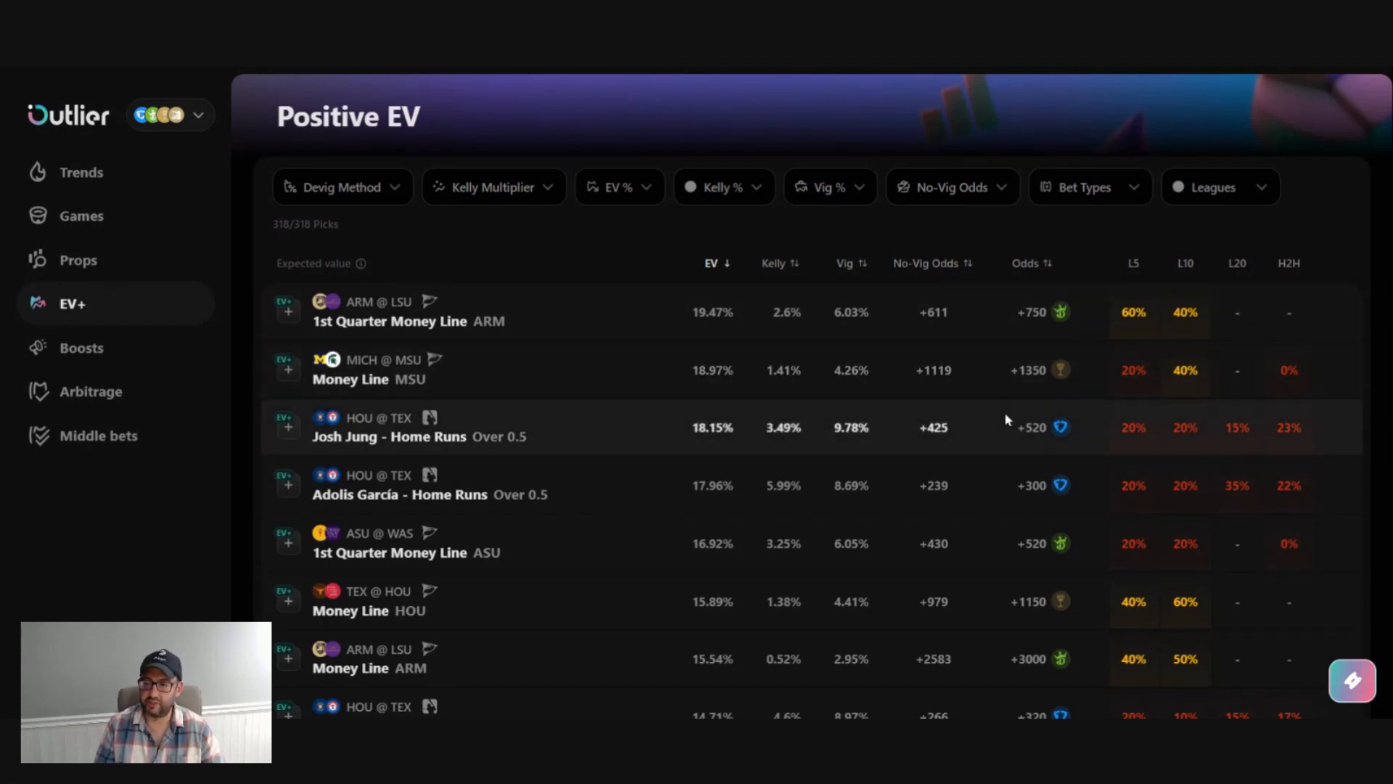
scroll(down, 3)
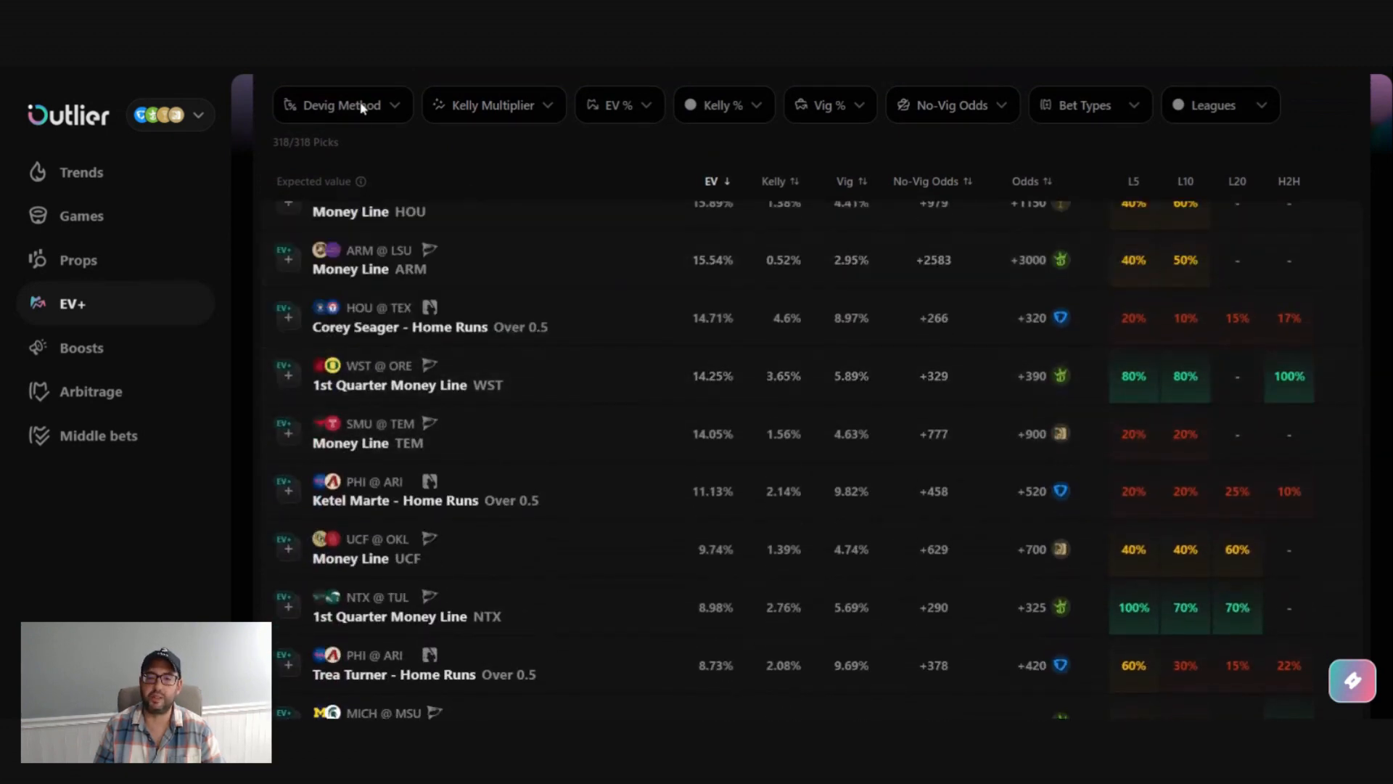
mouse_move(930, 343)
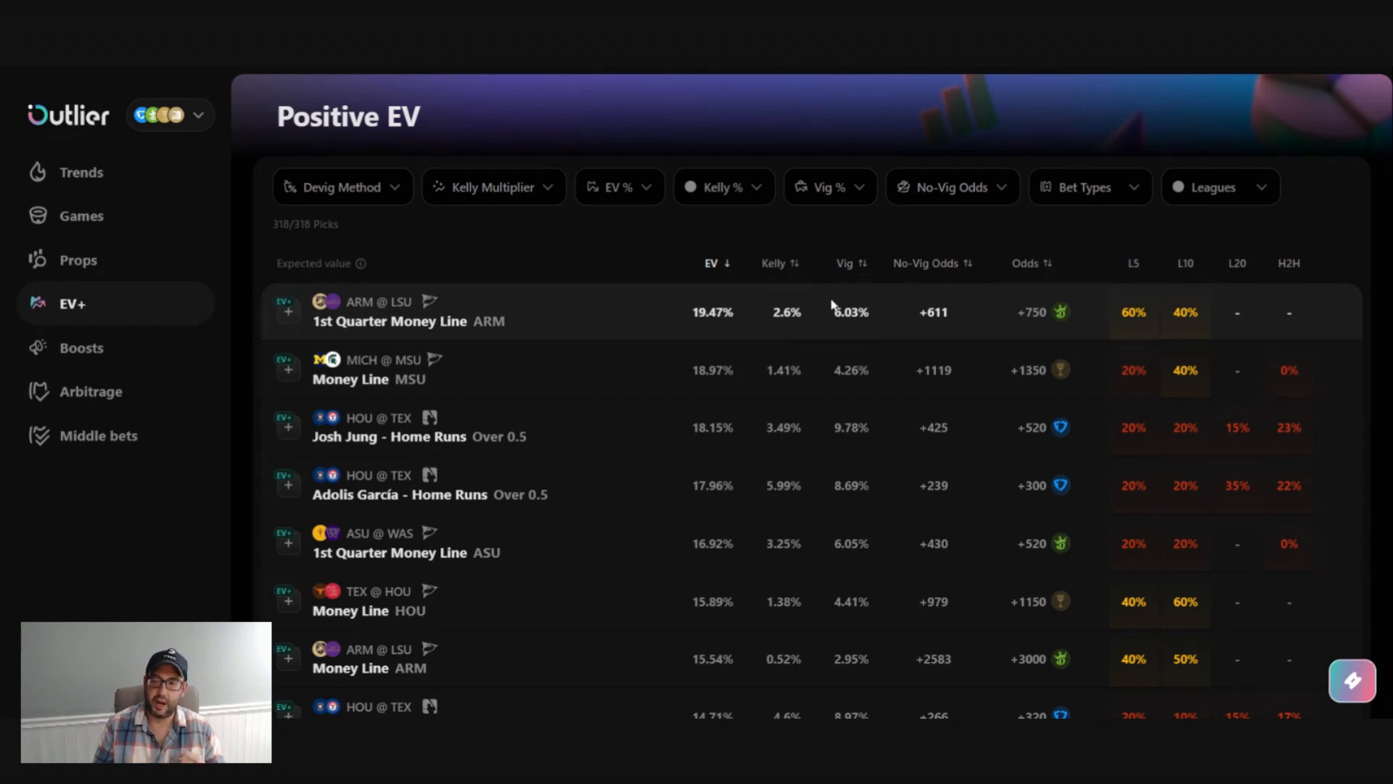
click(773, 263)
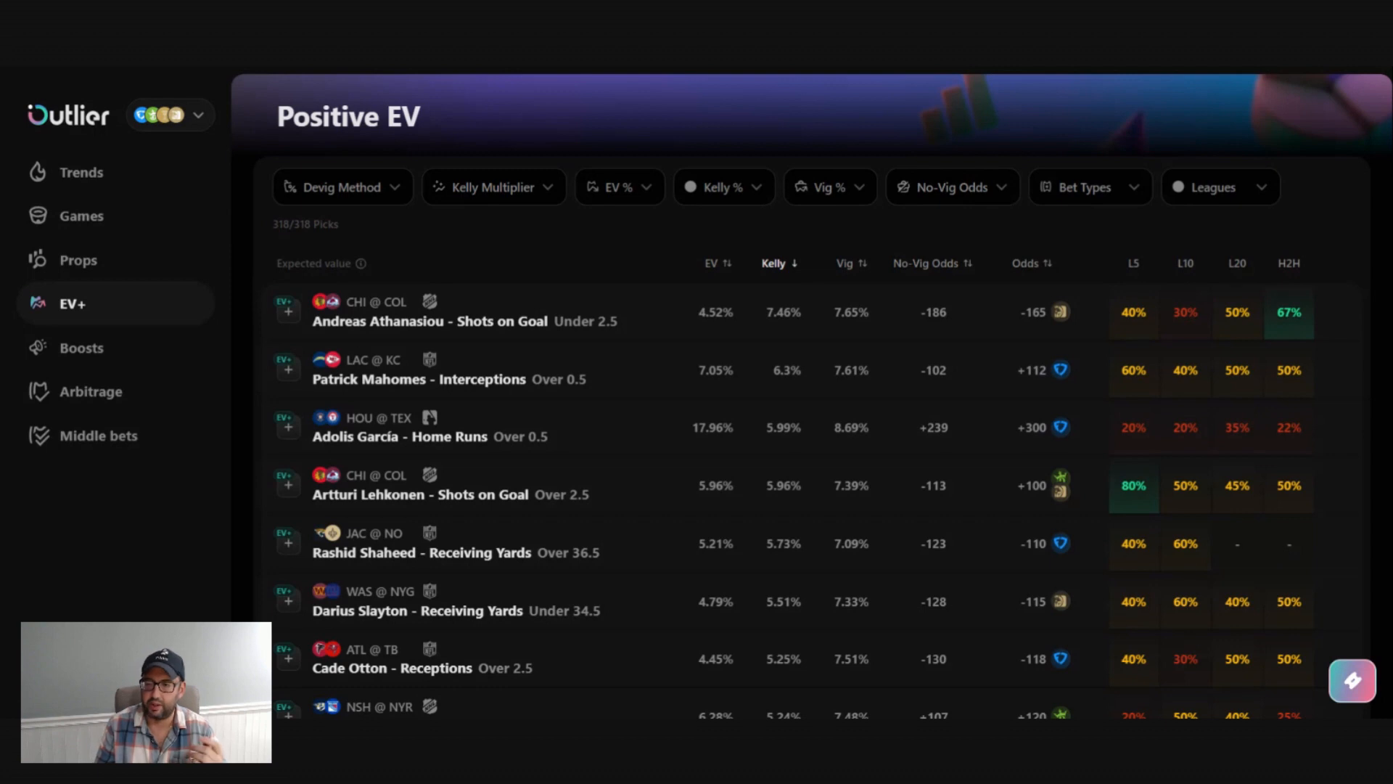
mouse_move(804, 444)
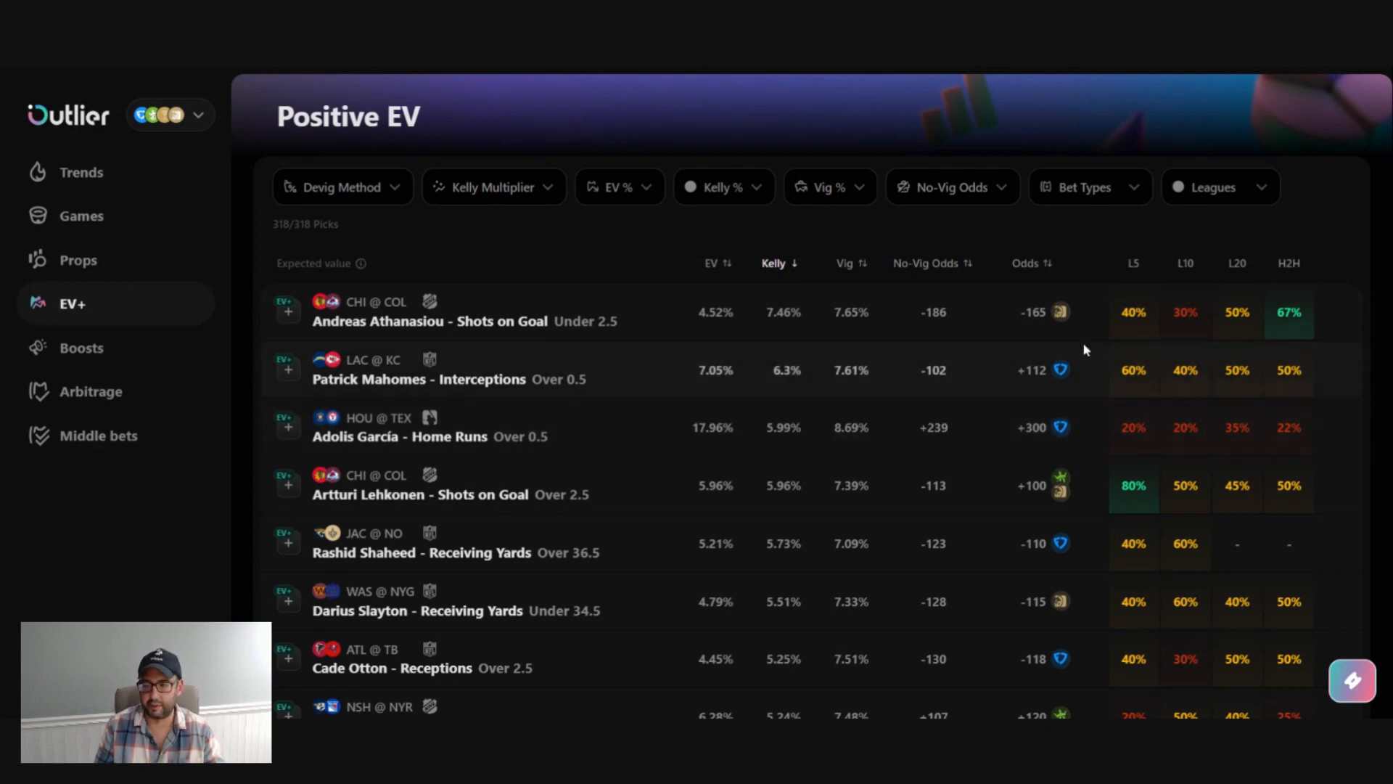
click(712, 263)
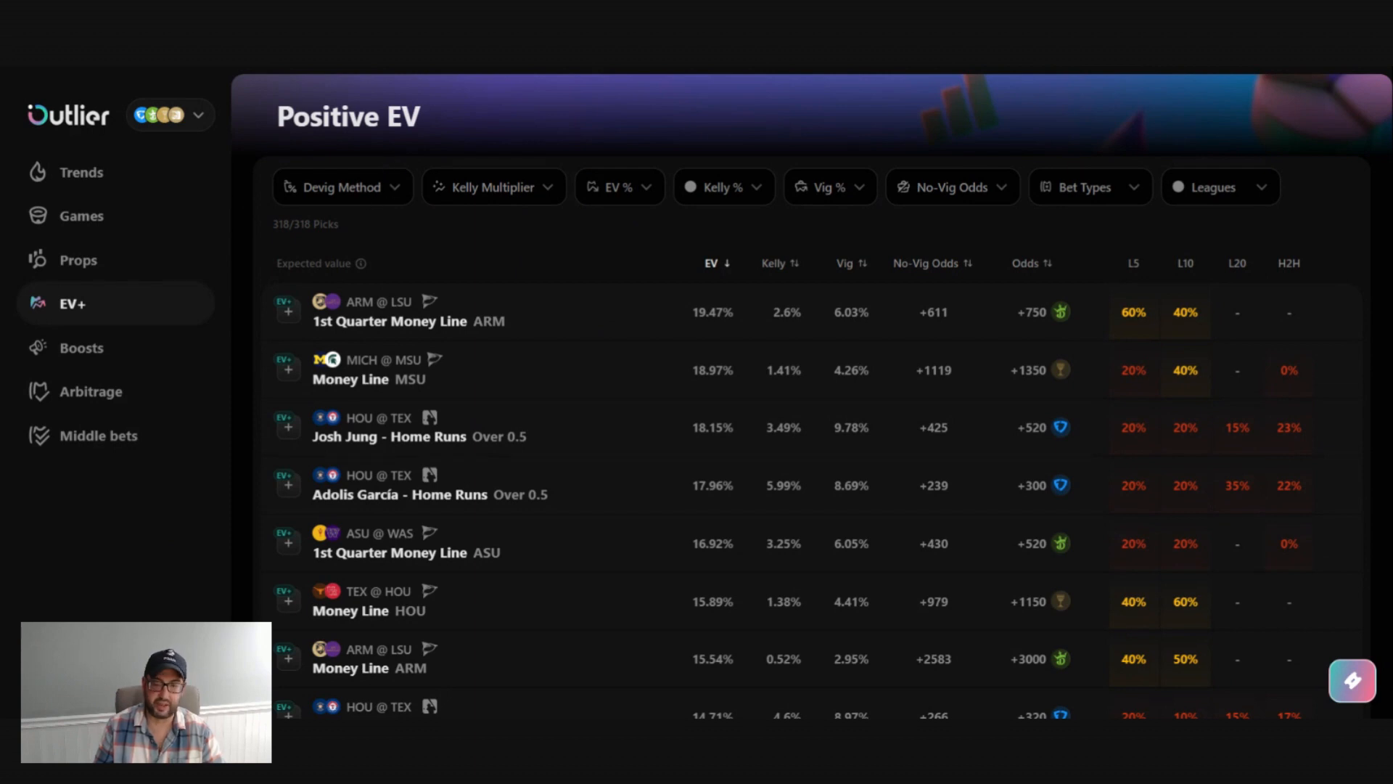
mouse_move(386, 189)
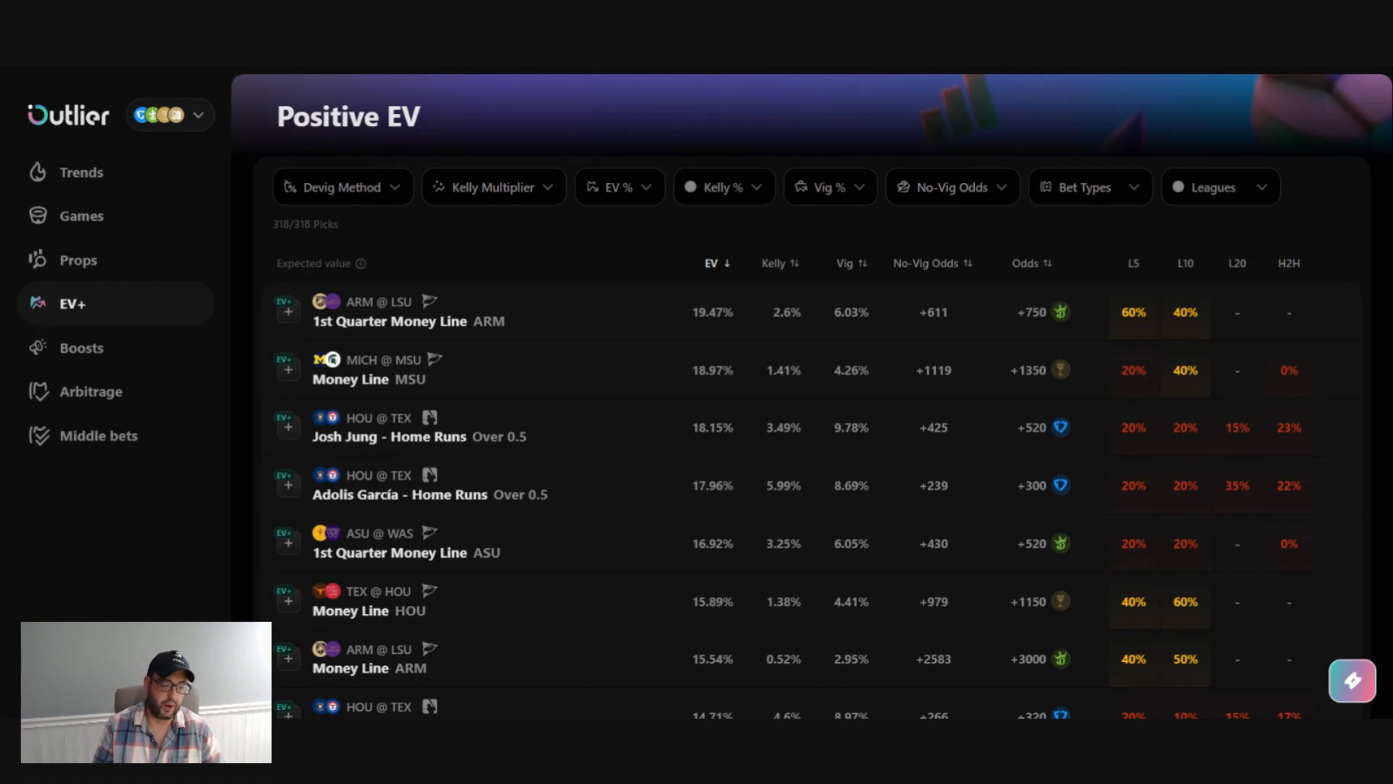
Step: Switch devigging to Multiplicative and raise the minimum EV filter to 2.51%, leaving 101 picks
click(341, 187)
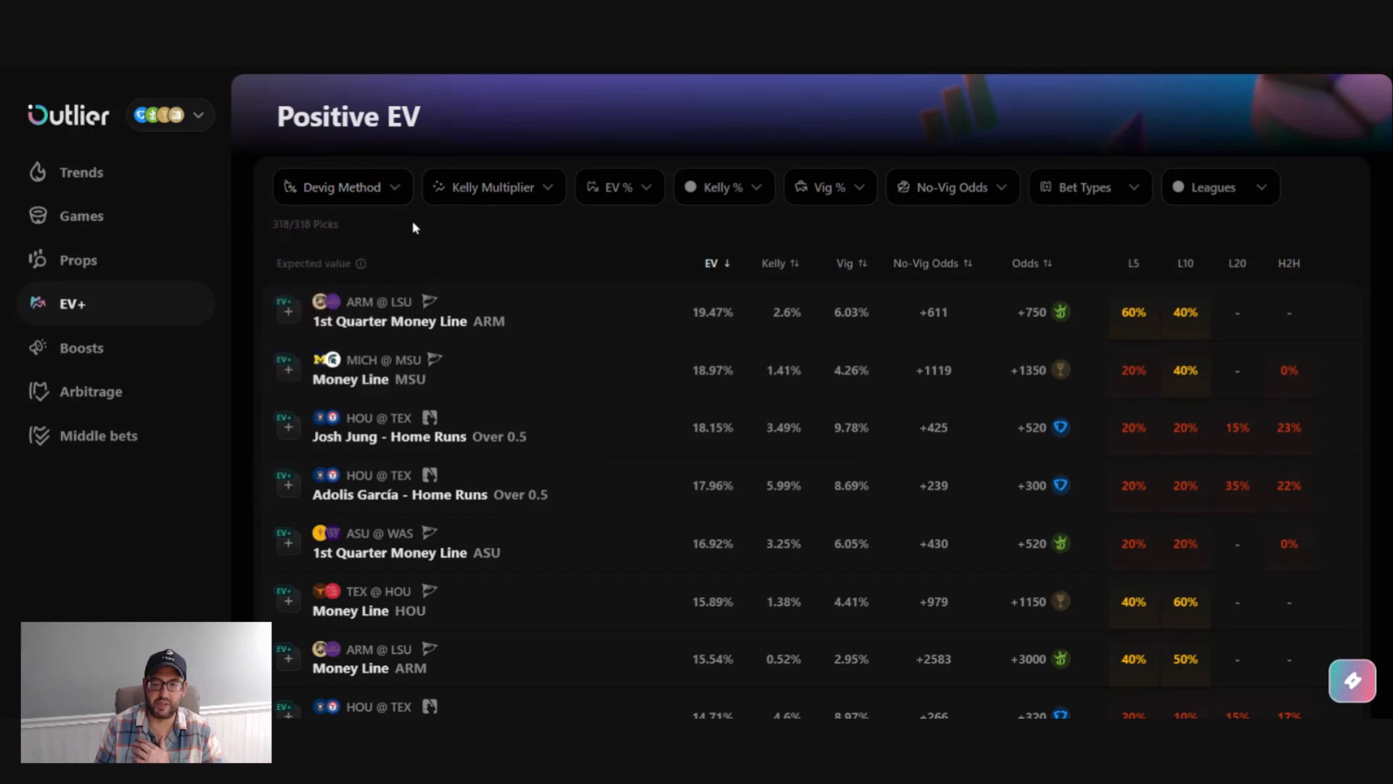
click(342, 186)
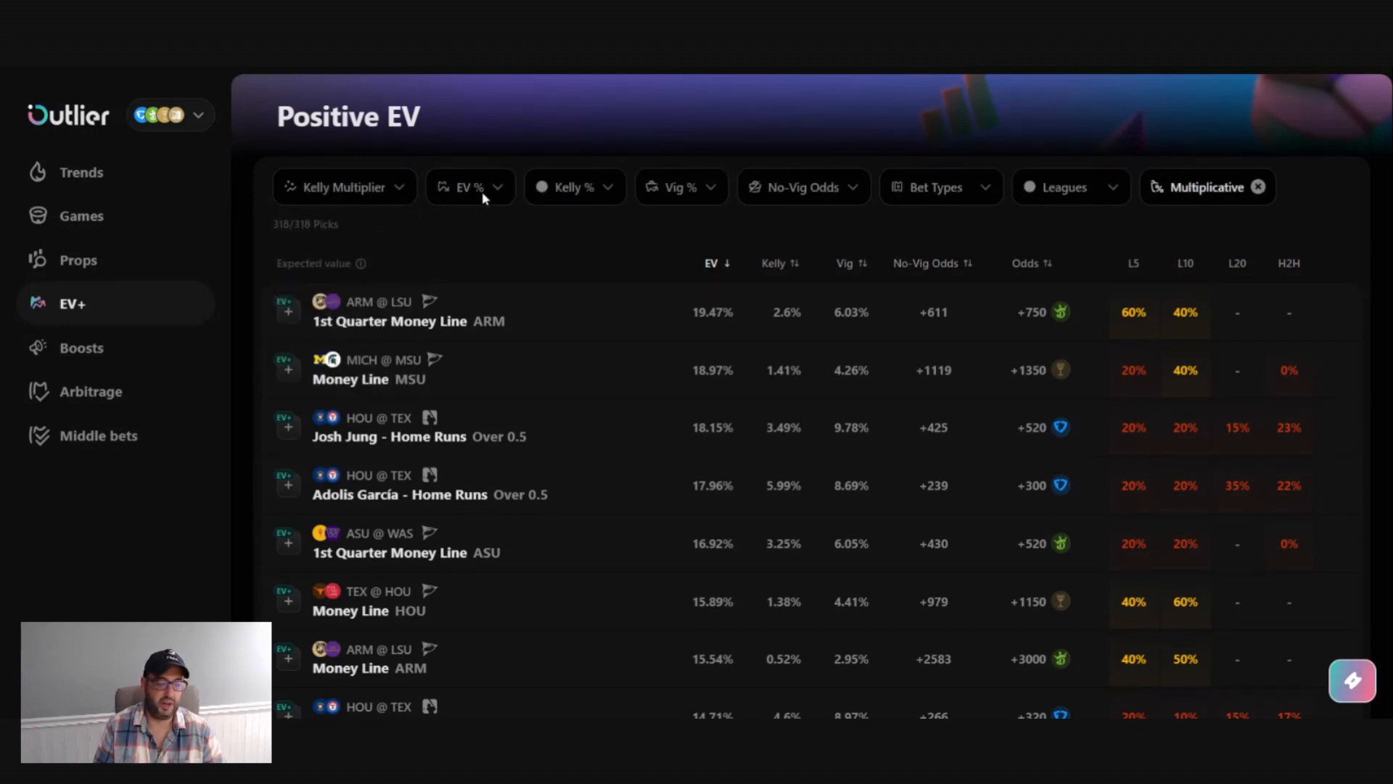
click(469, 186)
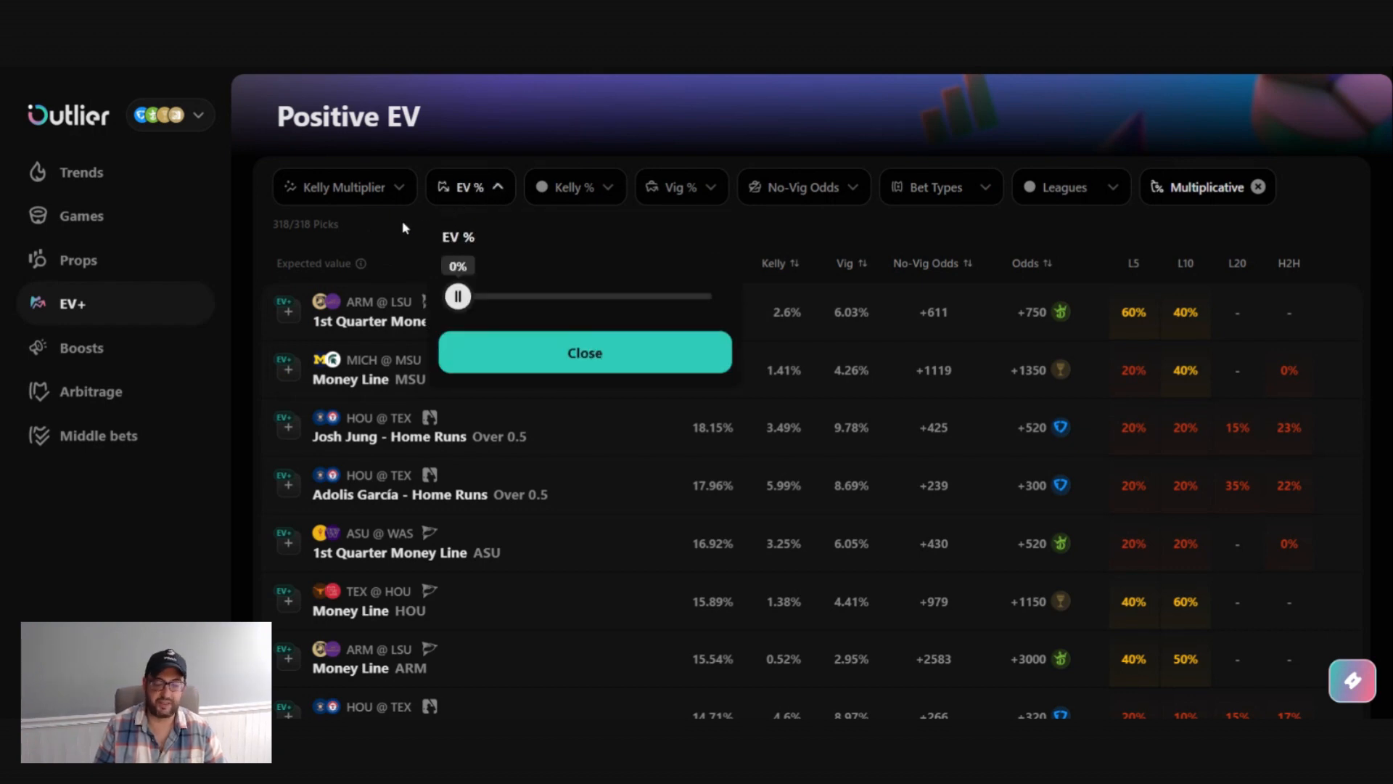
click(584, 352)
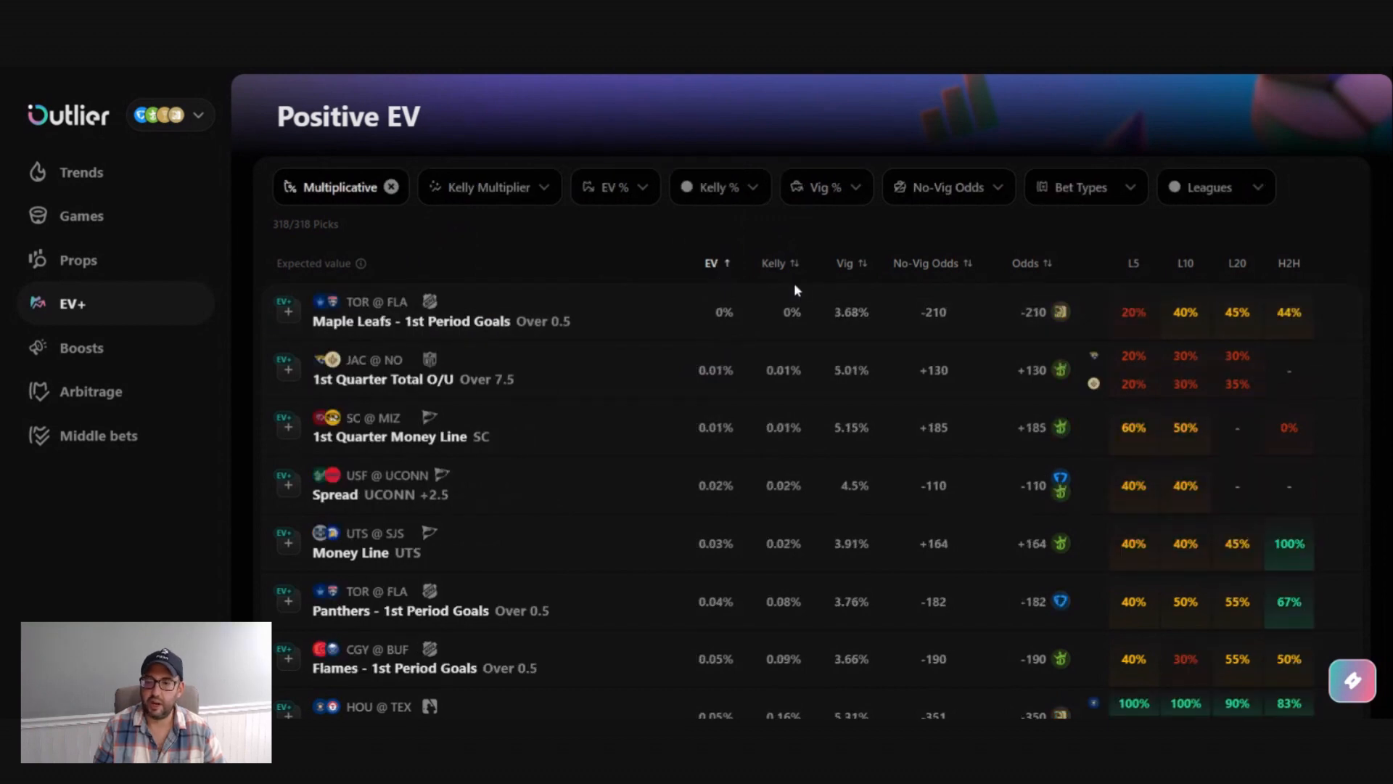
click(613, 186)
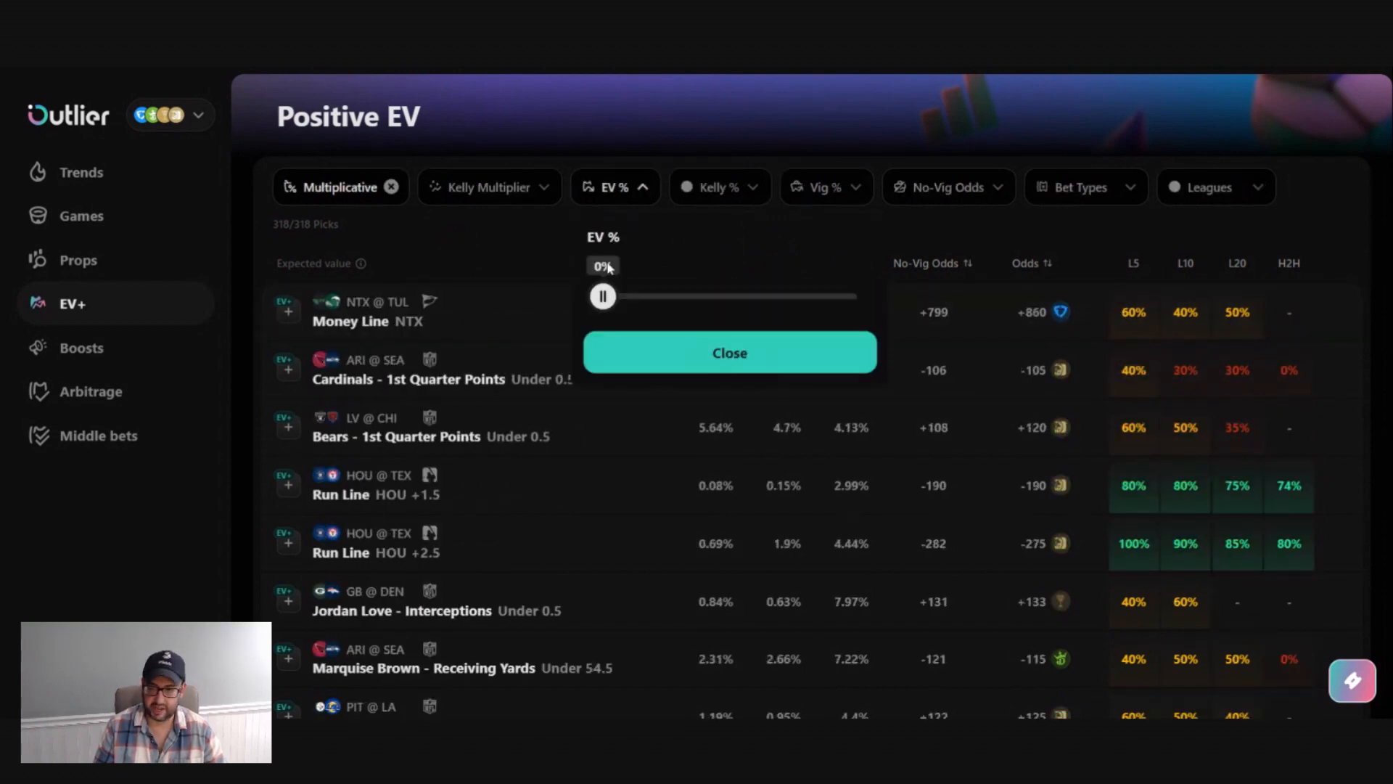
drag(602, 296, 622, 296)
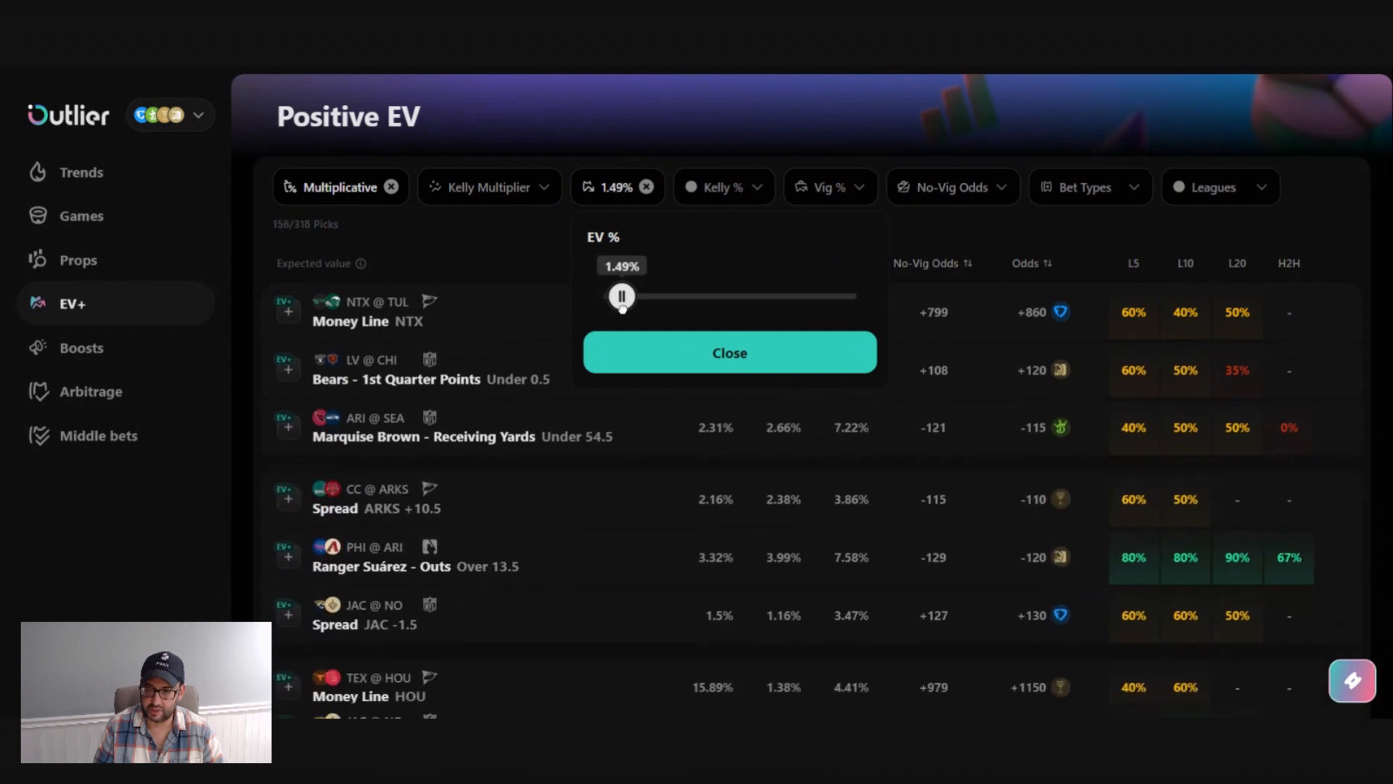
drag(621, 296, 634, 296)
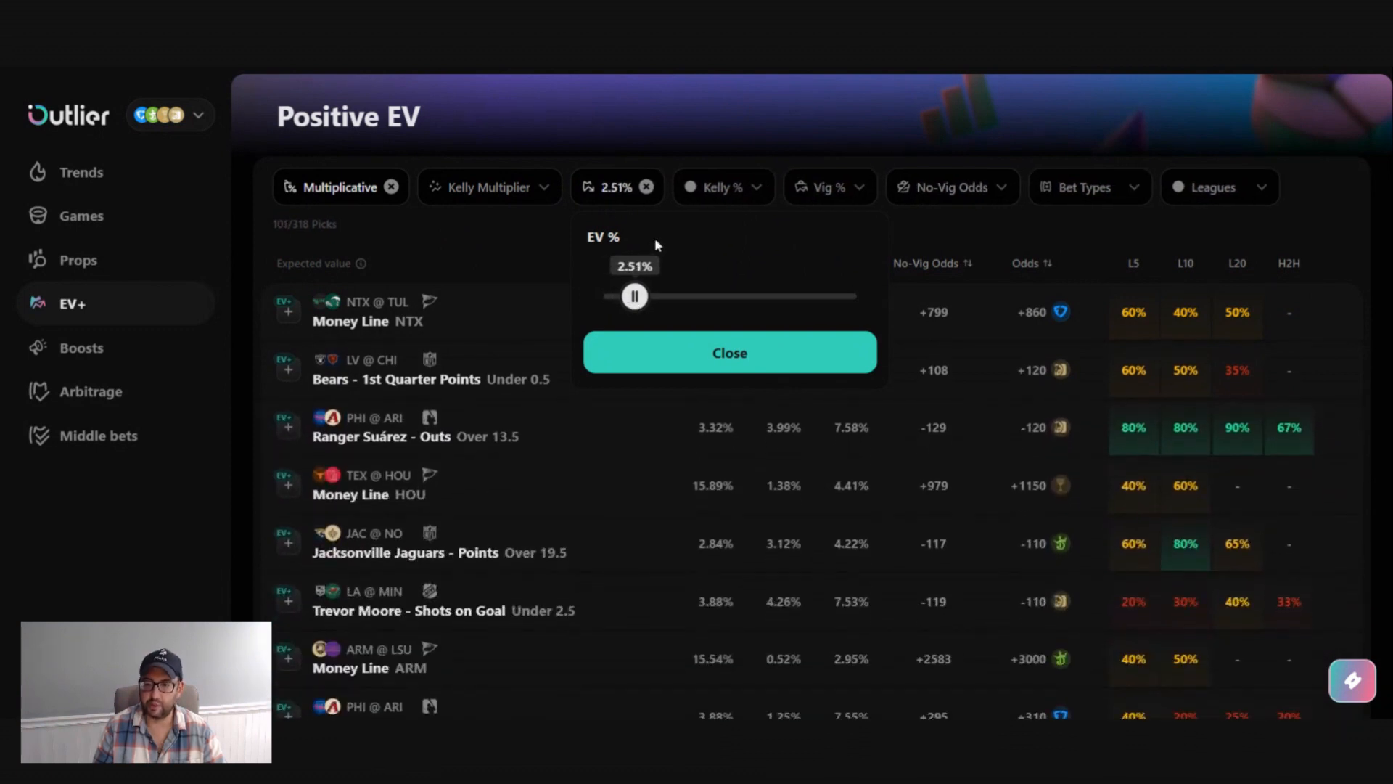
click(729, 352)
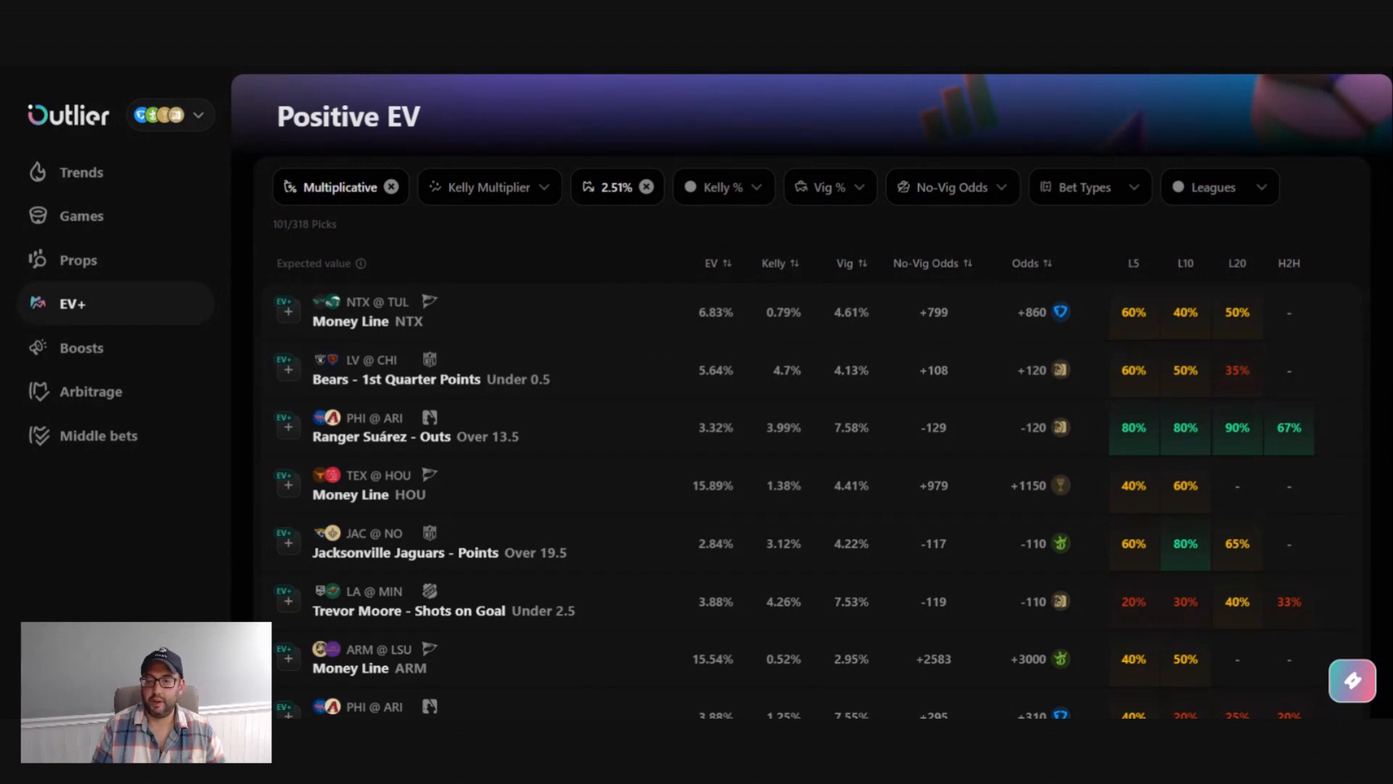
Step: Set the Kelly Multiplier dropdown to 1/2 Kelly
click(488, 187)
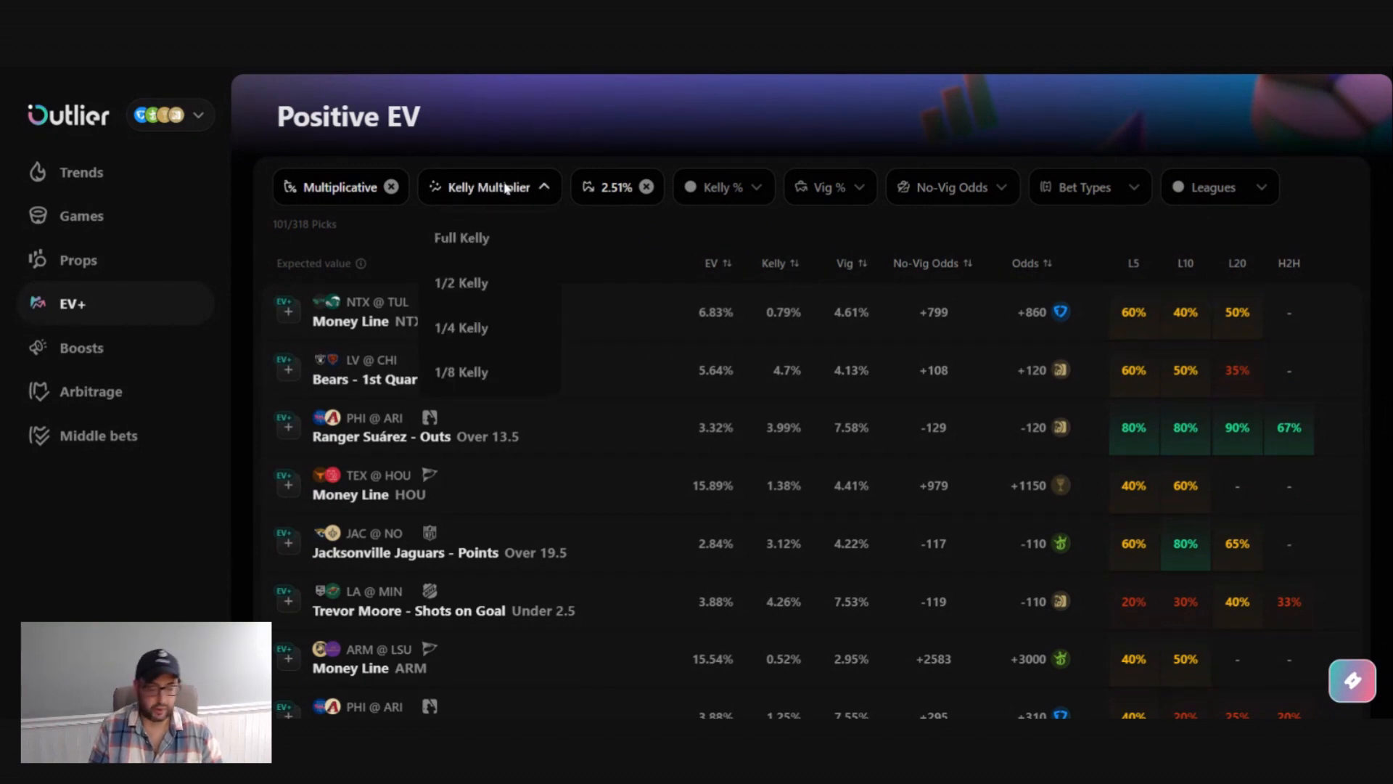
mouse_move(498, 211)
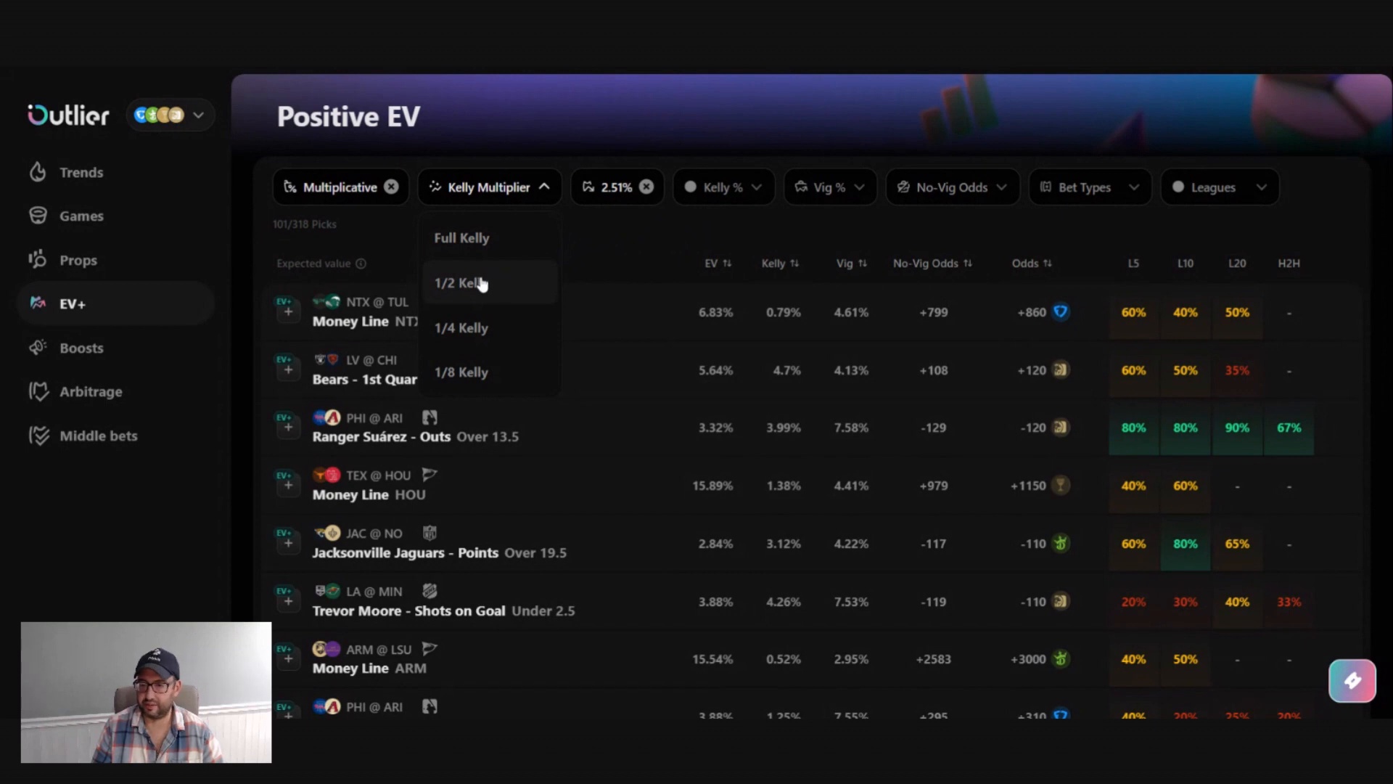
click(456, 282)
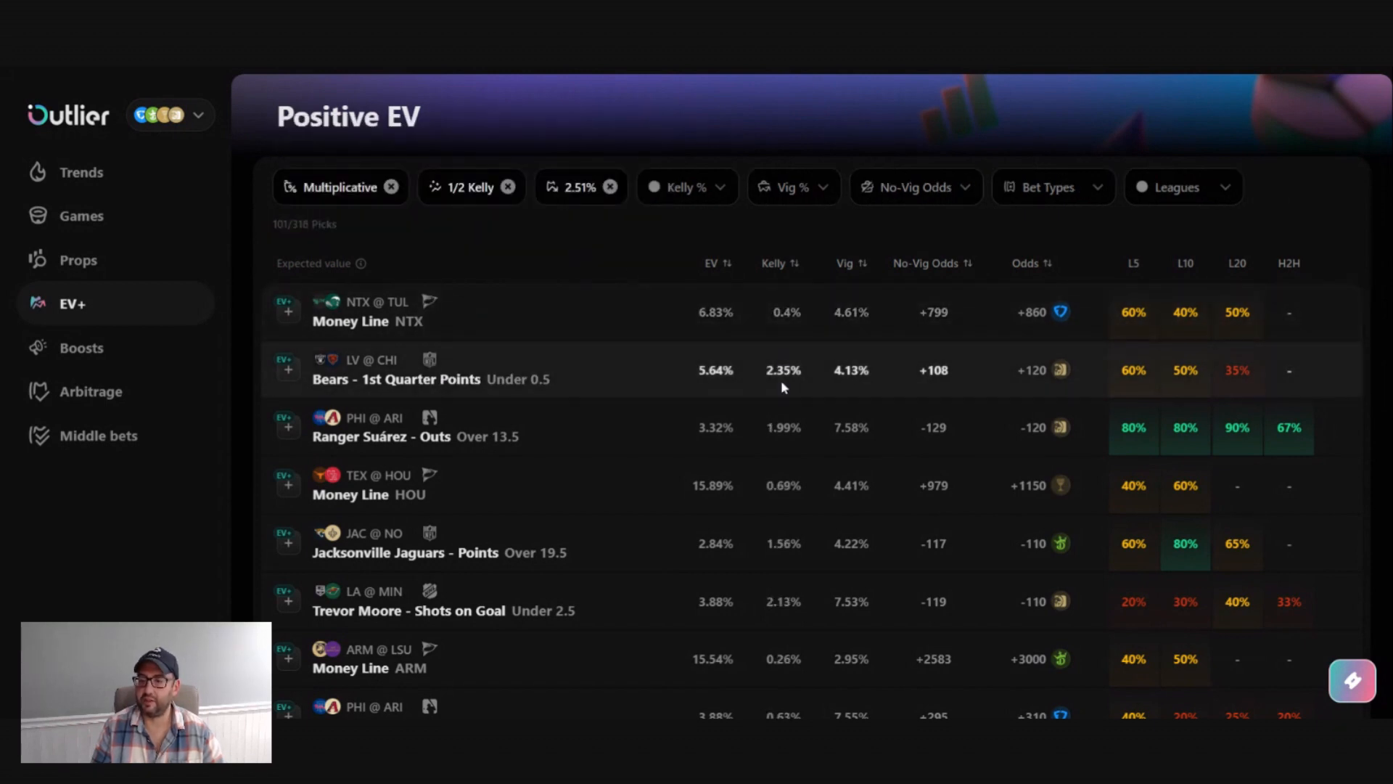
mouse_move(797, 389)
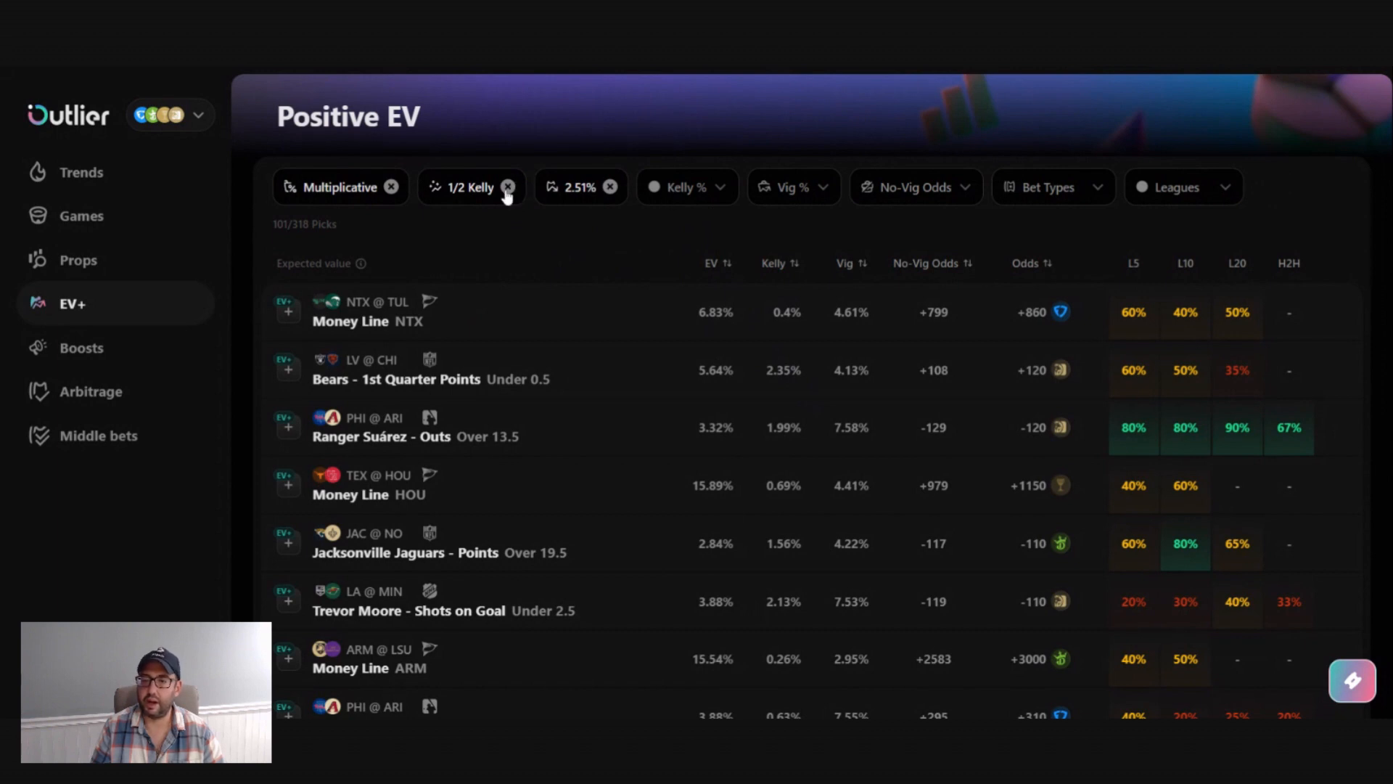
Step: Clear the 1/2 Kelly chip and return the minimum Kelly % slider to 0%
click(685, 187)
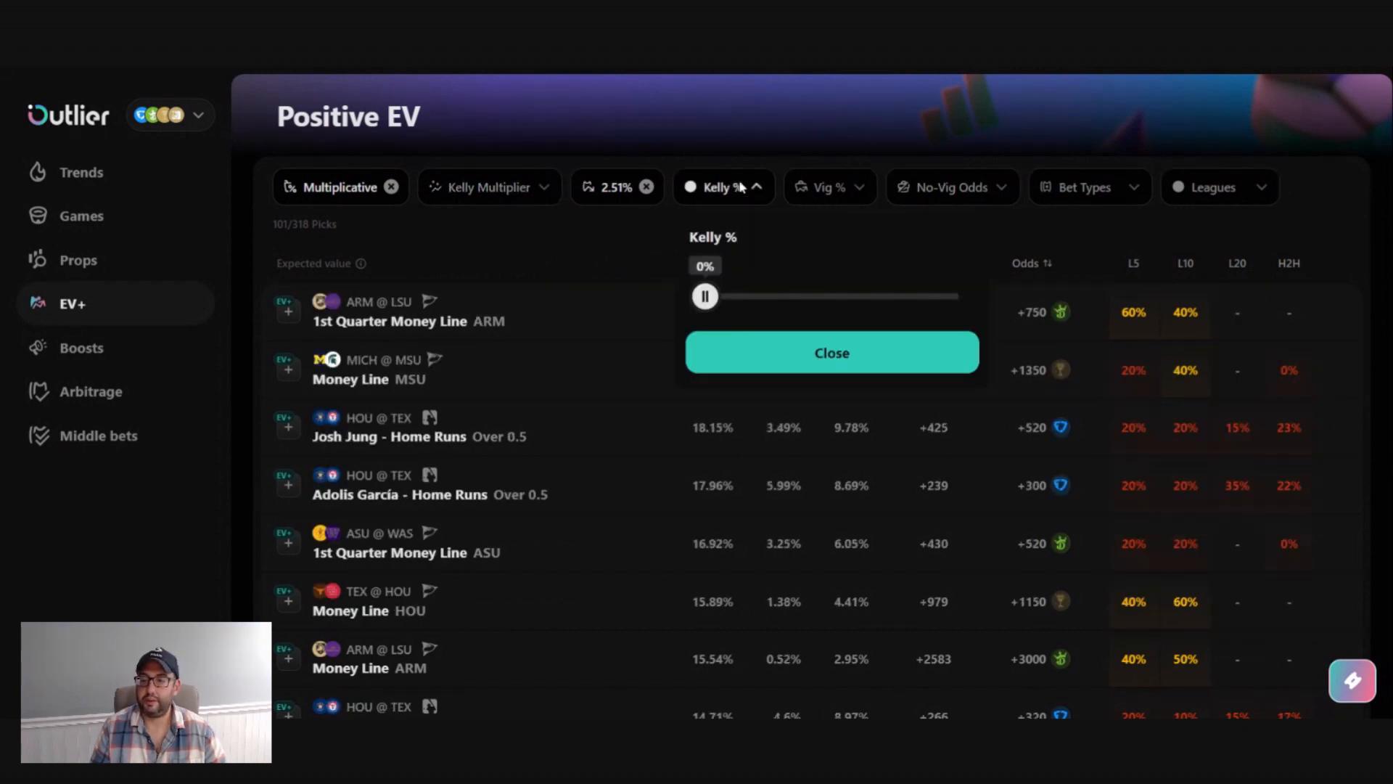
mouse_move(709, 321)
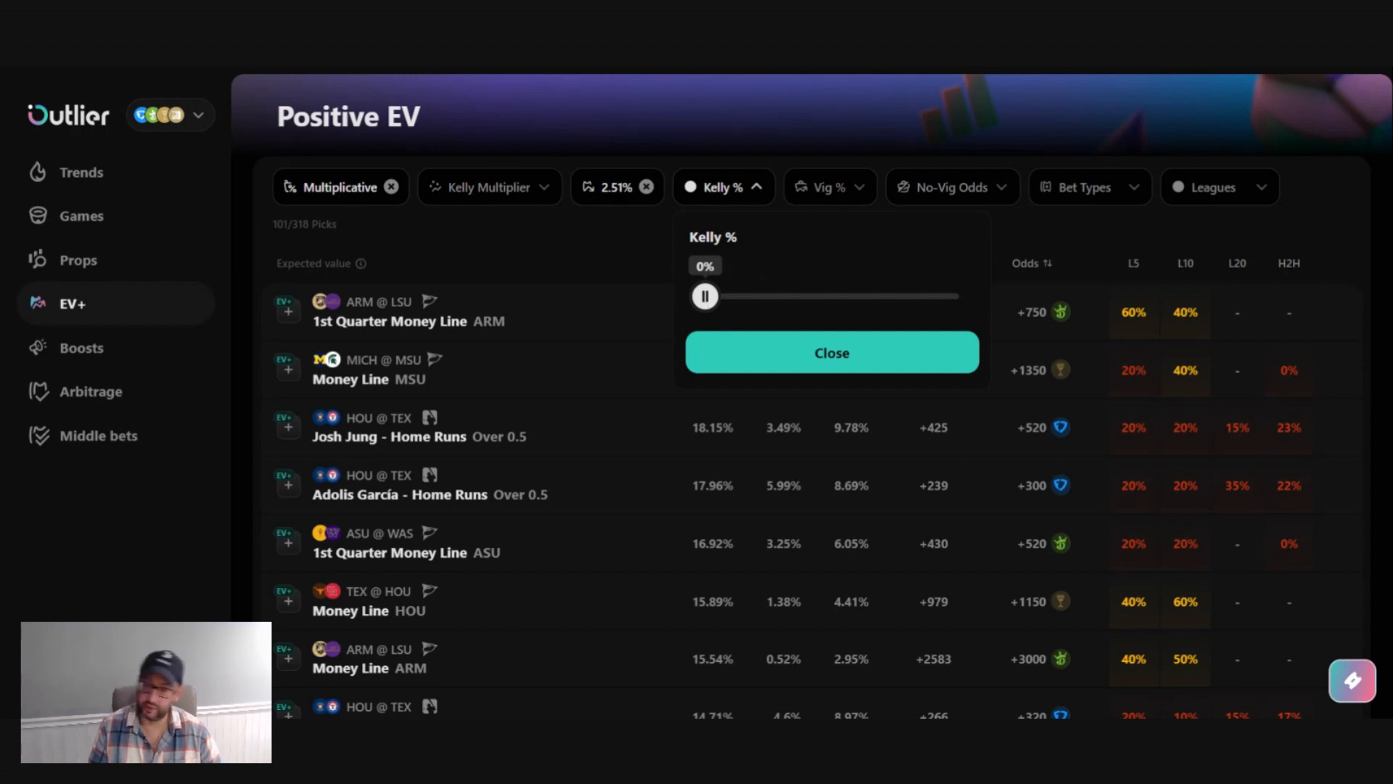
drag(703, 296, 756, 296)
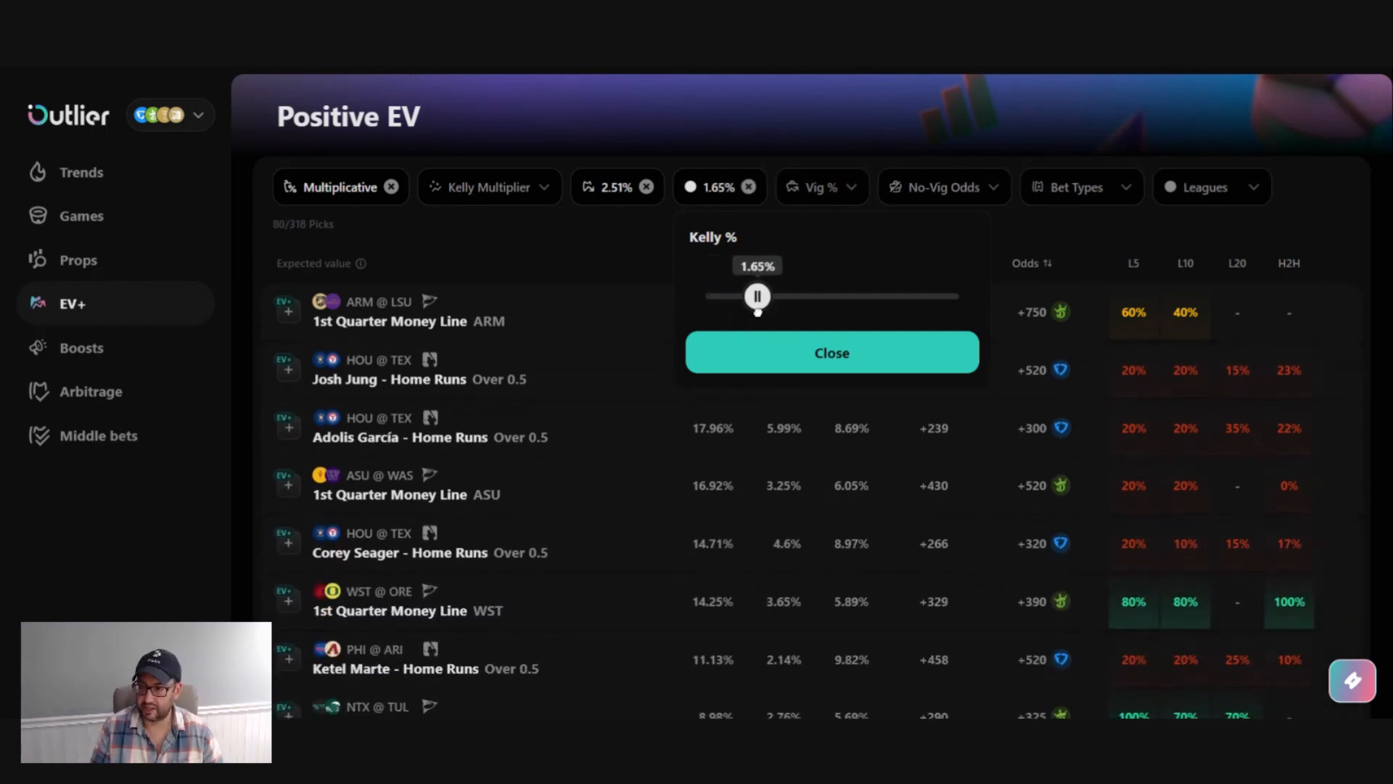
drag(756, 295, 779, 296)
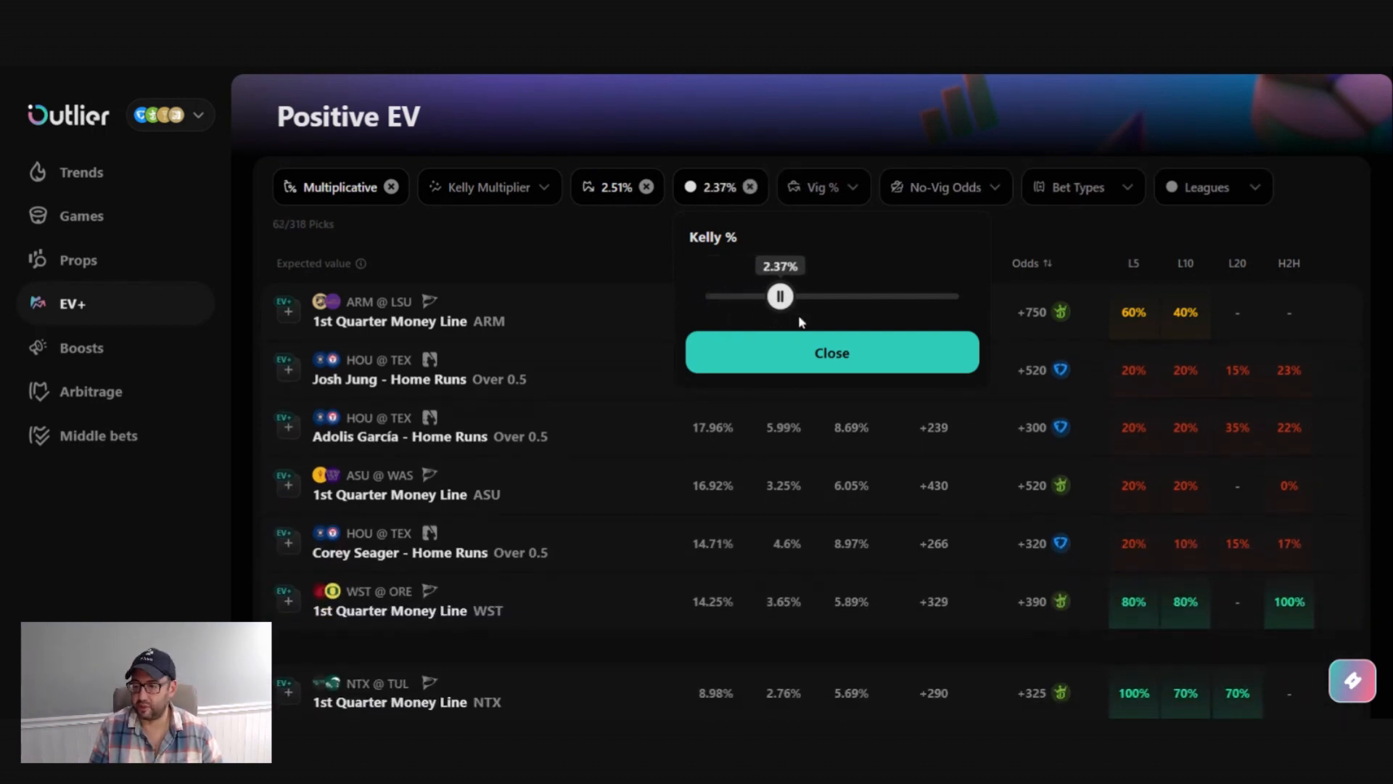
drag(779, 296, 772, 296)
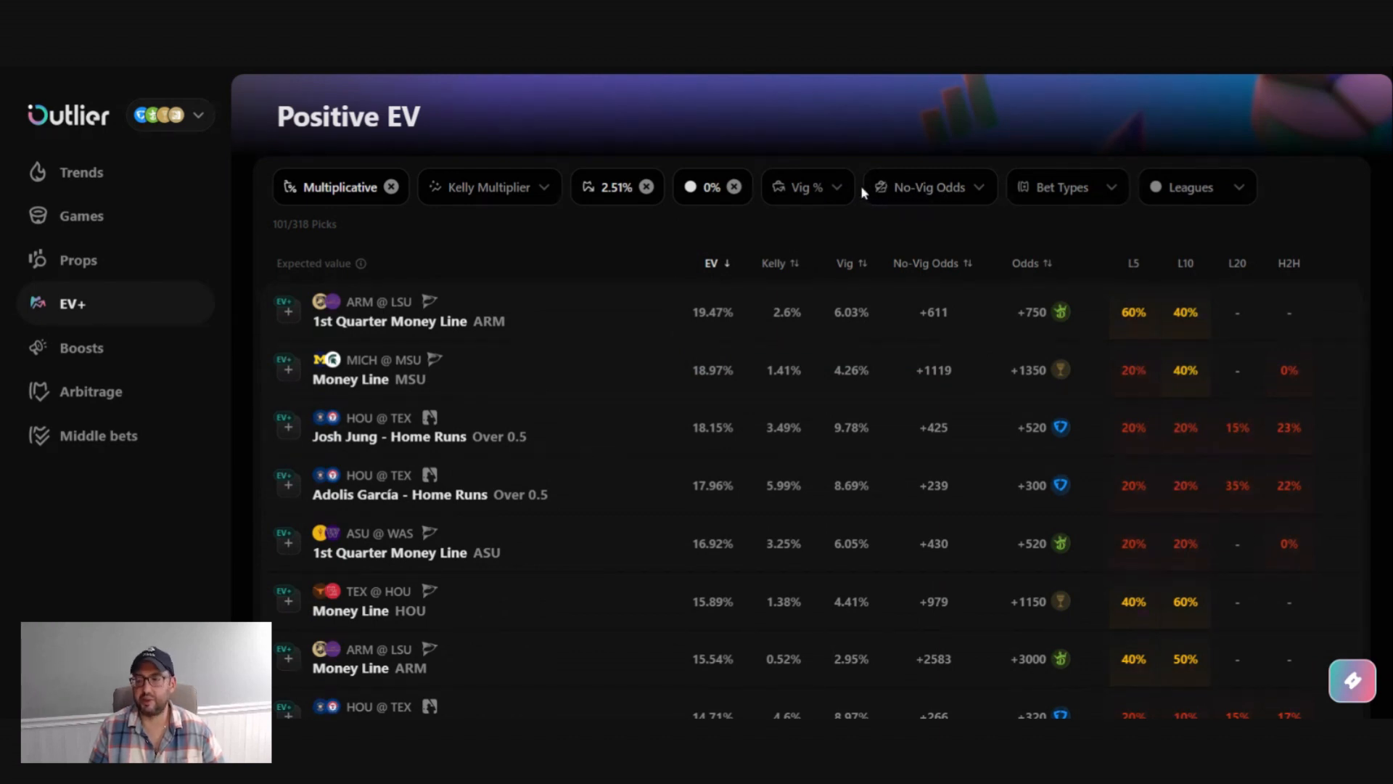
mouse_move(1081, 341)
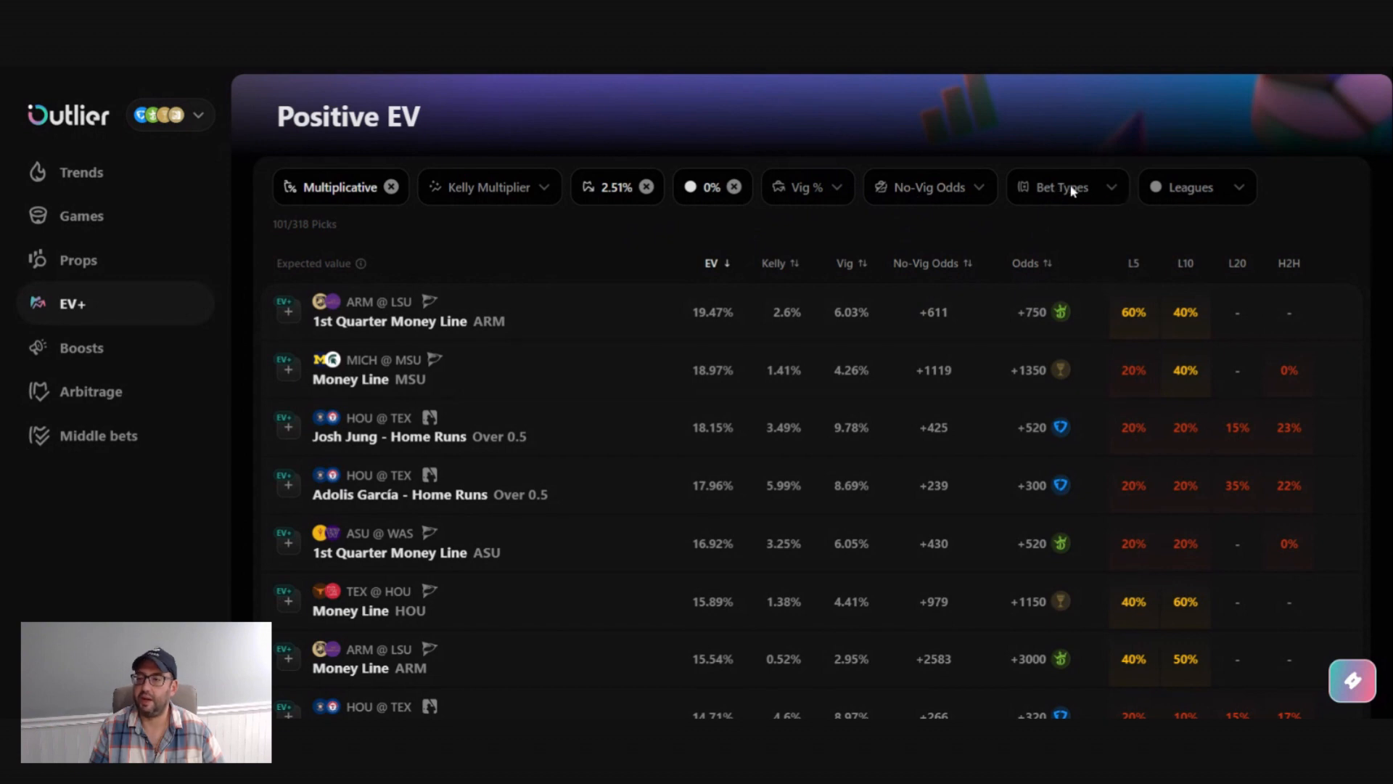
Step: Review the bet type options (gamelines, player props, team props) without changing the 101 picks
click(1066, 187)
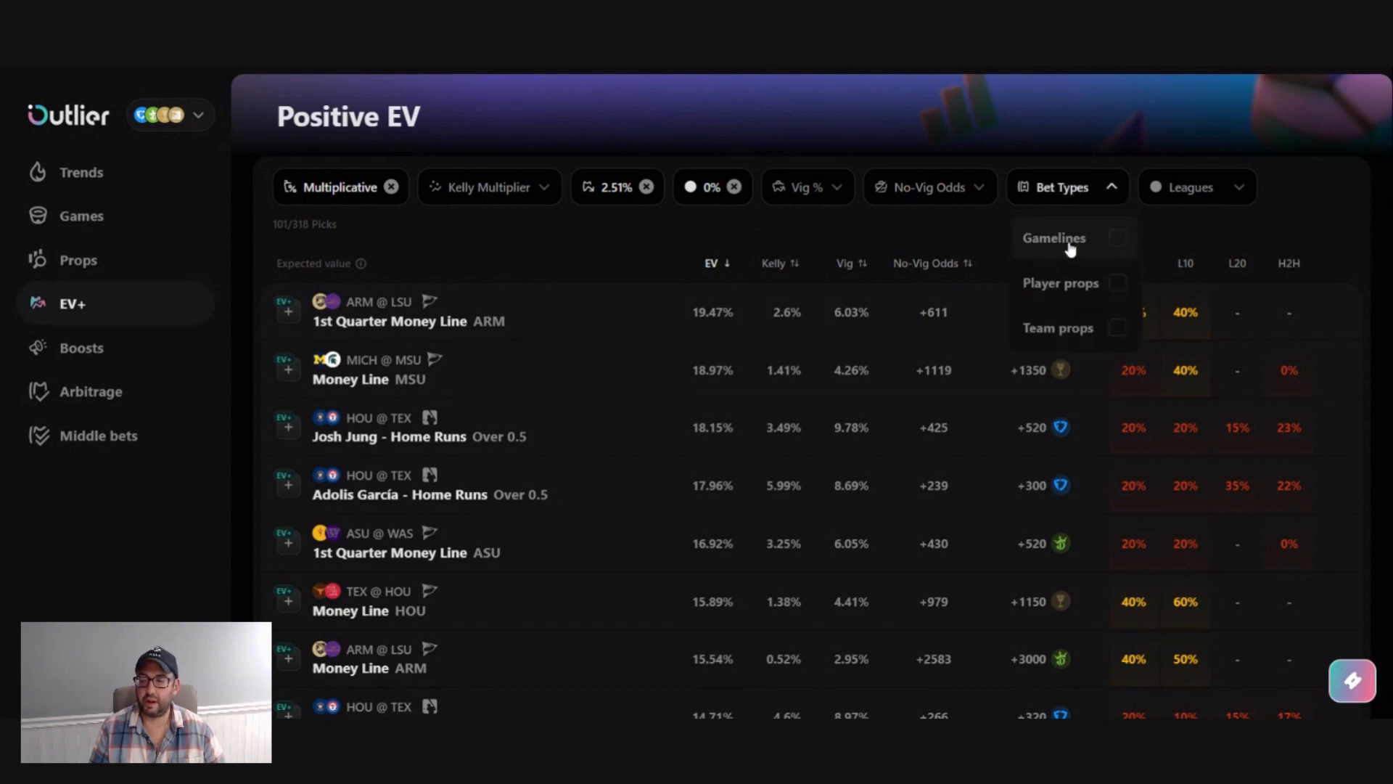
mouse_move(1089, 252)
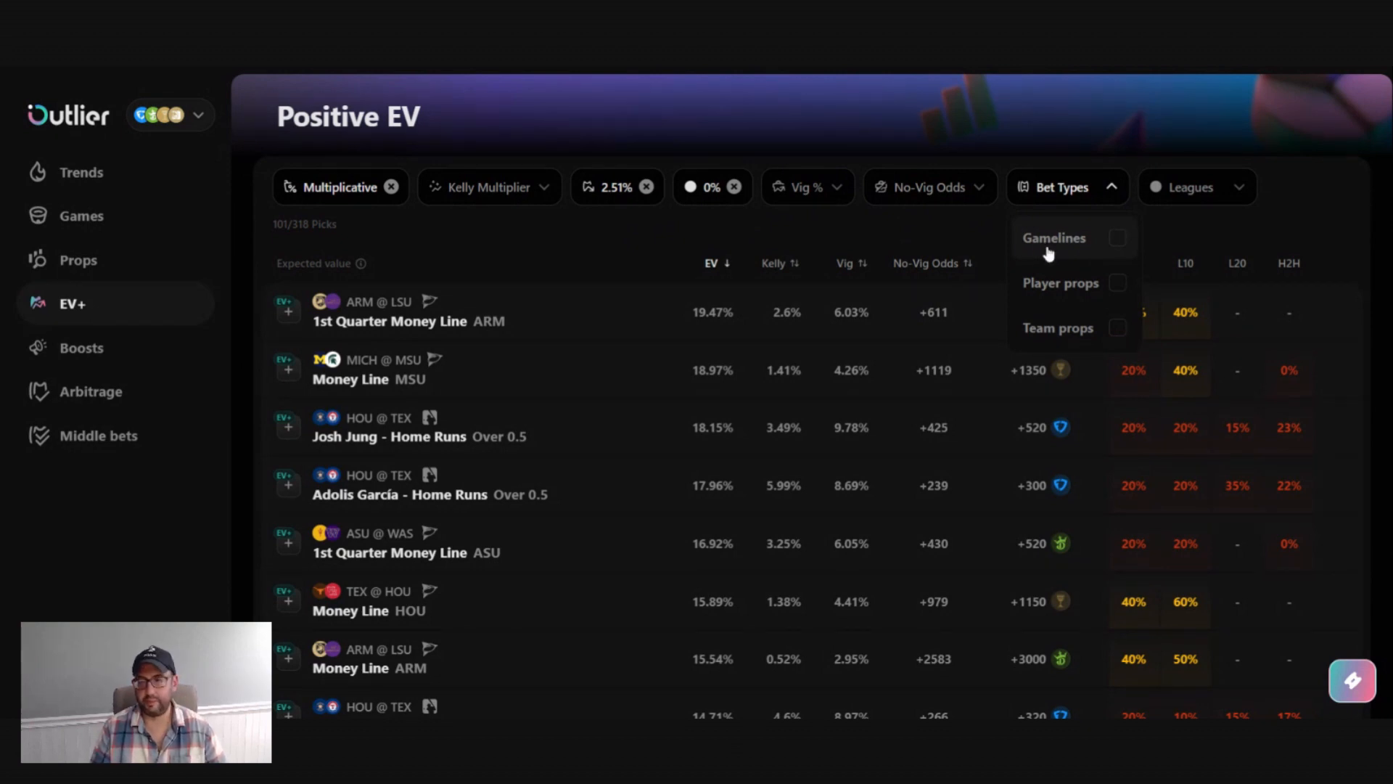
mouse_move(1057, 252)
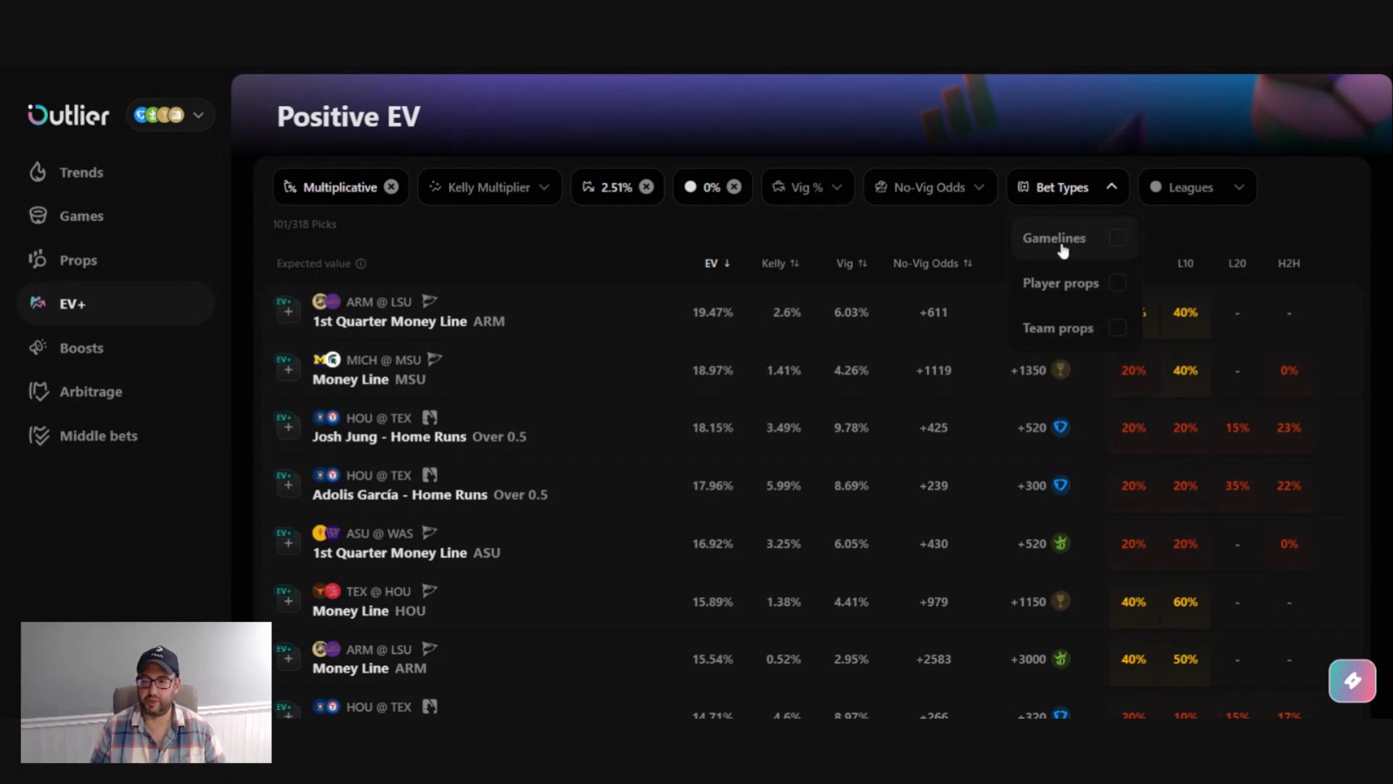
click(1191, 187)
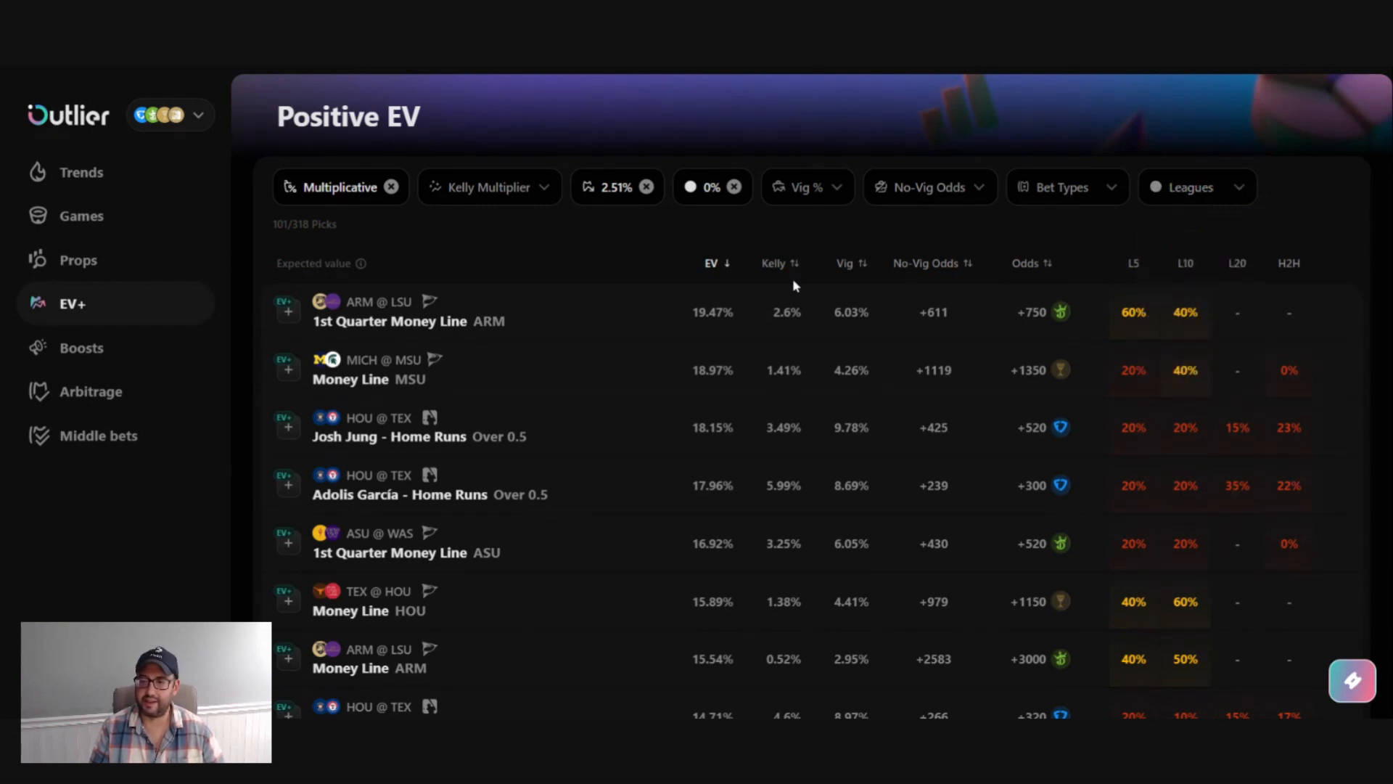
Step: Sort picks by Kelly % descending and open the Ducks 1st Period Goals Over 0.5 details
click(779, 263)
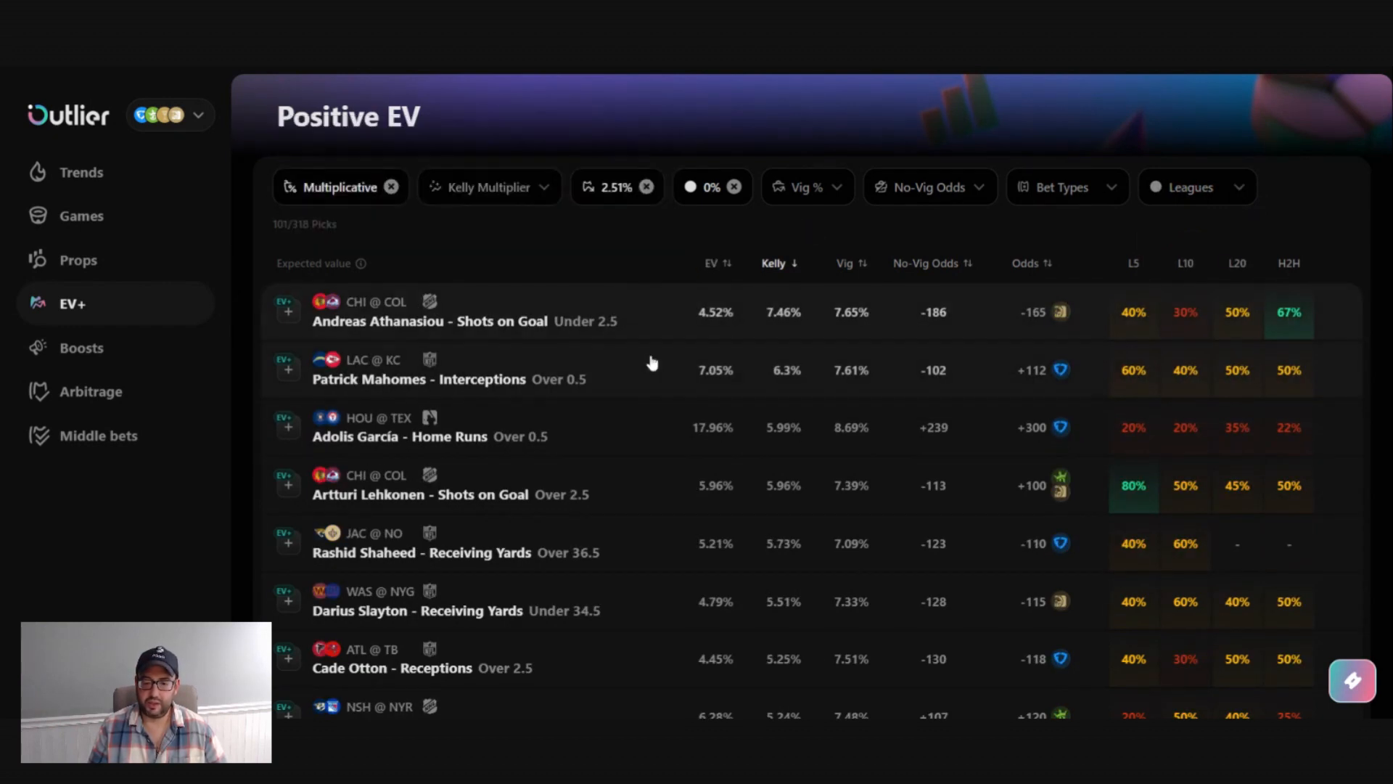
scroll(down, 3)
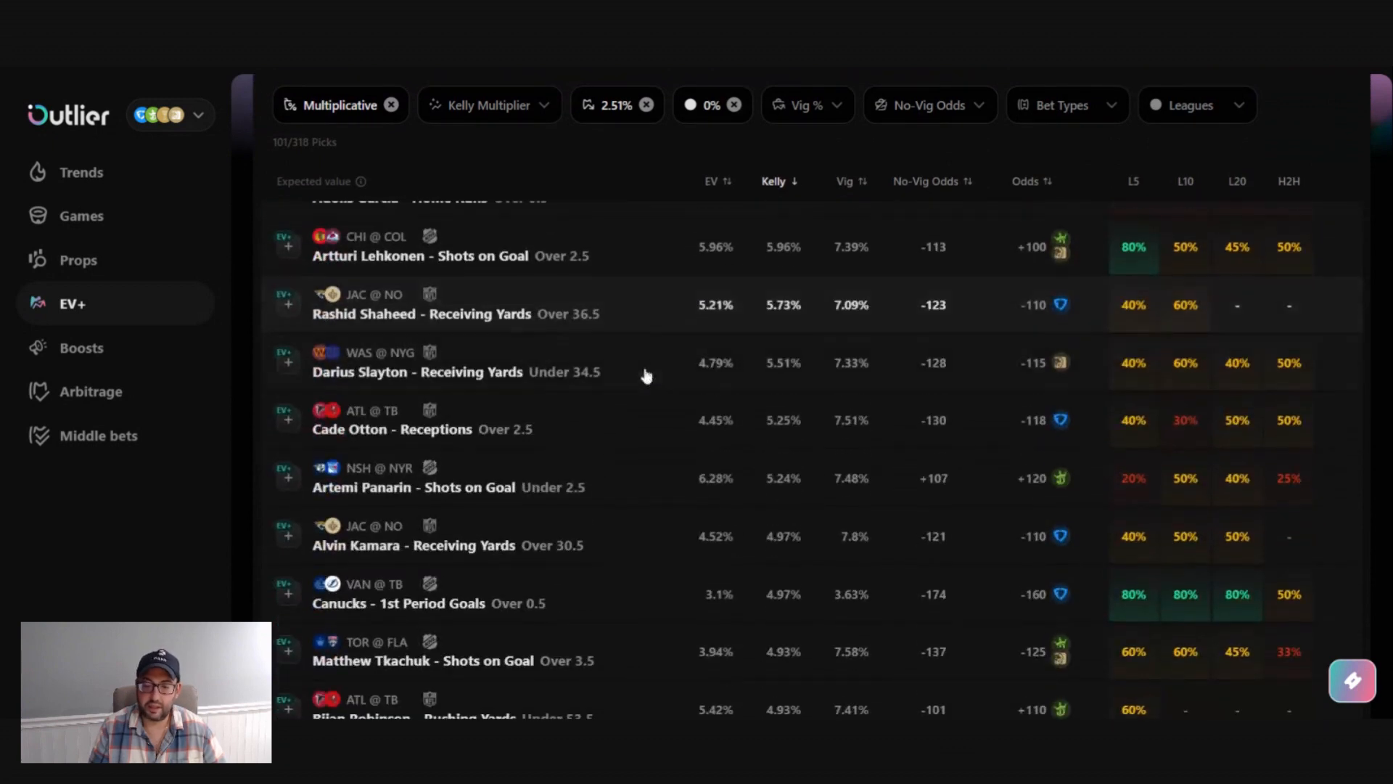
scroll(down, 3)
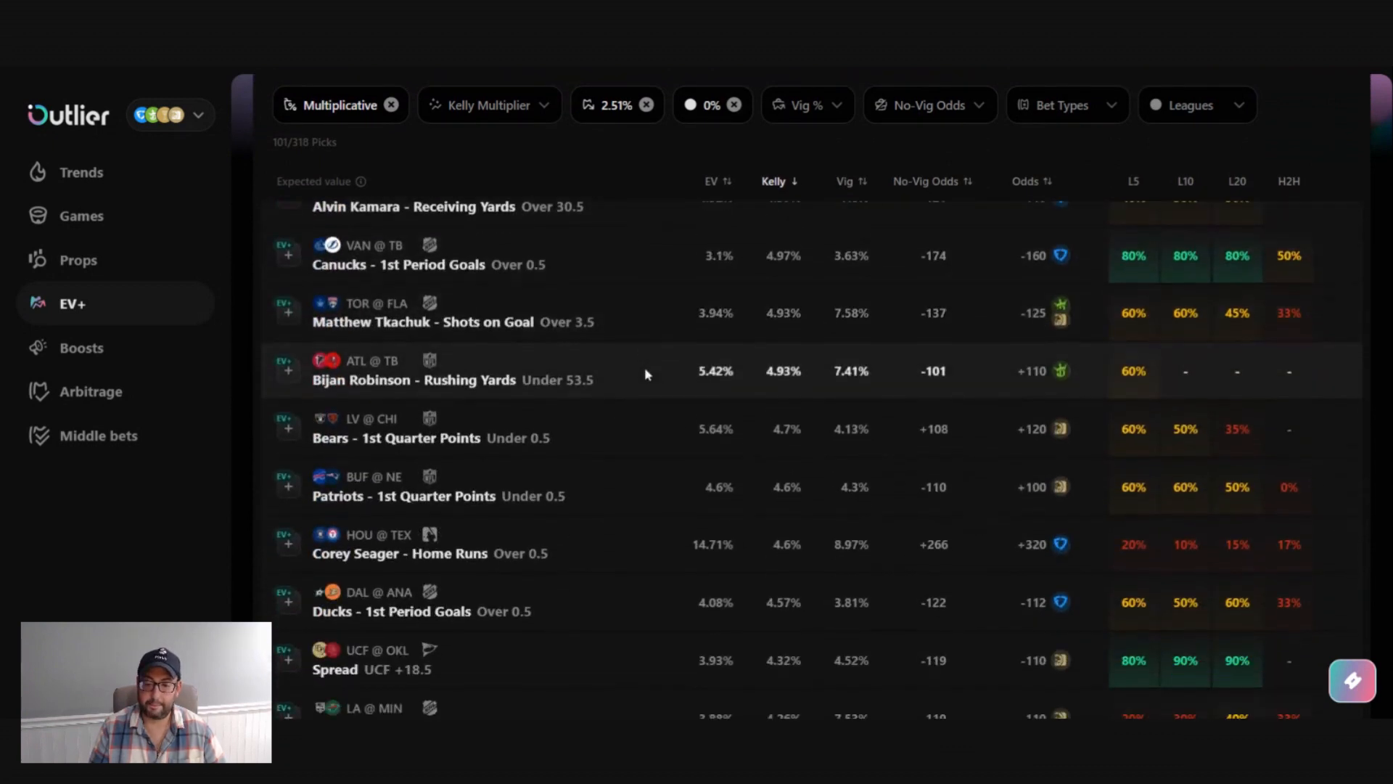
scroll(down, 3)
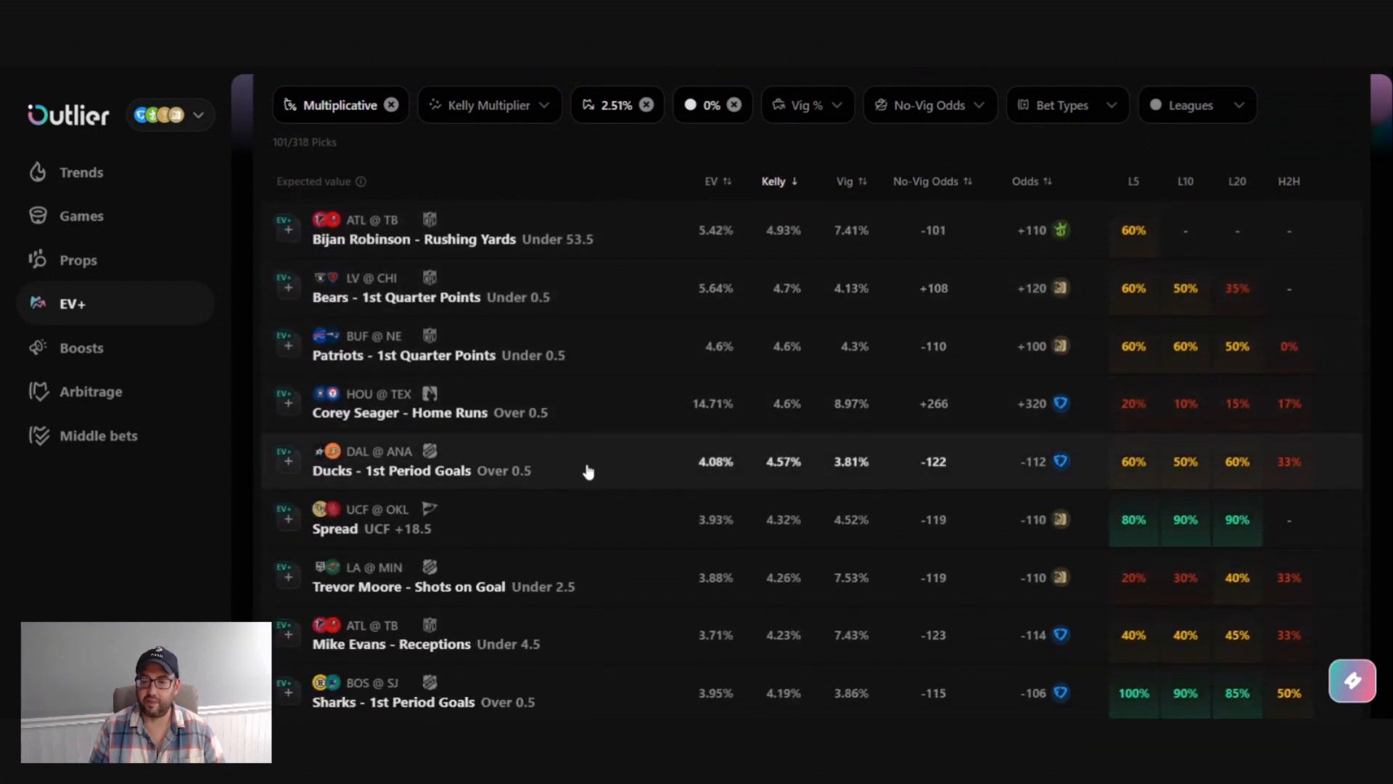
click(418, 461)
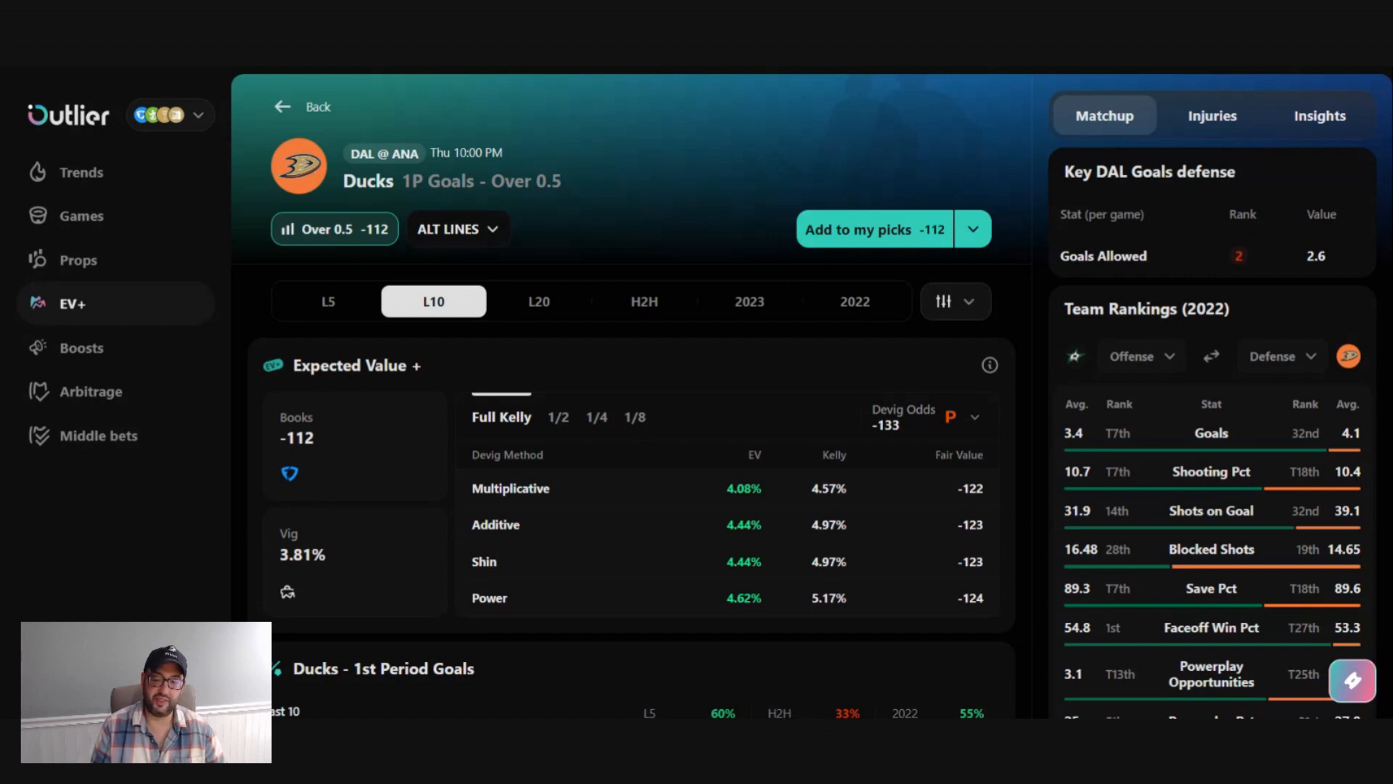
double_click(301, 553)
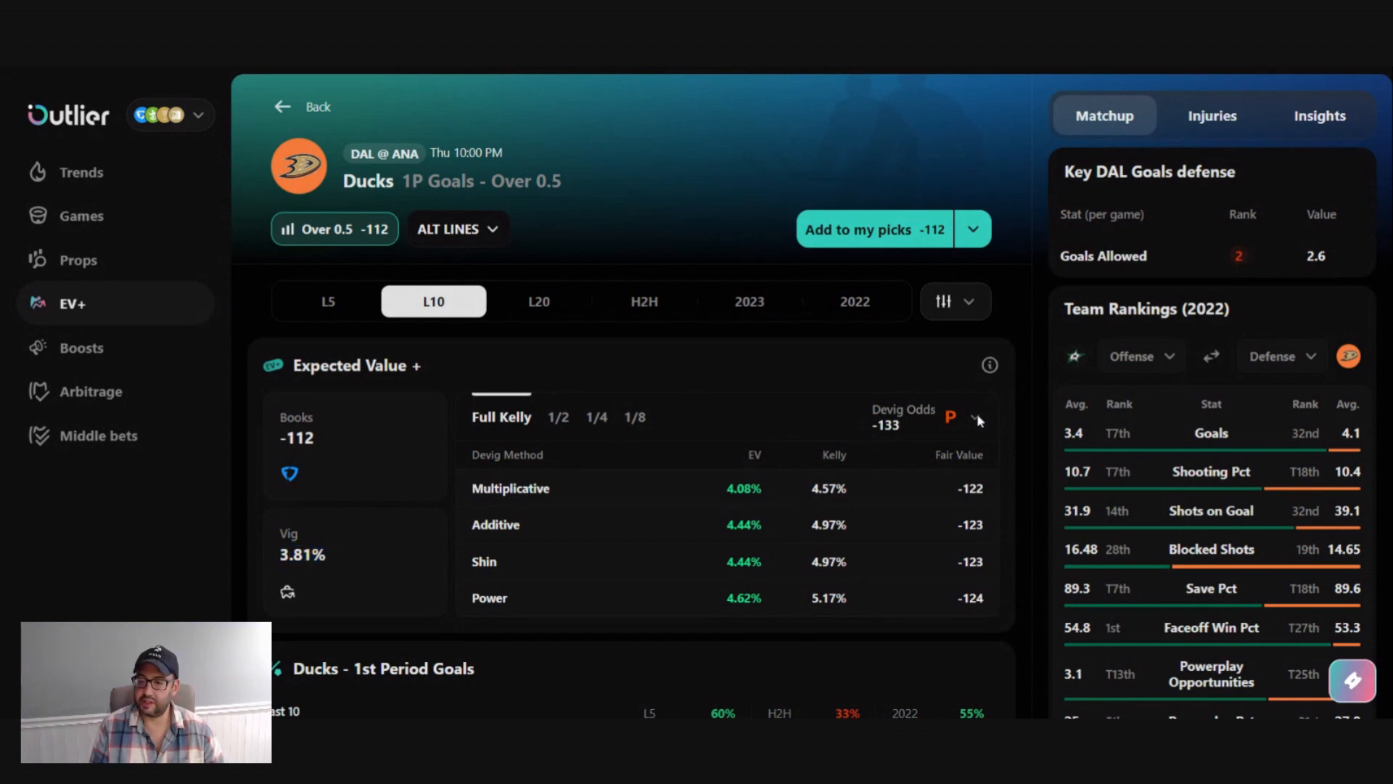
click(975, 418)
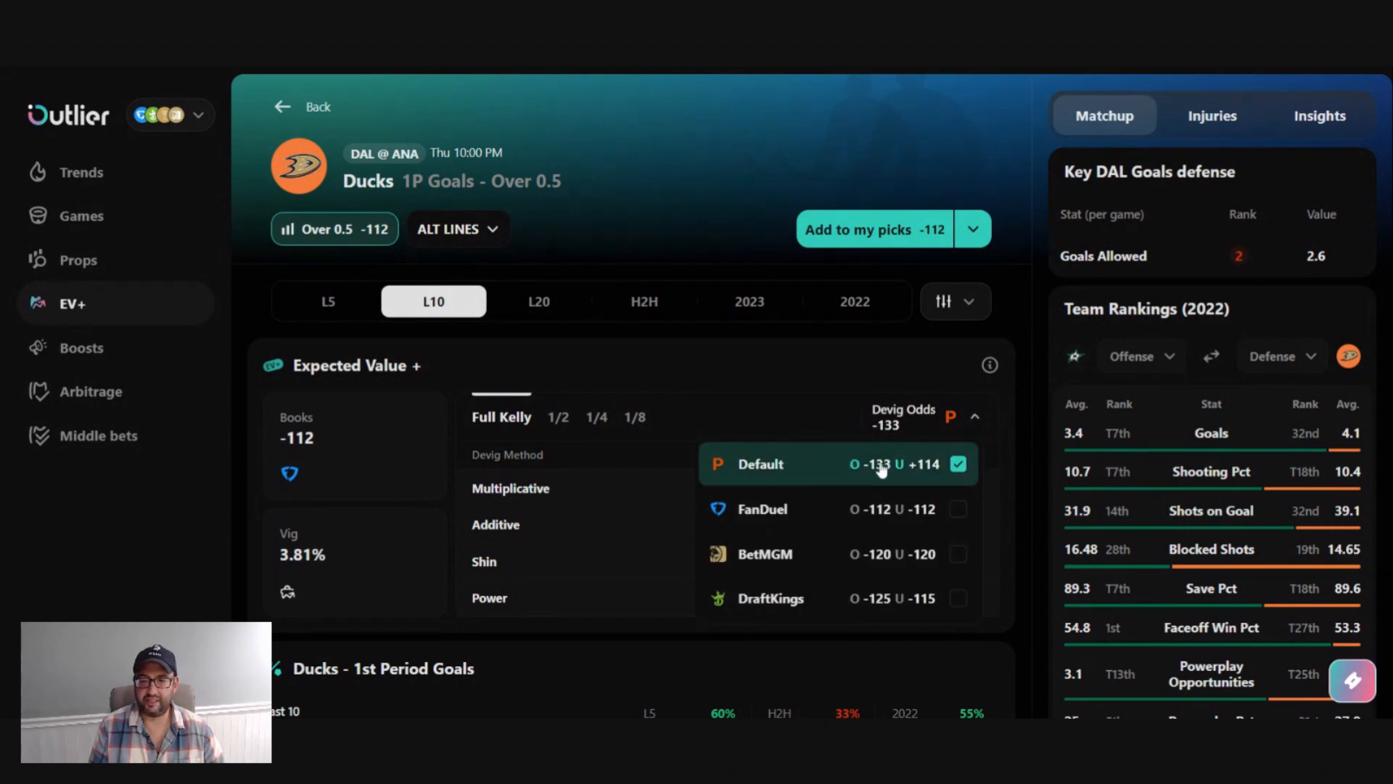
mouse_move(850, 471)
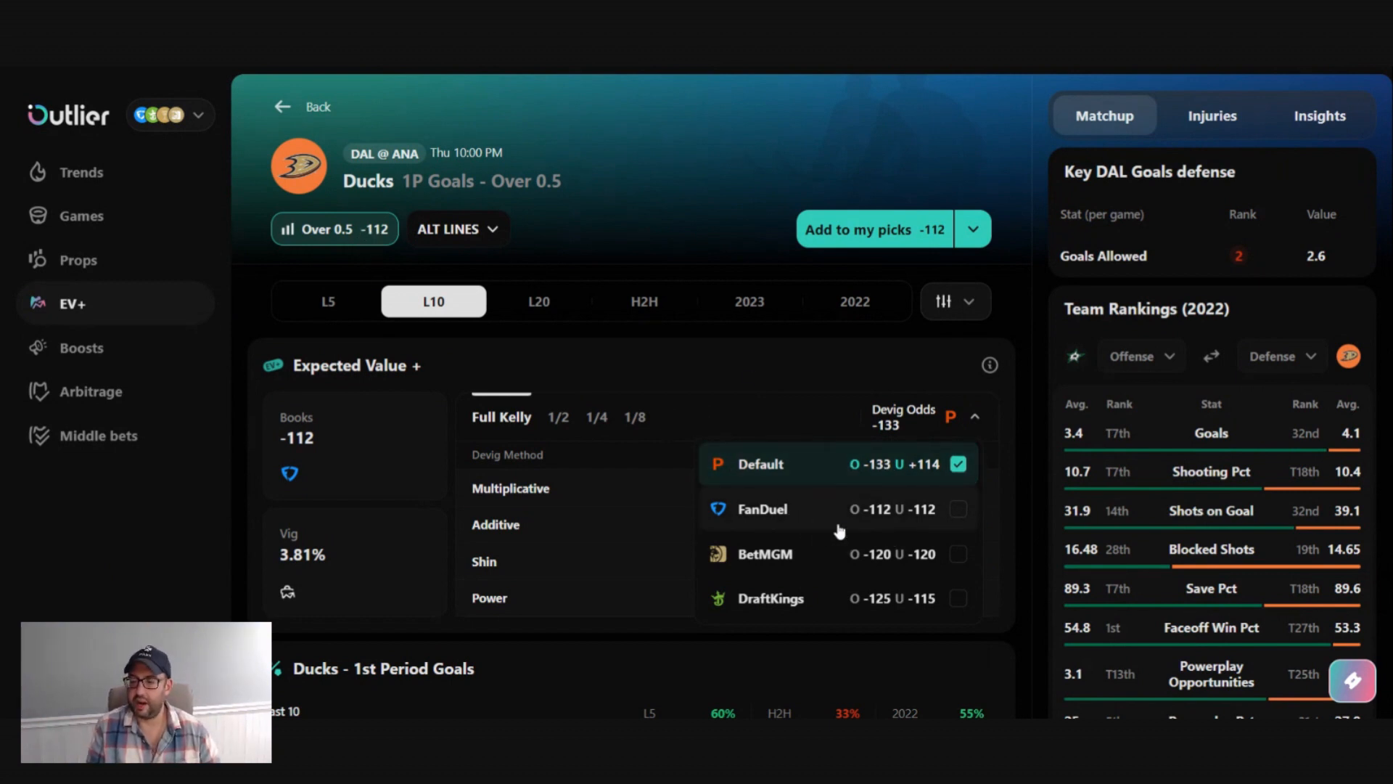
mouse_move(846, 567)
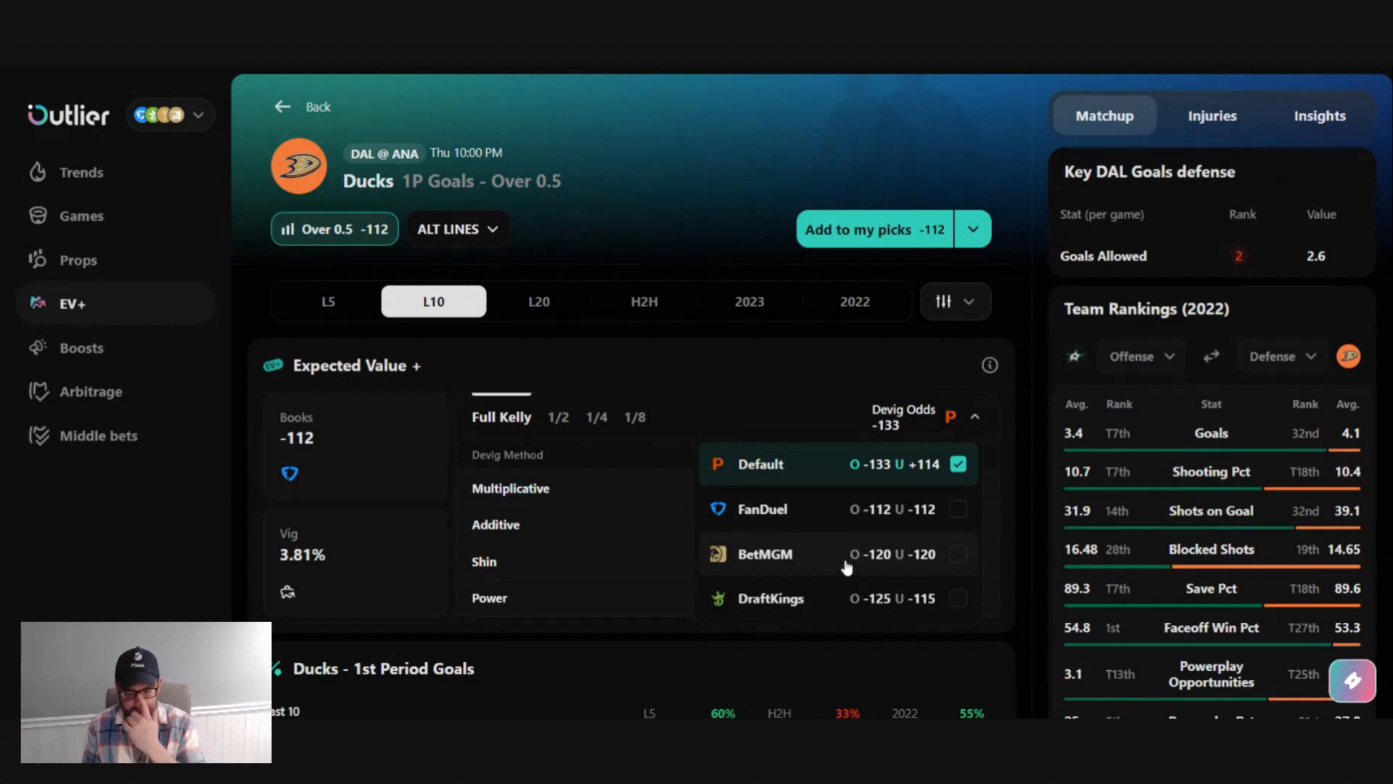
mouse_move(804, 598)
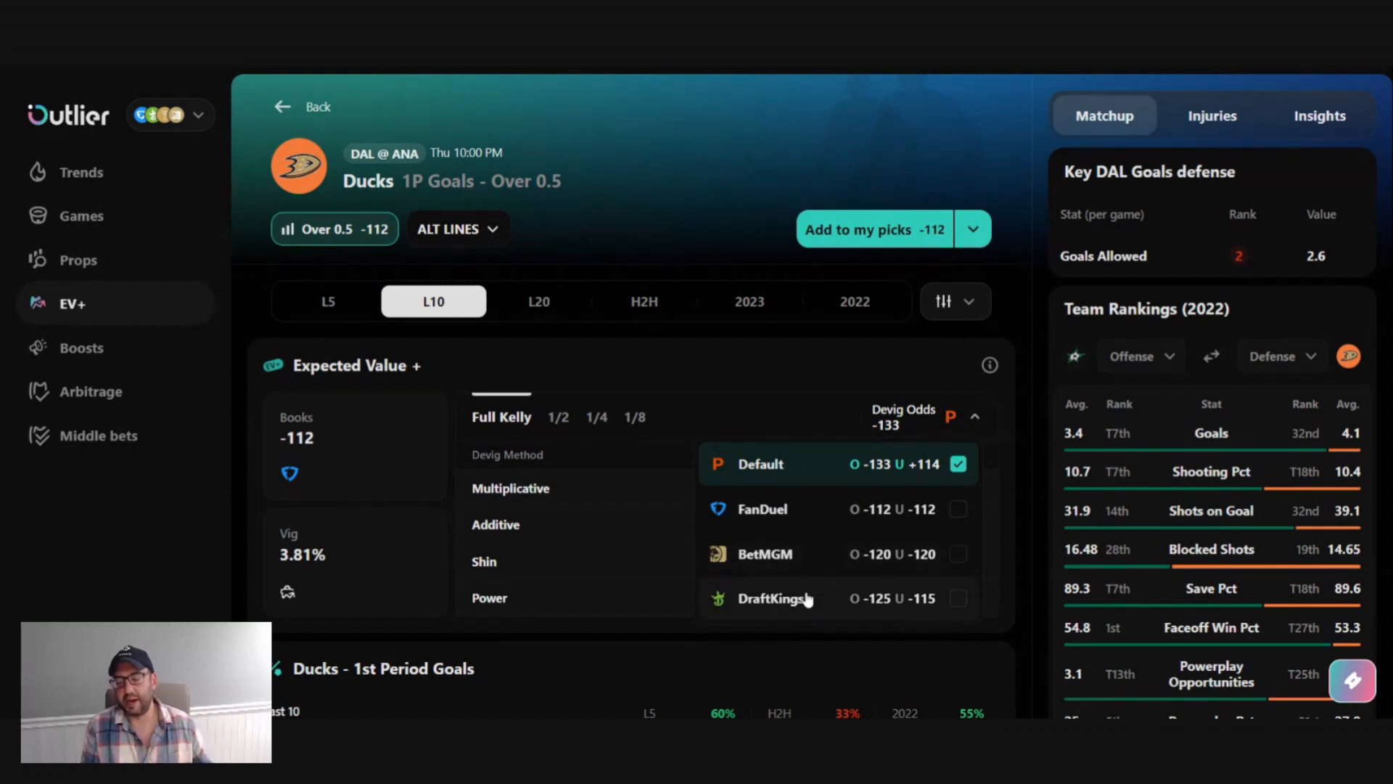
mouse_move(573, 418)
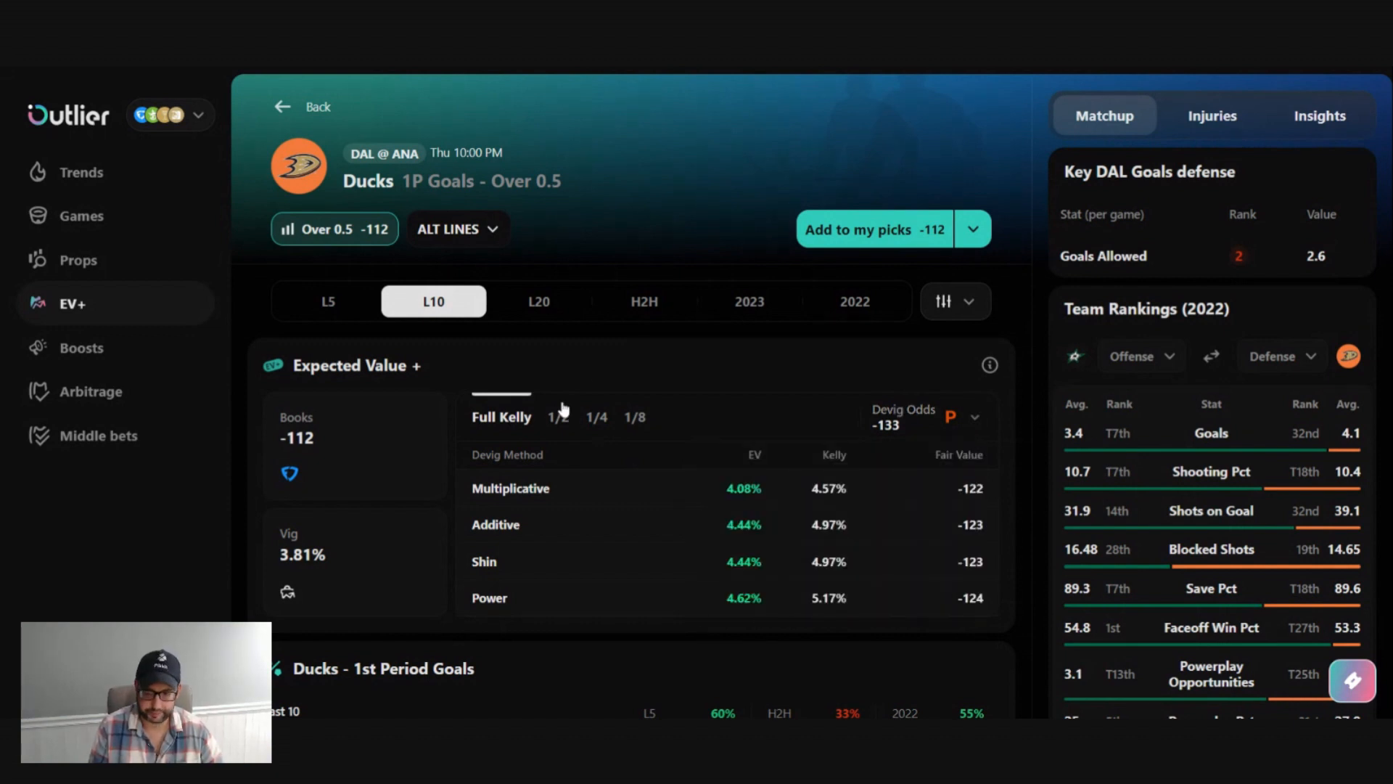
mouse_move(560, 431)
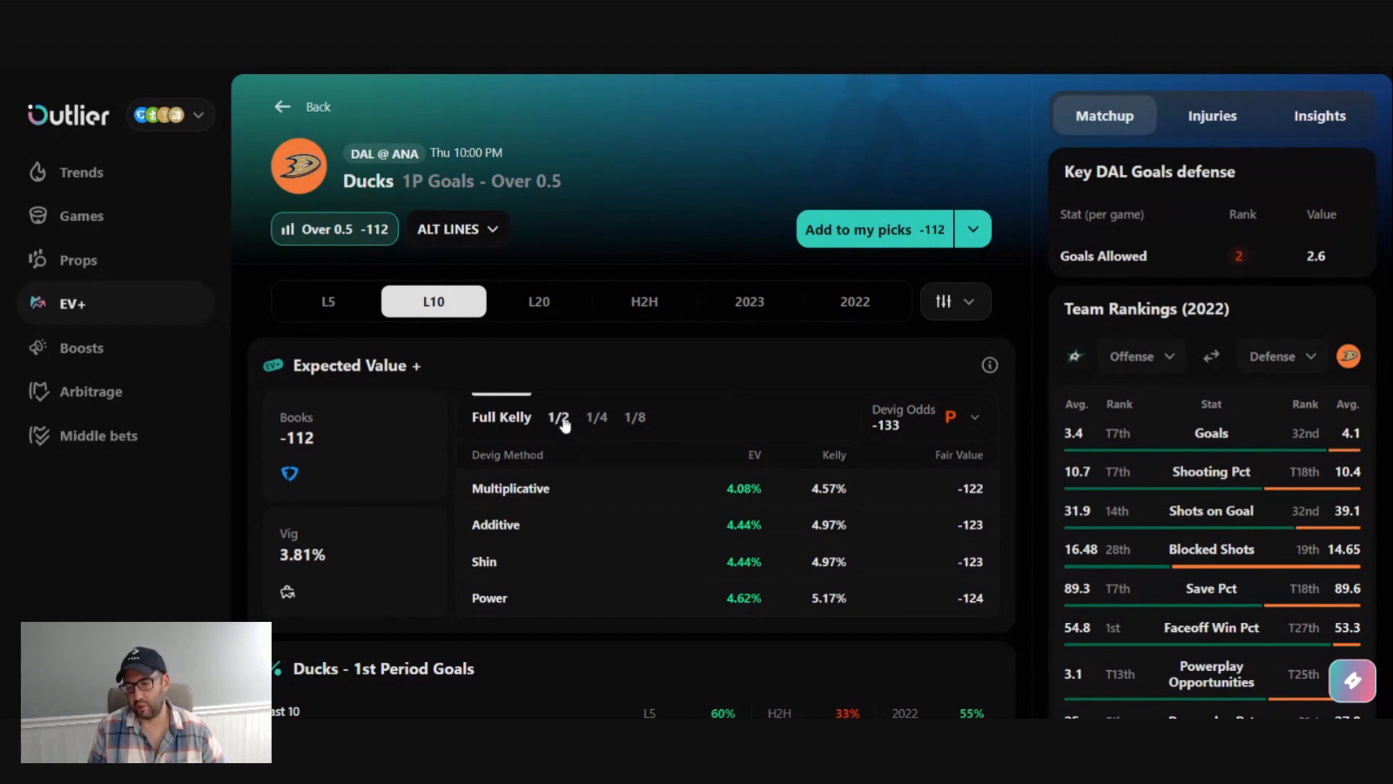
click(597, 418)
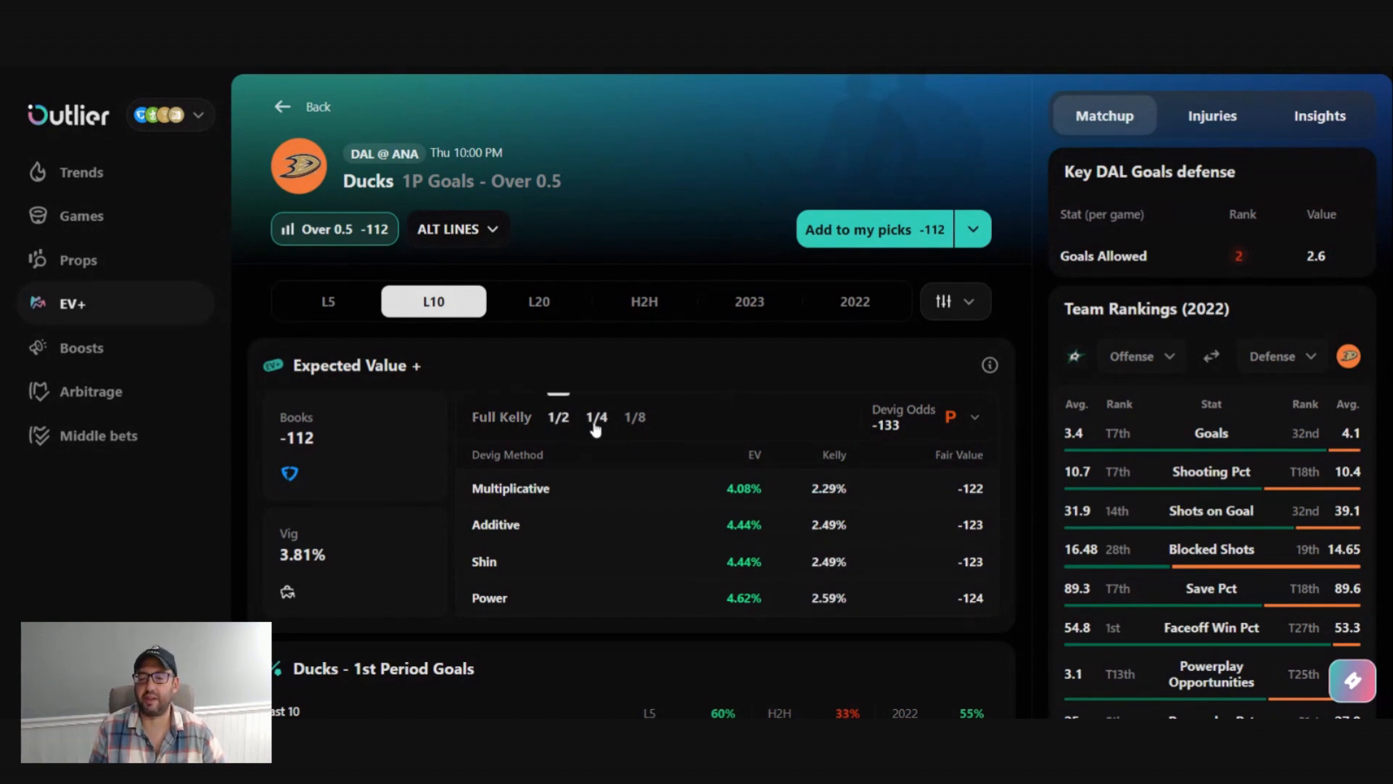
click(502, 416)
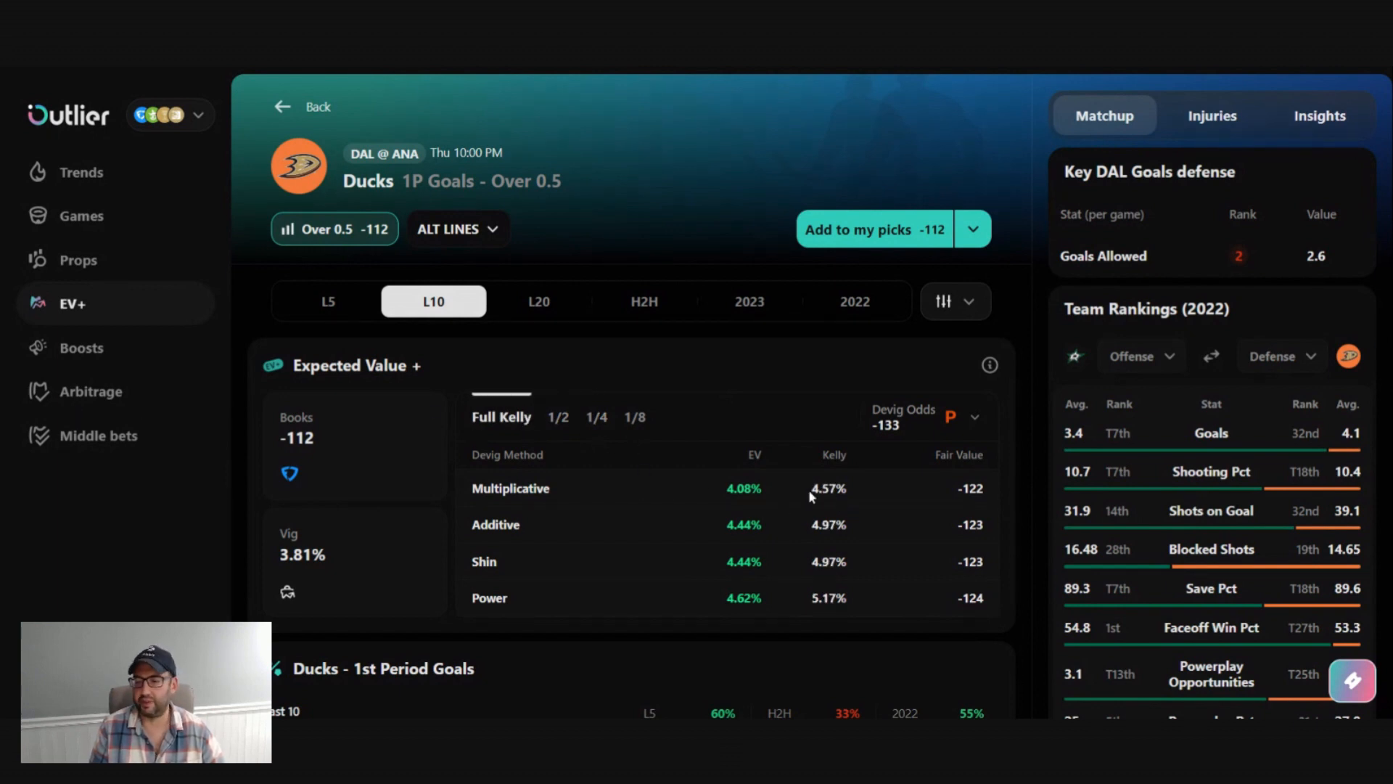
double_click(827, 487)
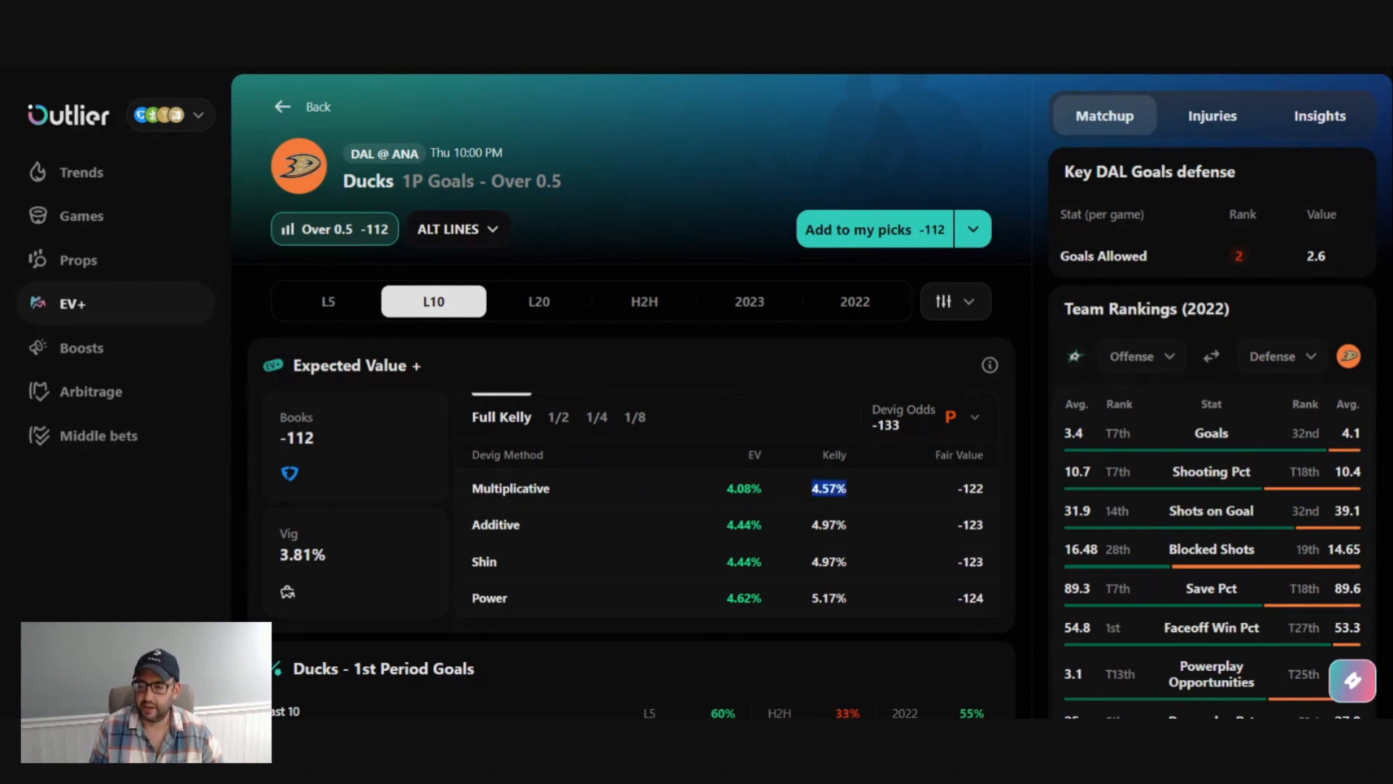
mouse_move(808, 450)
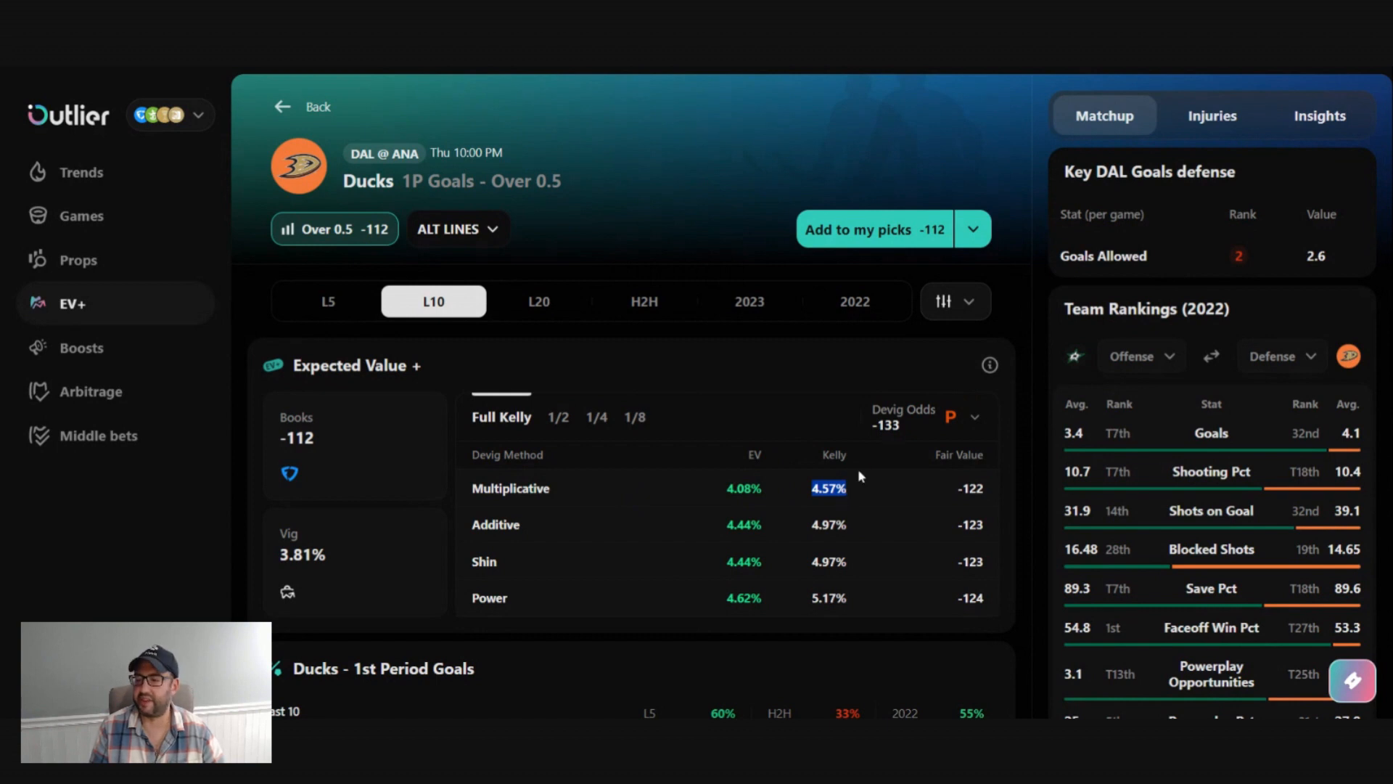
click(558, 416)
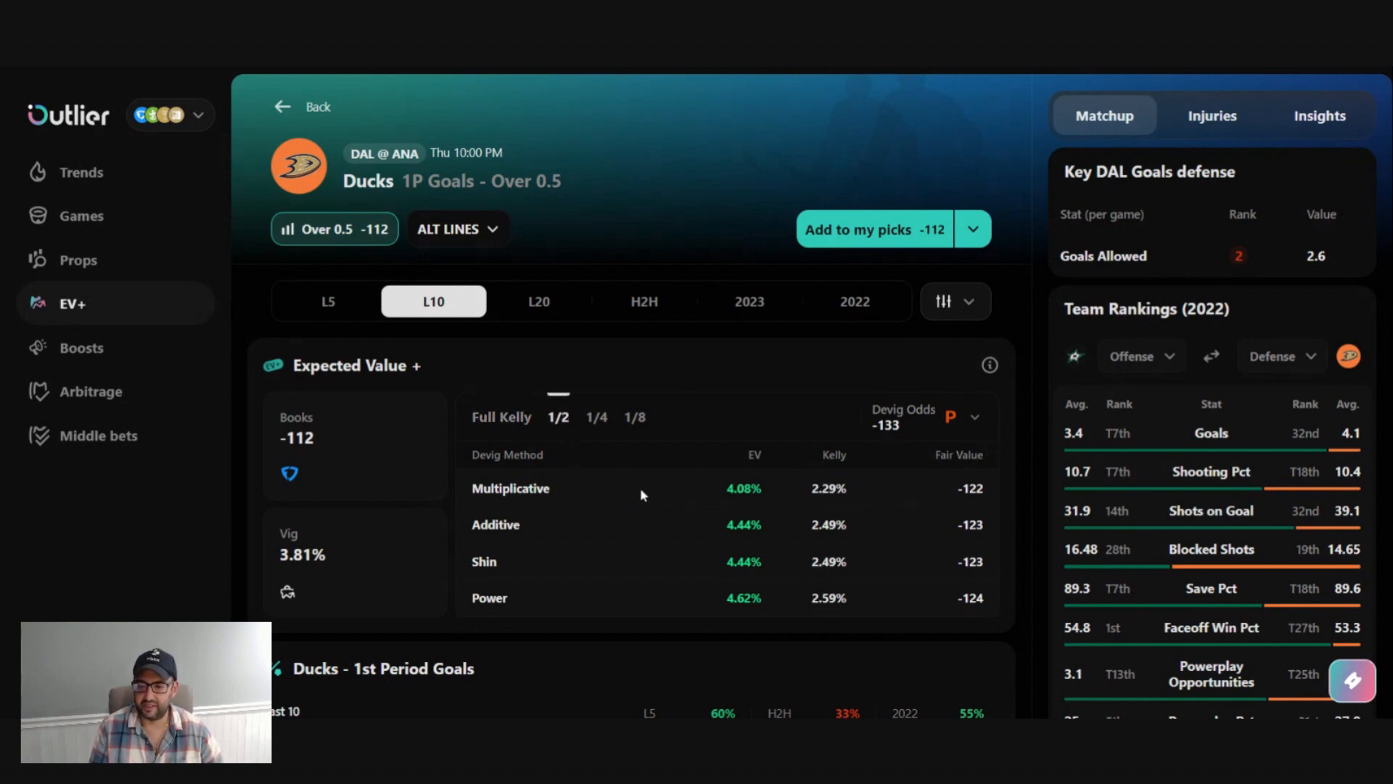
scroll(down, 3)
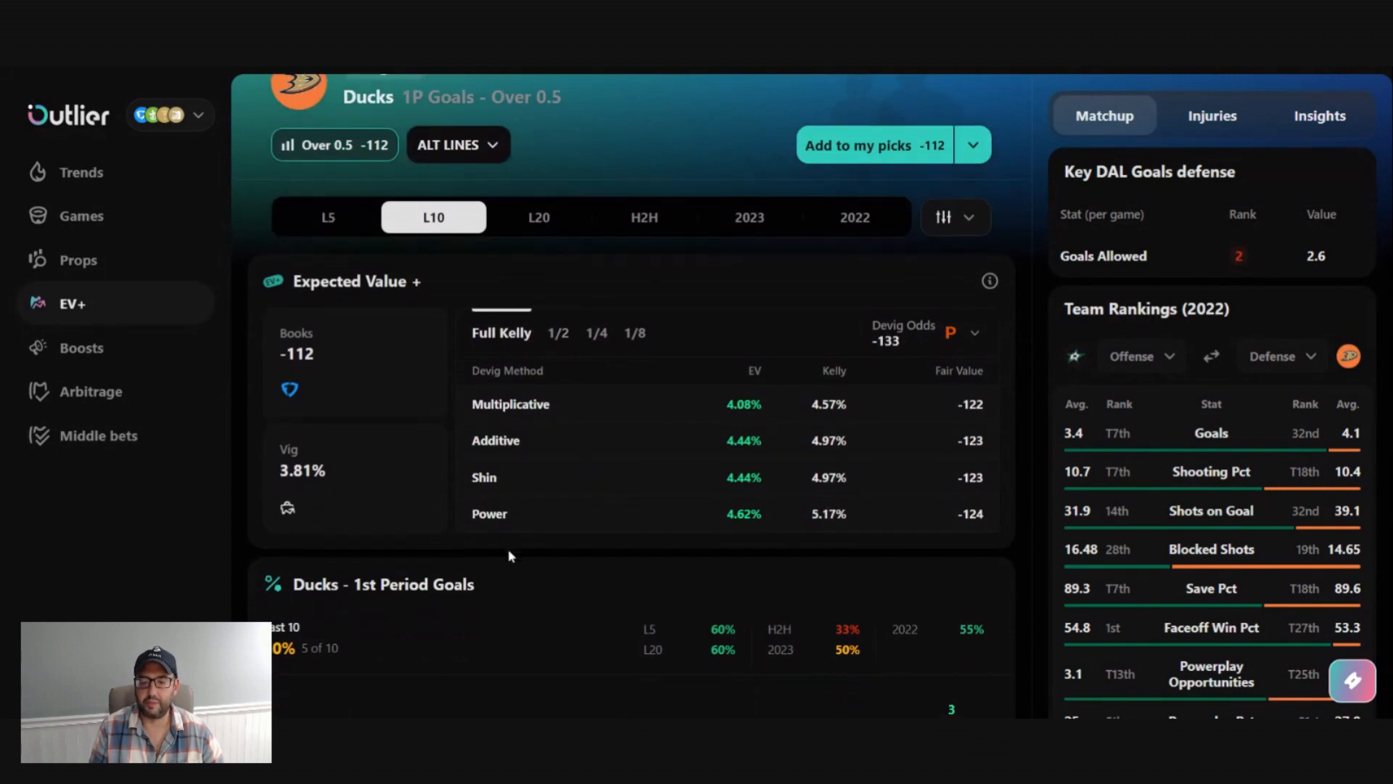
scroll(down, 3)
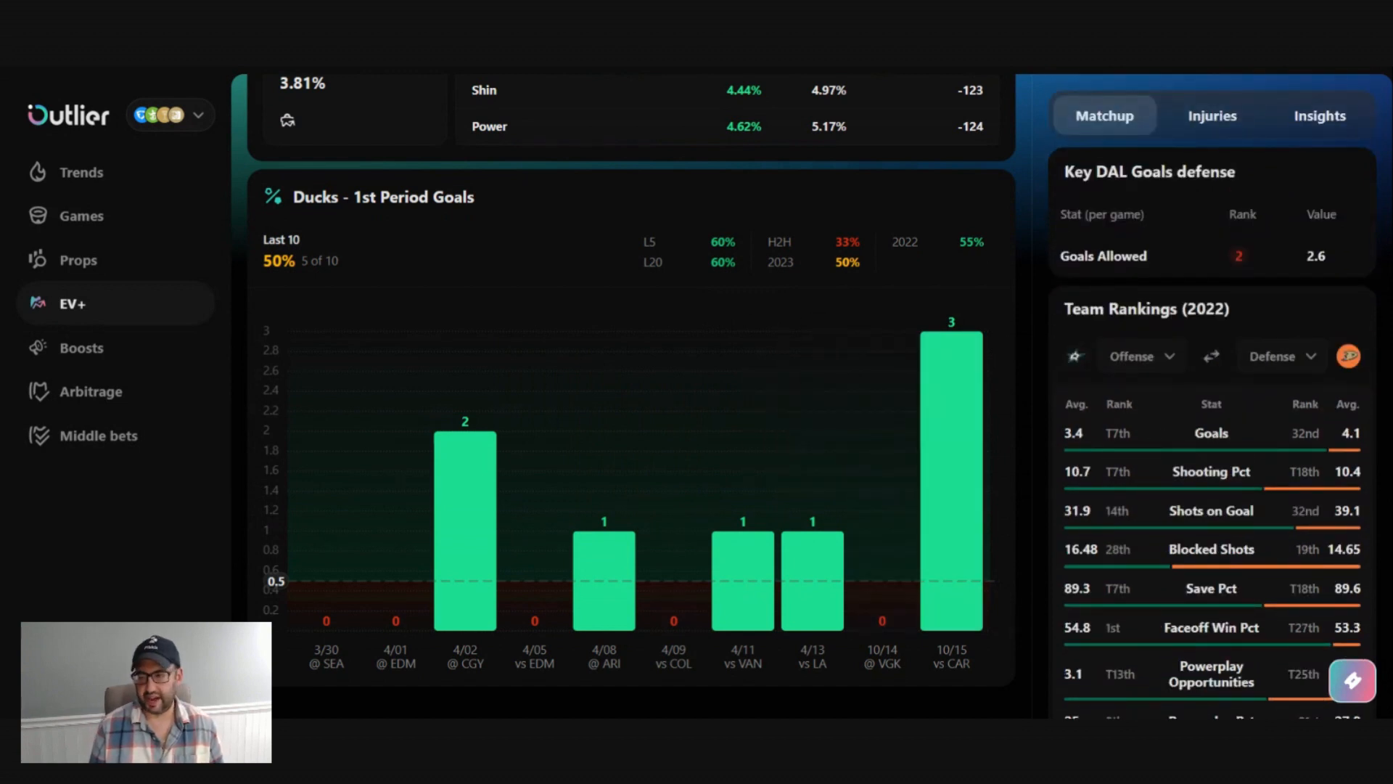
mouse_move(527, 241)
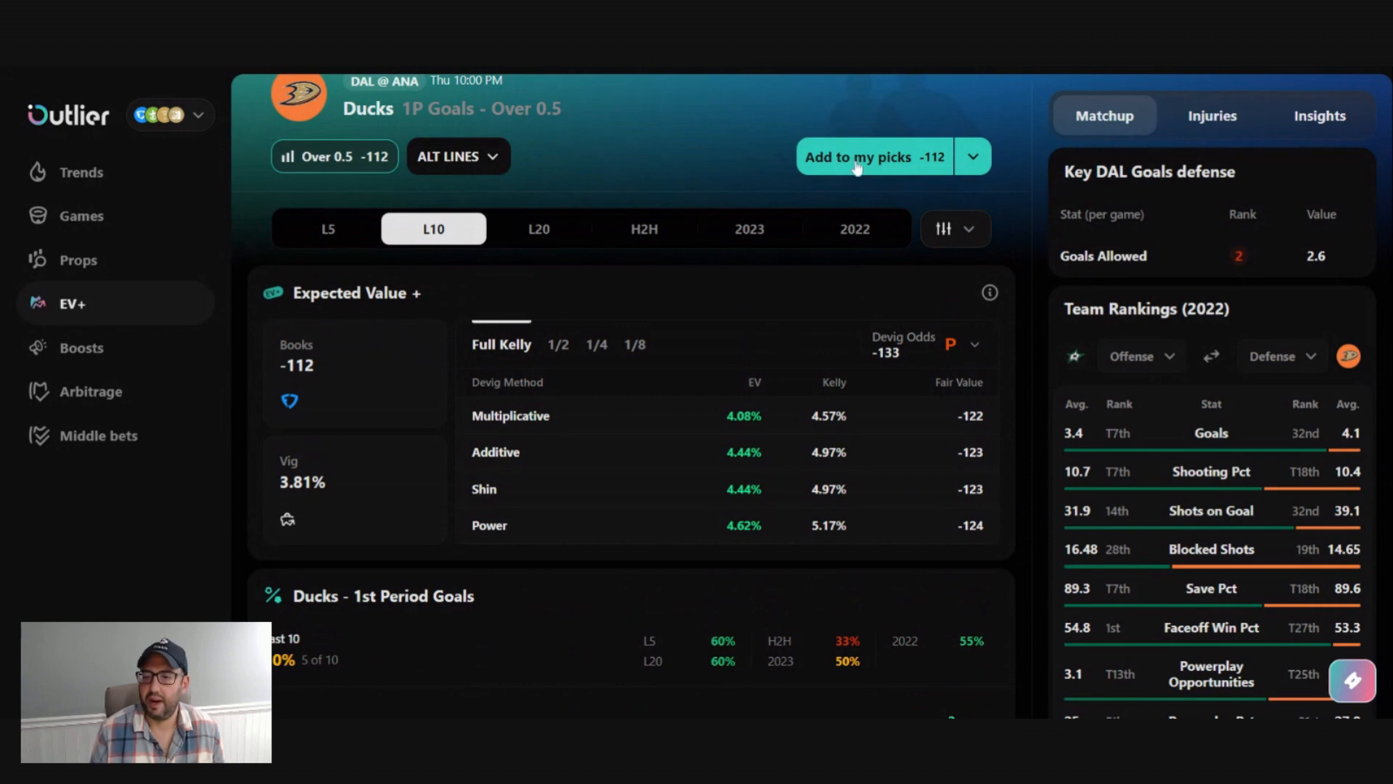
Step: Add the Ducks goals pick to My Picks, then filter leagues to NCAAFB and browse results
click(873, 156)
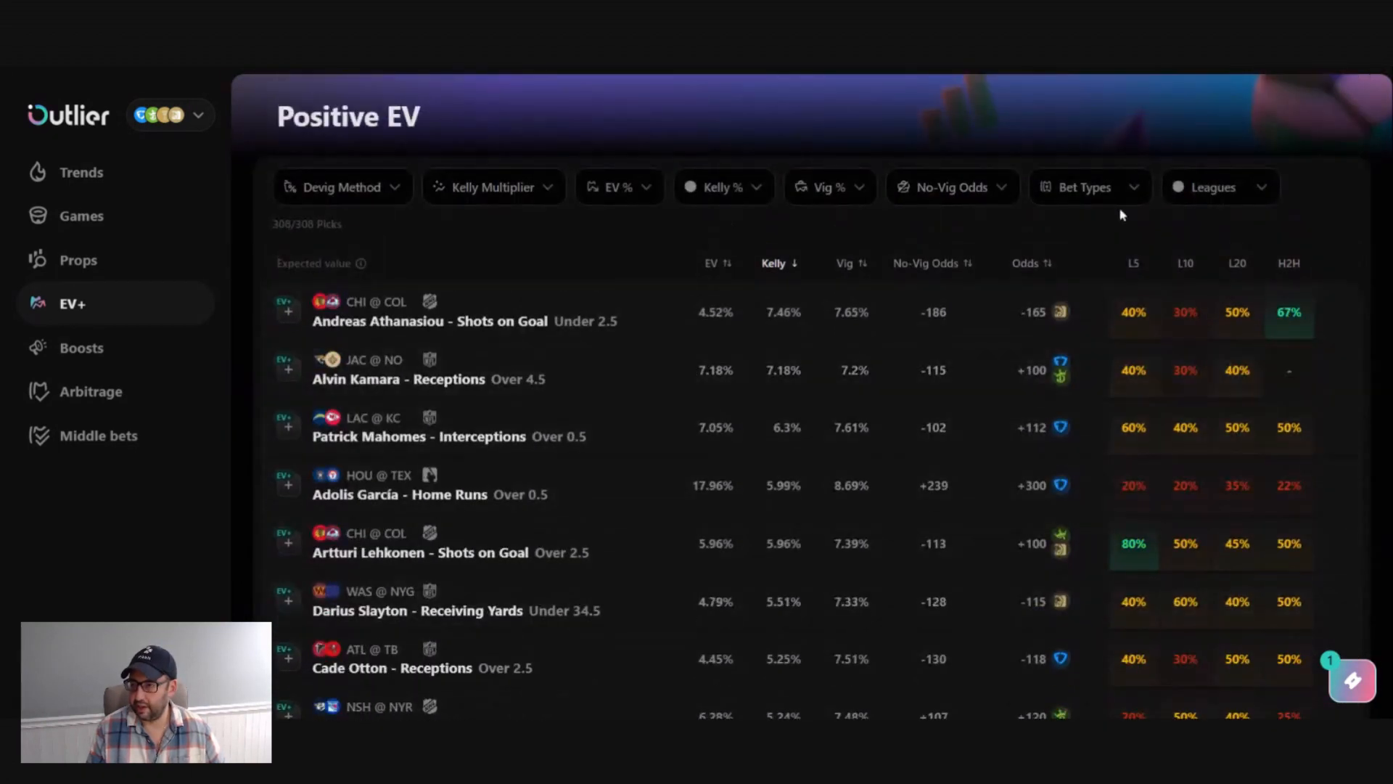
click(1218, 187)
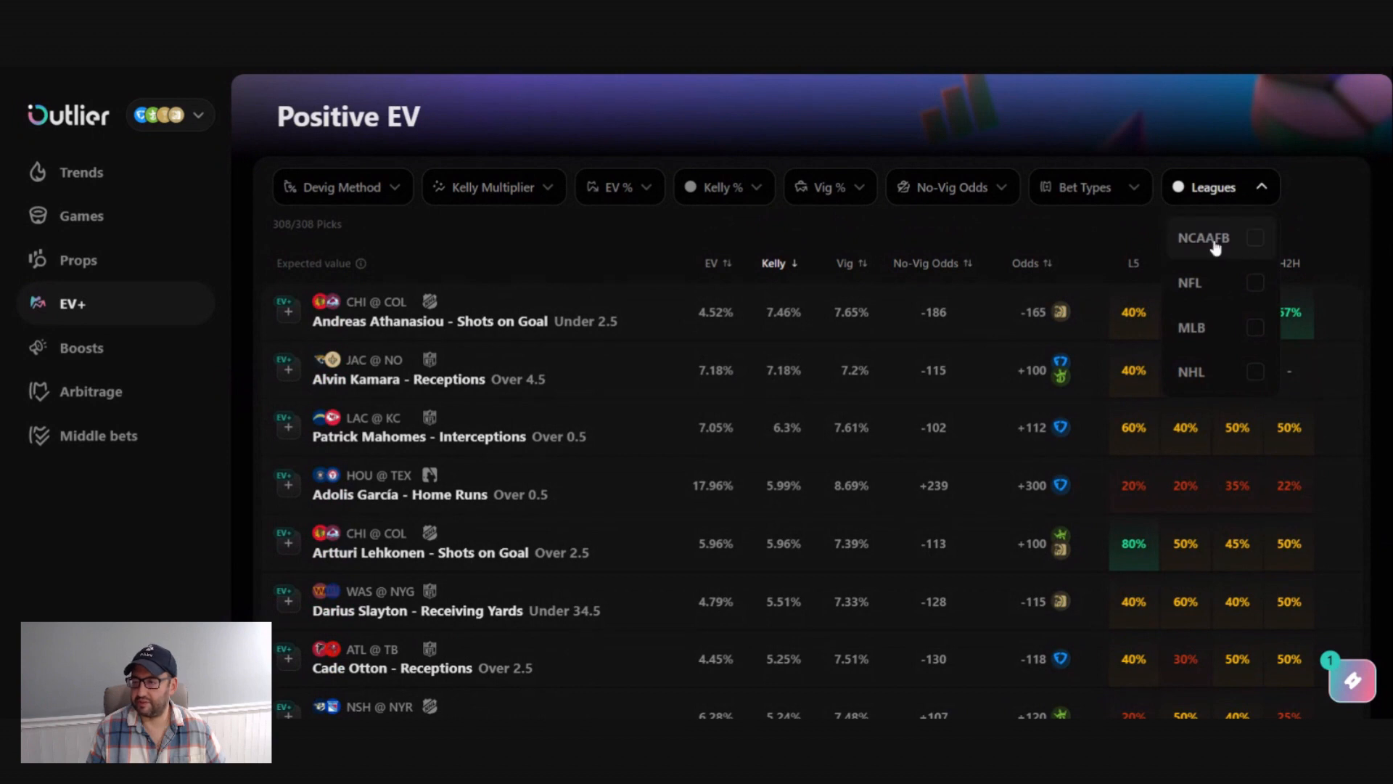
click(1255, 237)
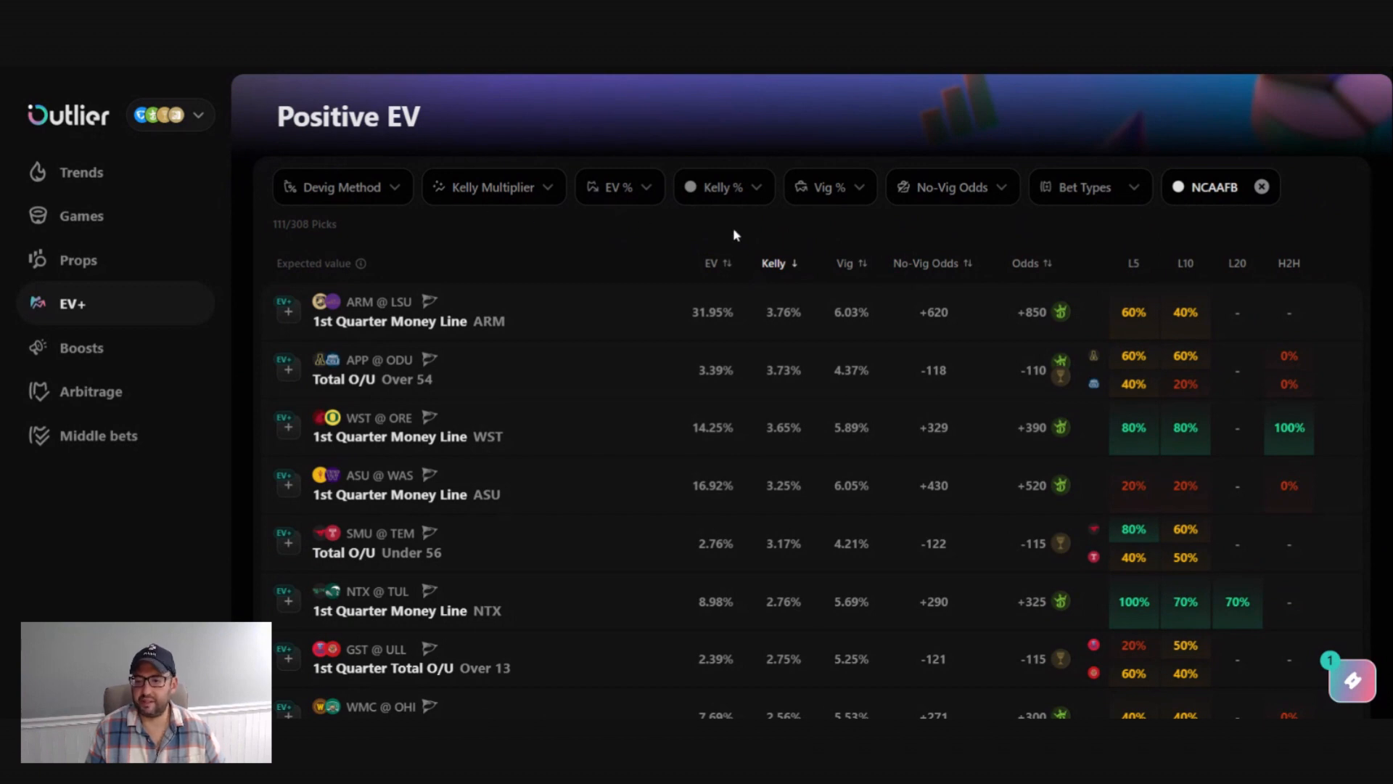
mouse_move(816, 218)
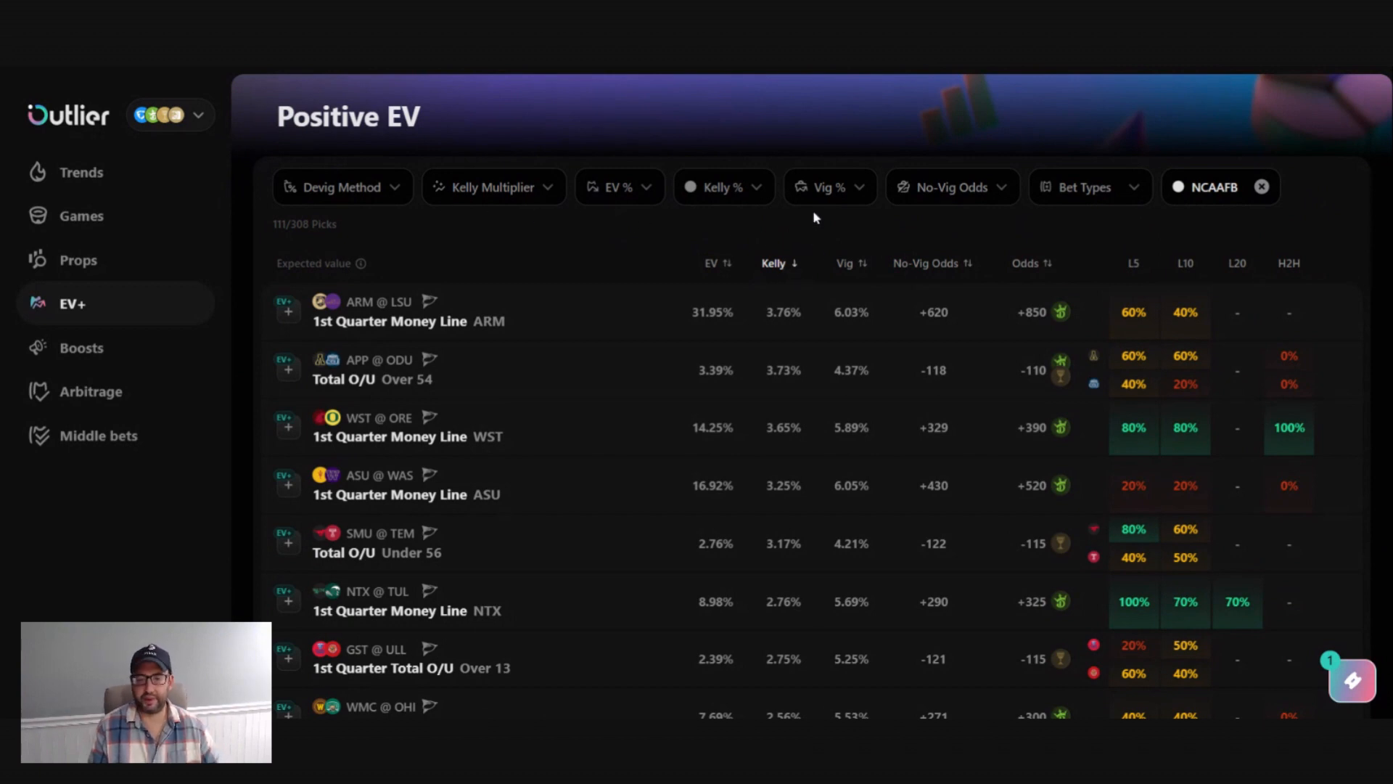
mouse_move(776, 271)
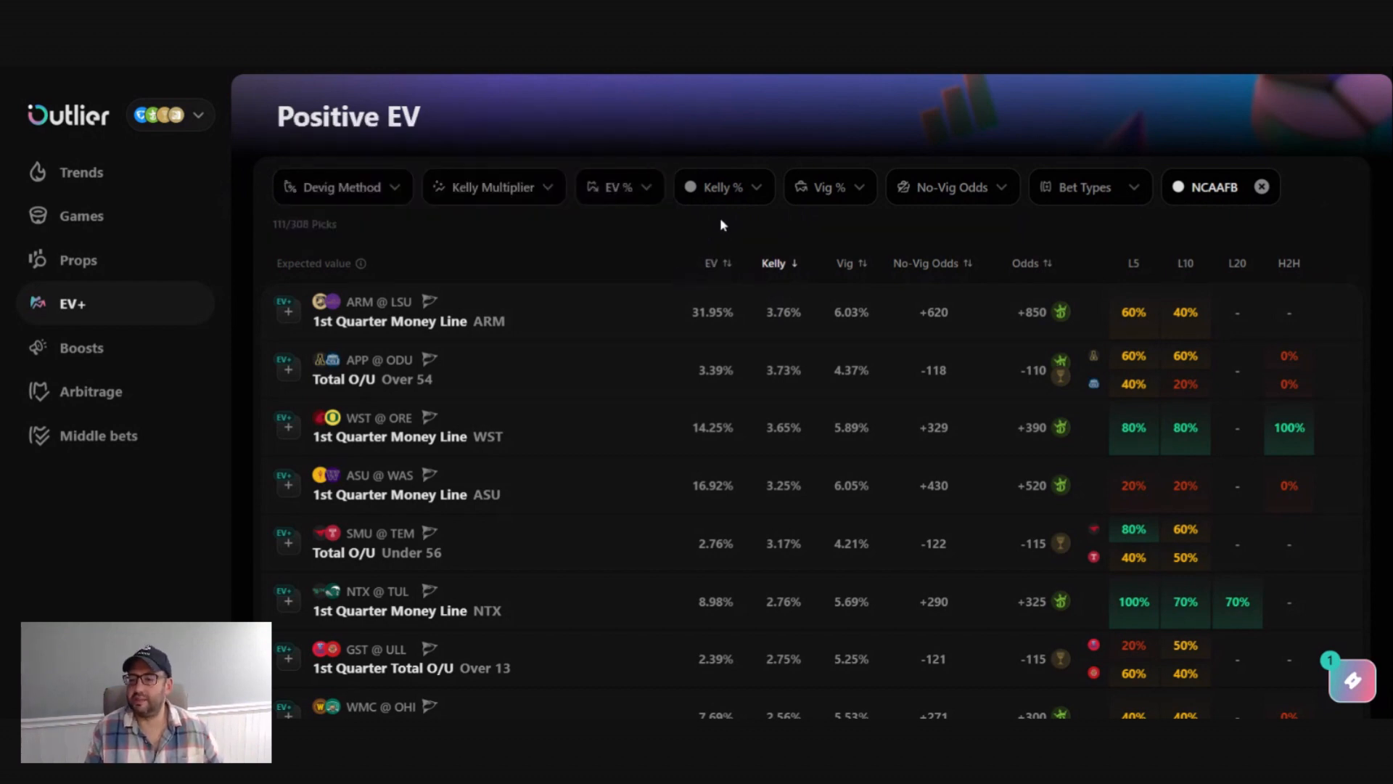
mouse_move(727, 243)
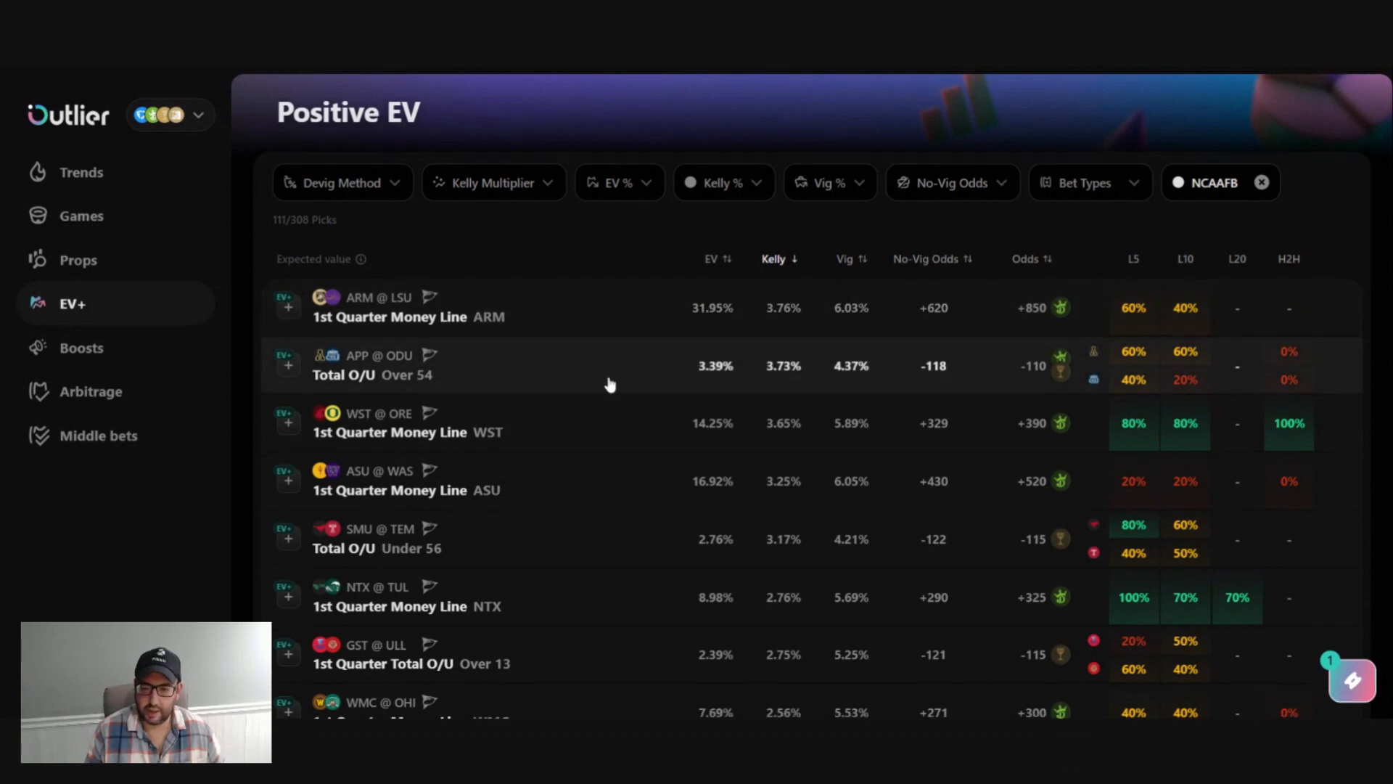
scroll(down, 3)
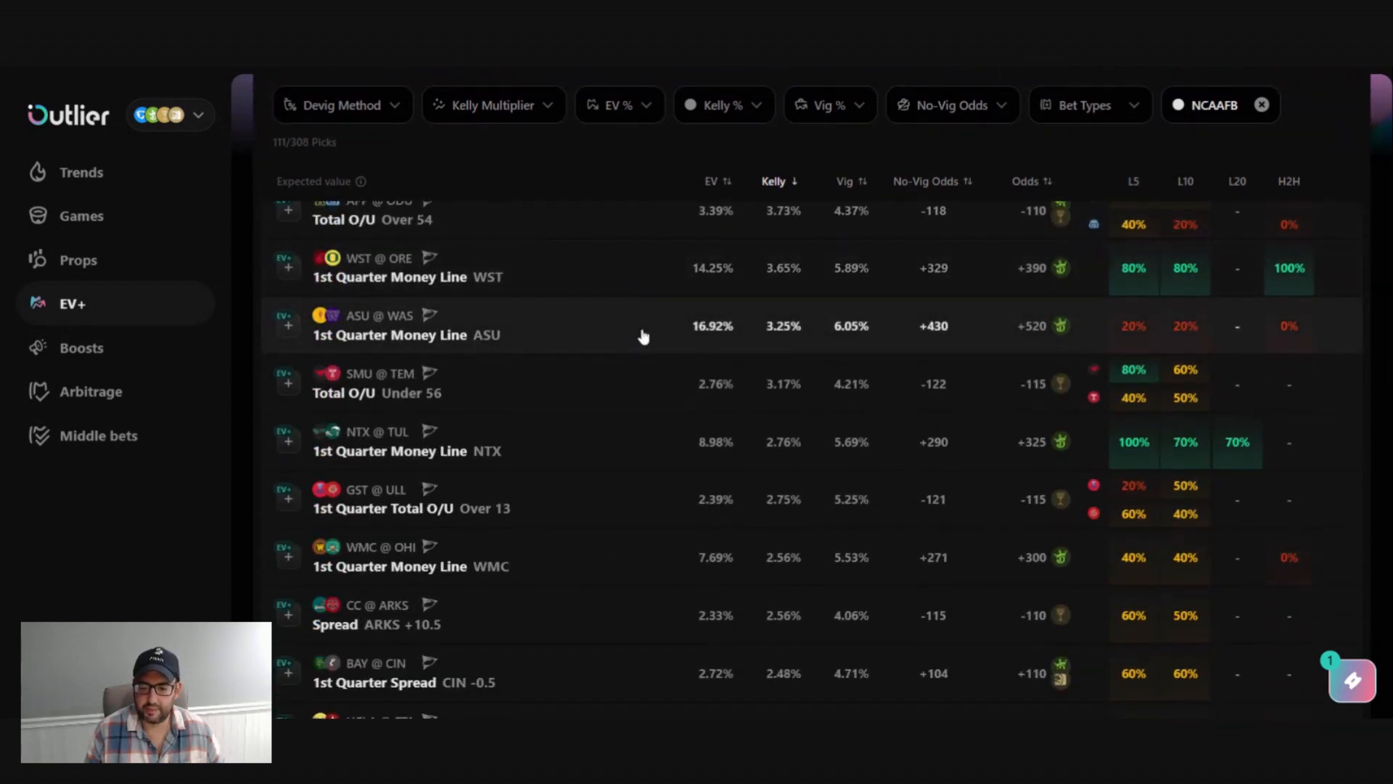
scroll(down, 3)
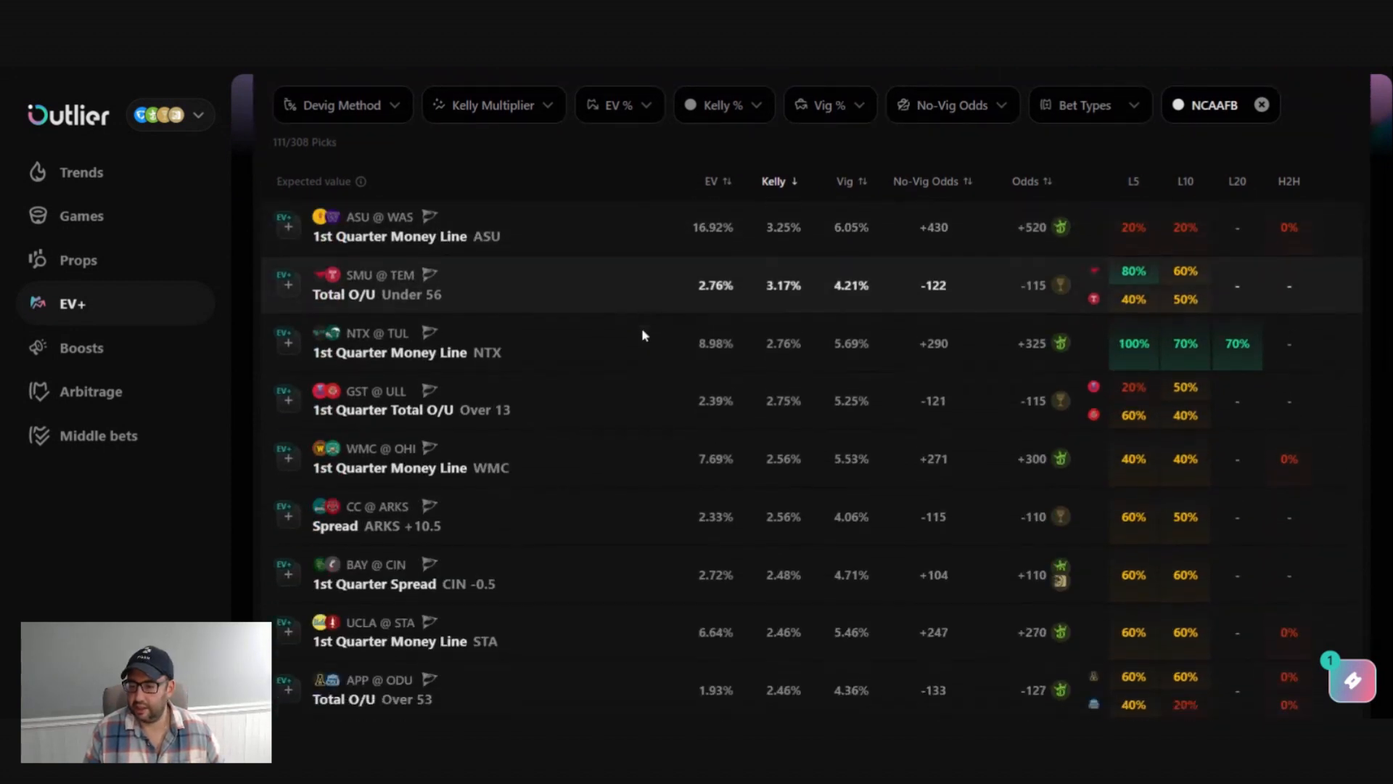
scroll(down, 3)
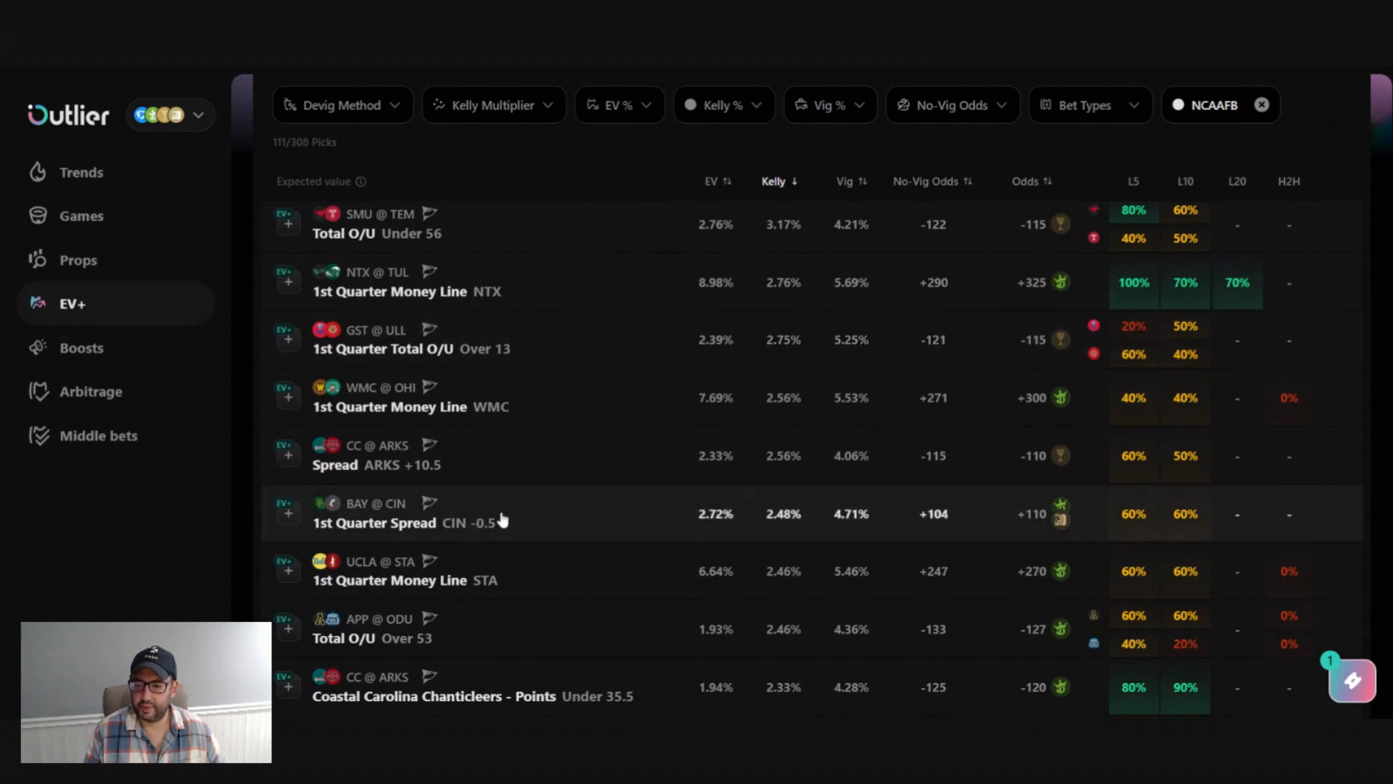
mouse_move(522, 527)
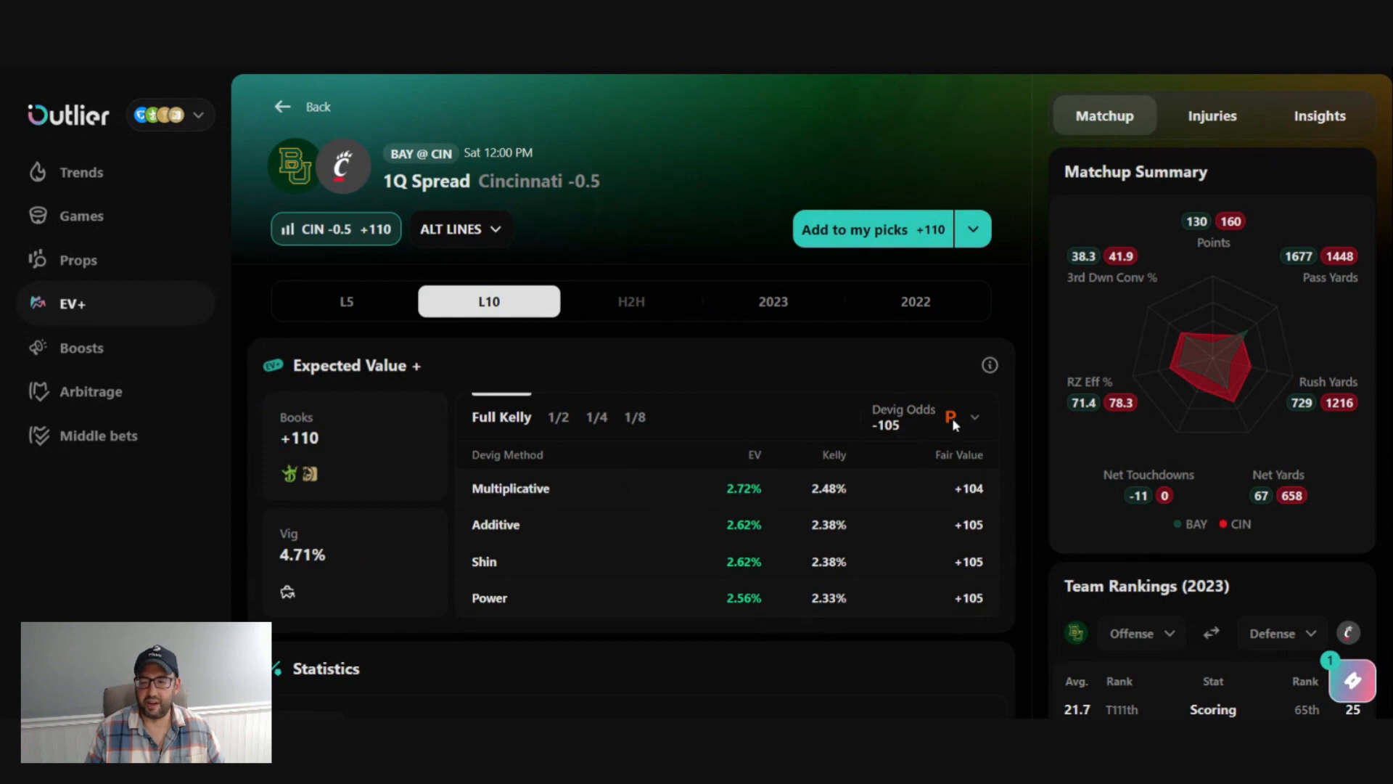
Step: Check the Cincinnati -0.5 1Q spread's devig odds, 2.72% EV and stats, then add it
click(973, 418)
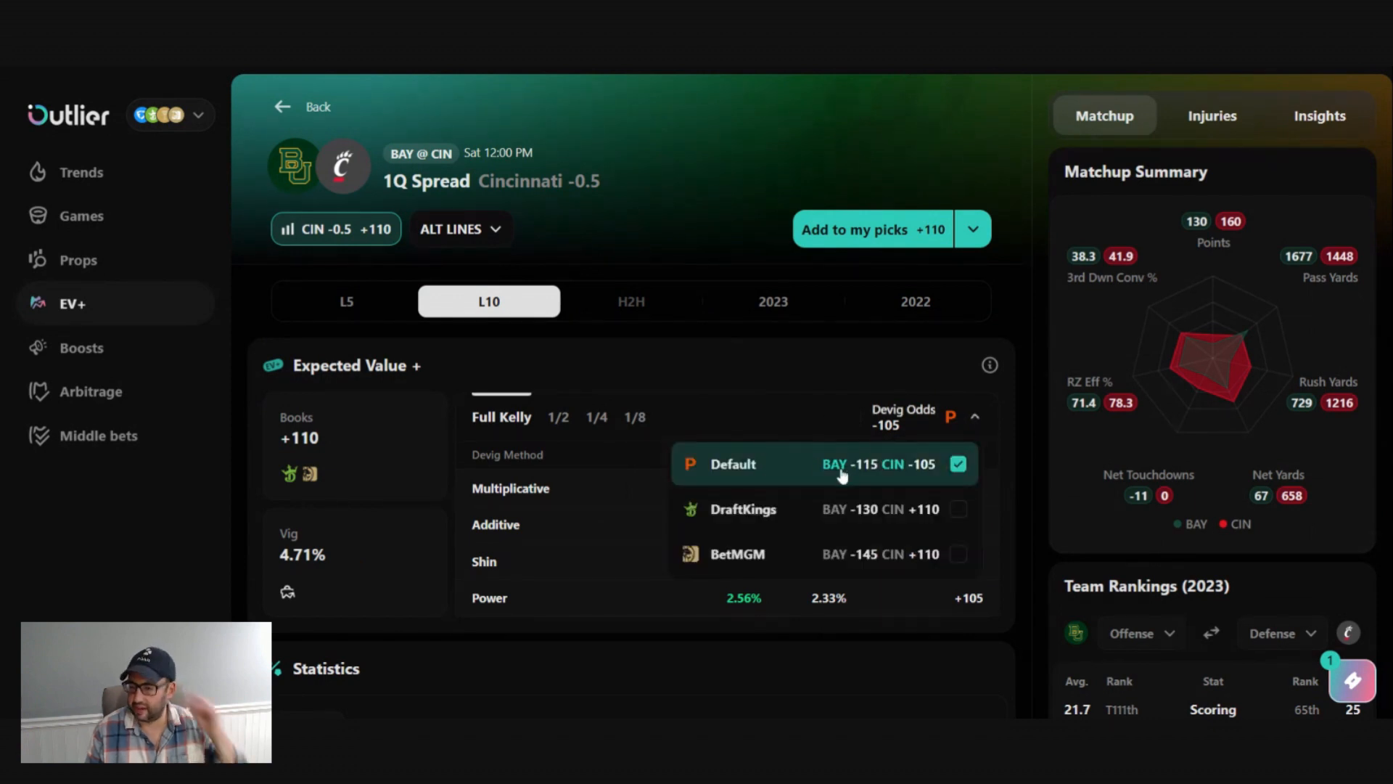
mouse_move(777, 468)
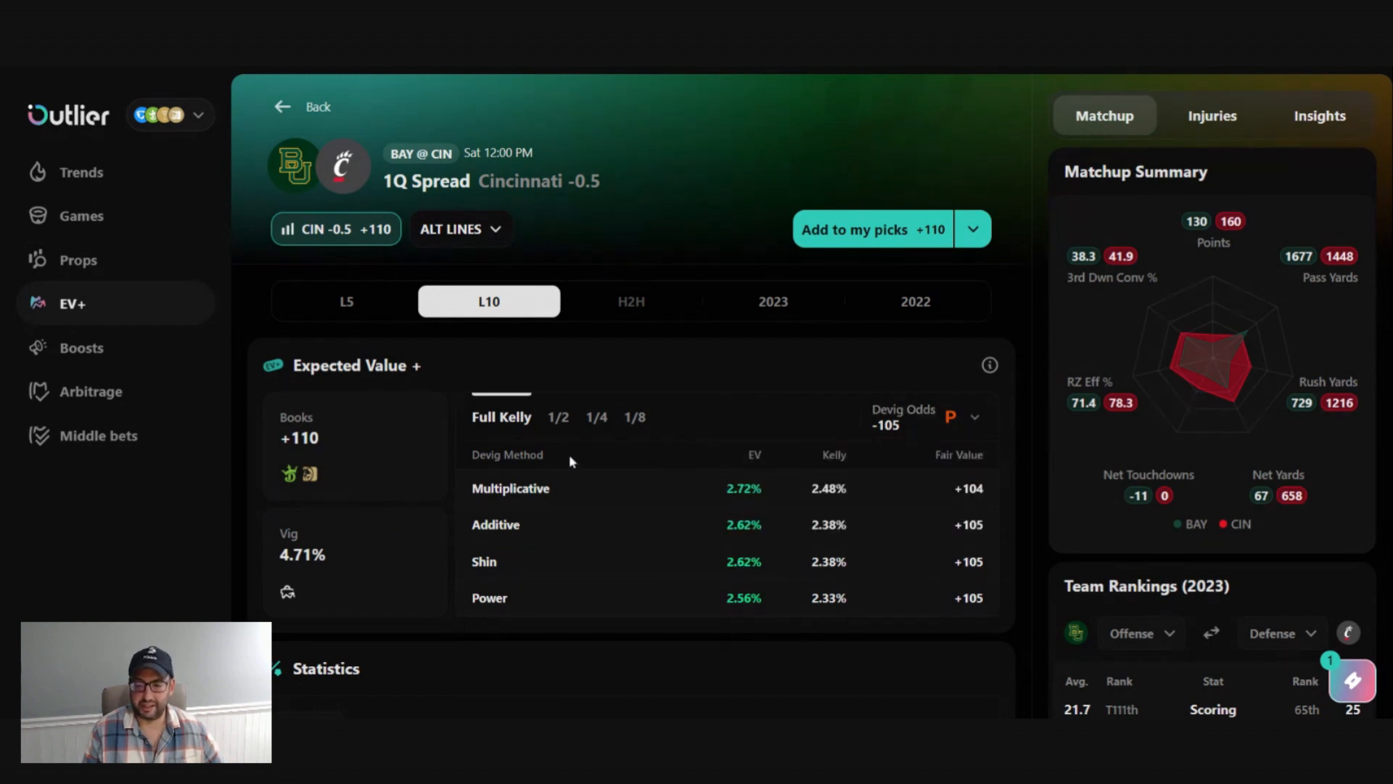
double_click(743, 488)
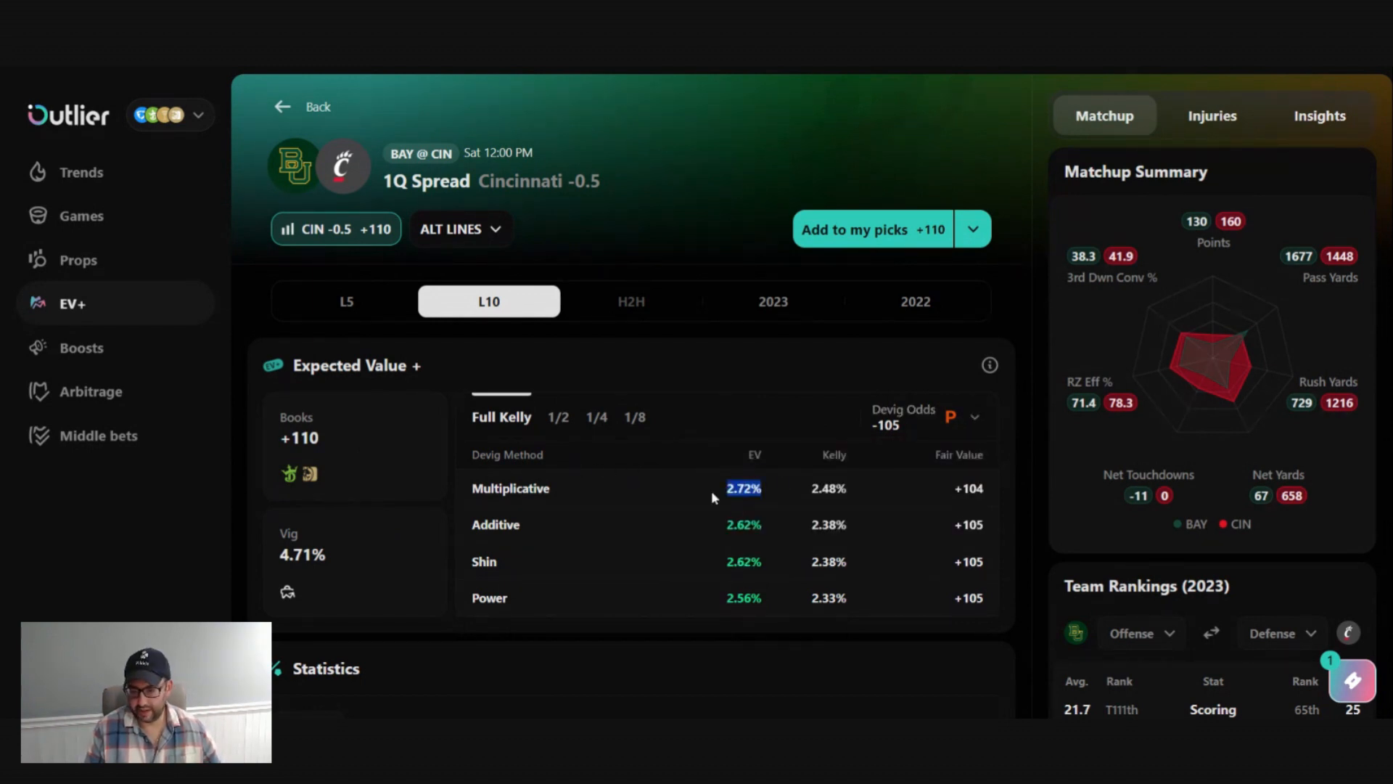
mouse_move(646, 363)
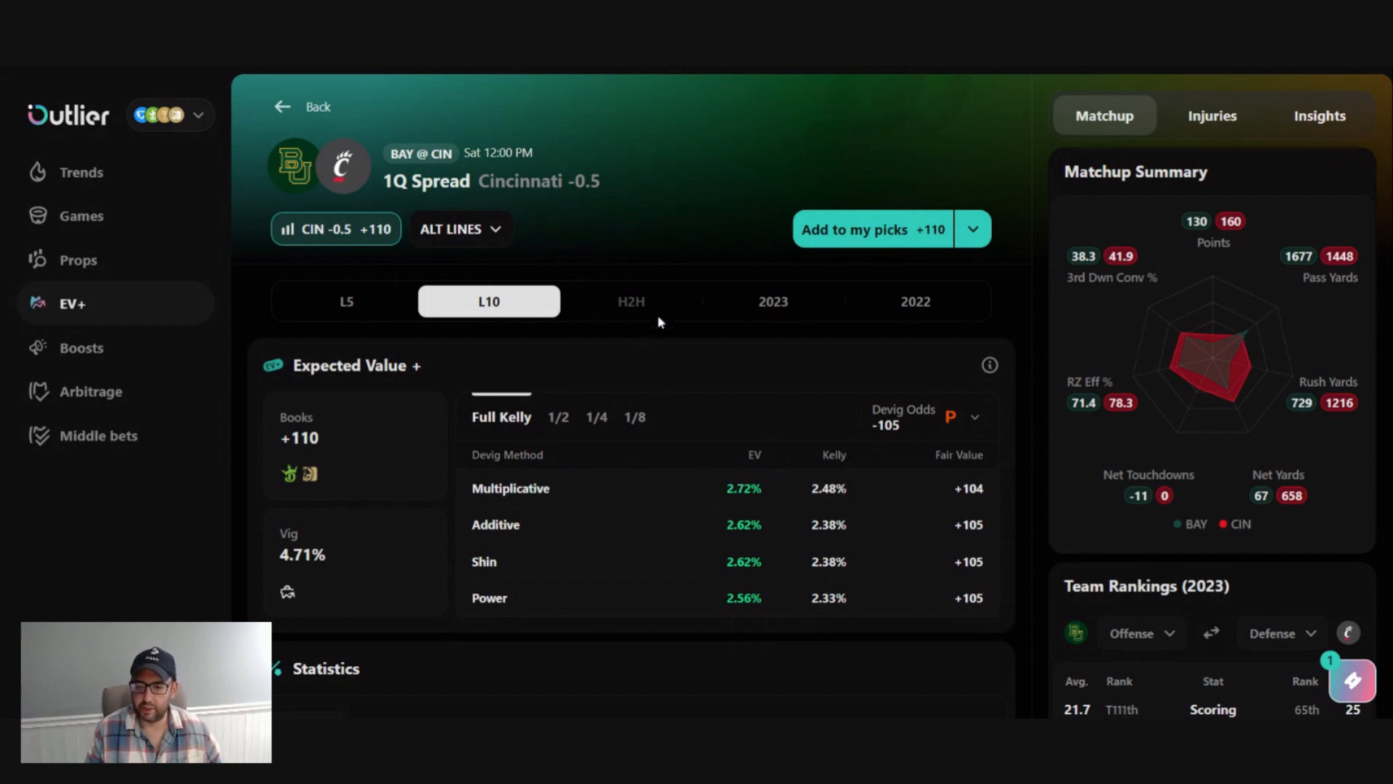
scroll(down, 3)
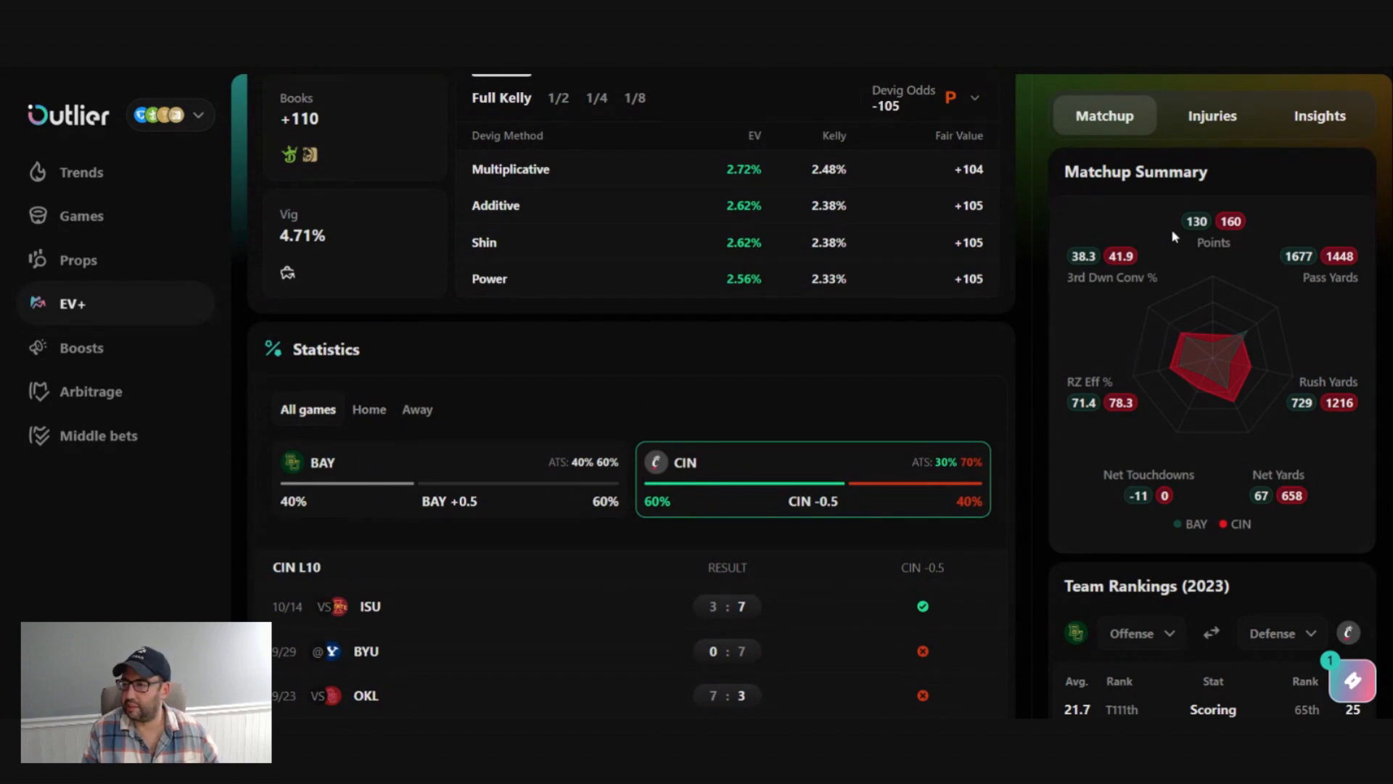
mouse_move(1238, 387)
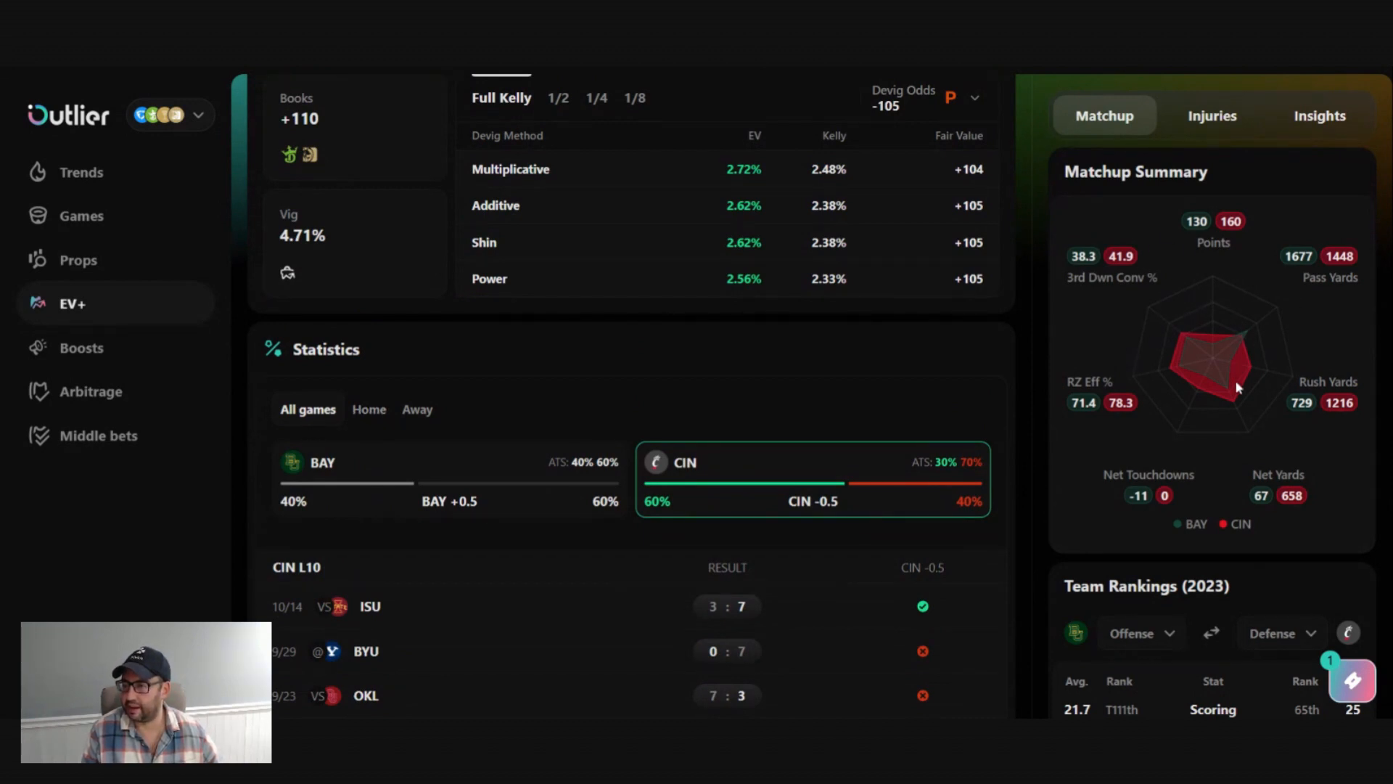
scroll(down, 3)
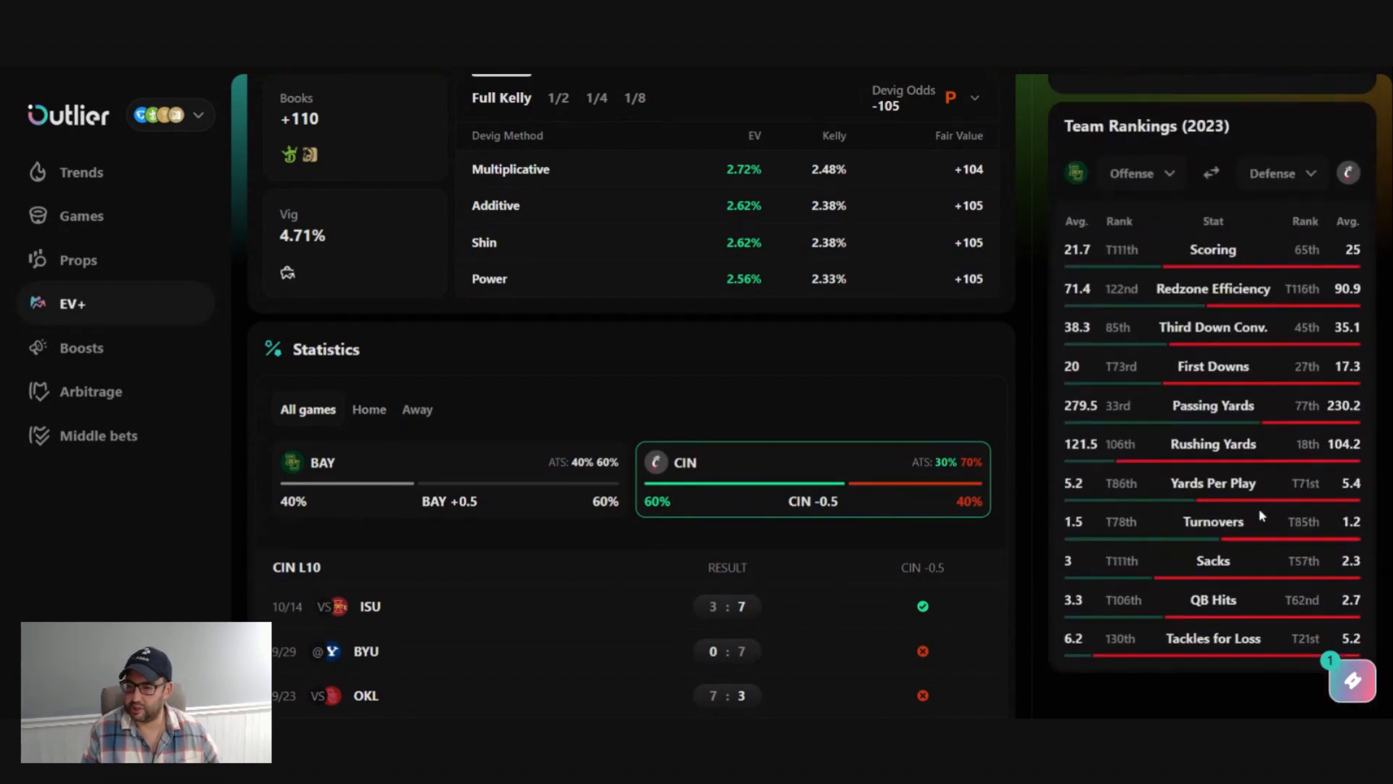
click(1211, 115)
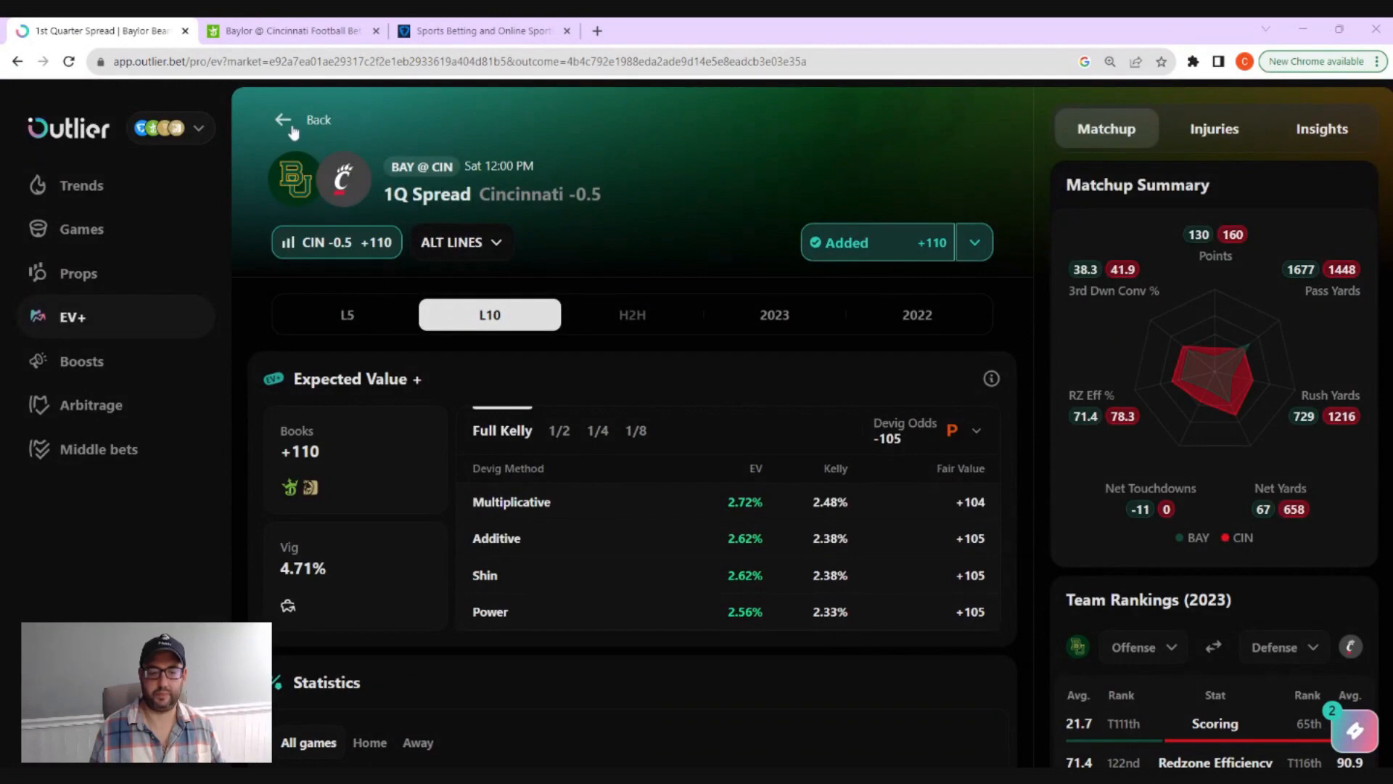
Step: Return to the Positive EV list, set My Picks to DraftKings, and open the Ducks over on FanDuel
click(282, 120)
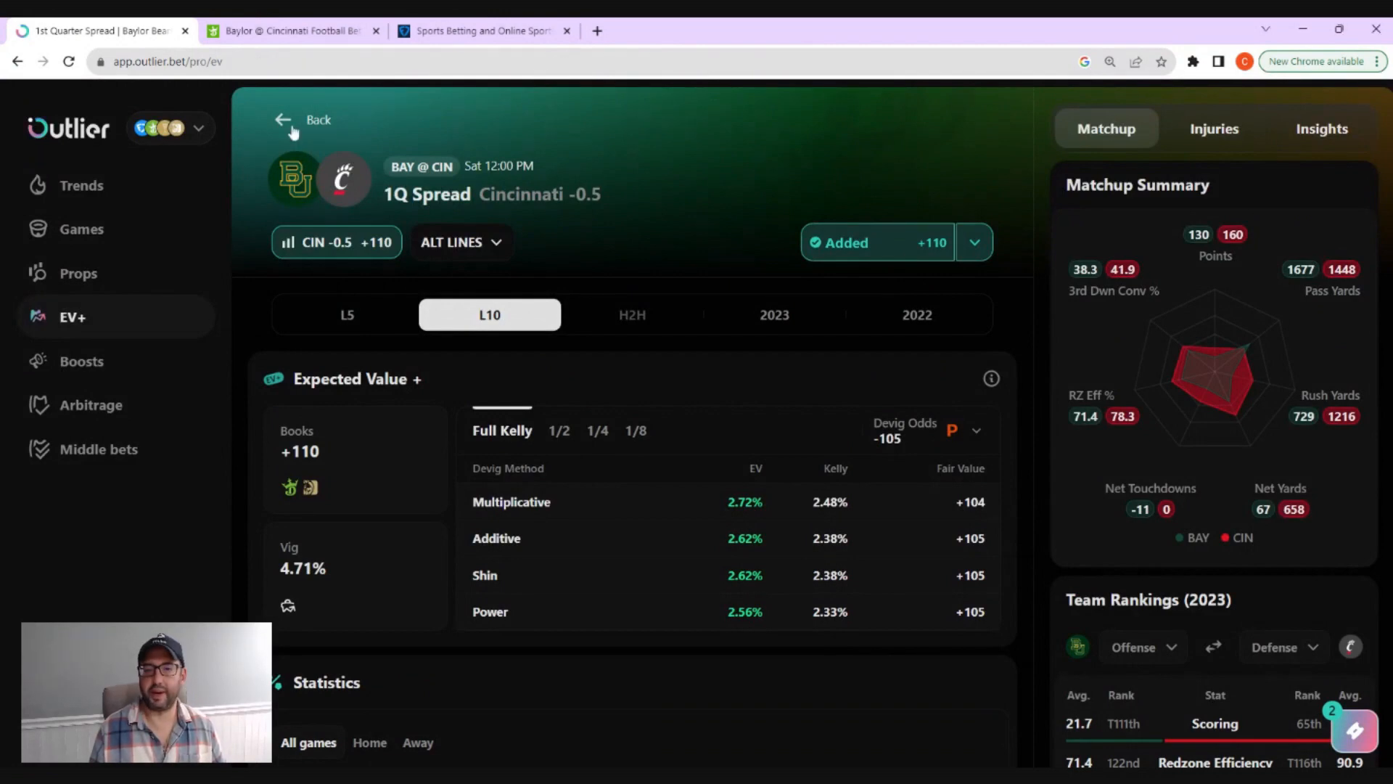
click(307, 119)
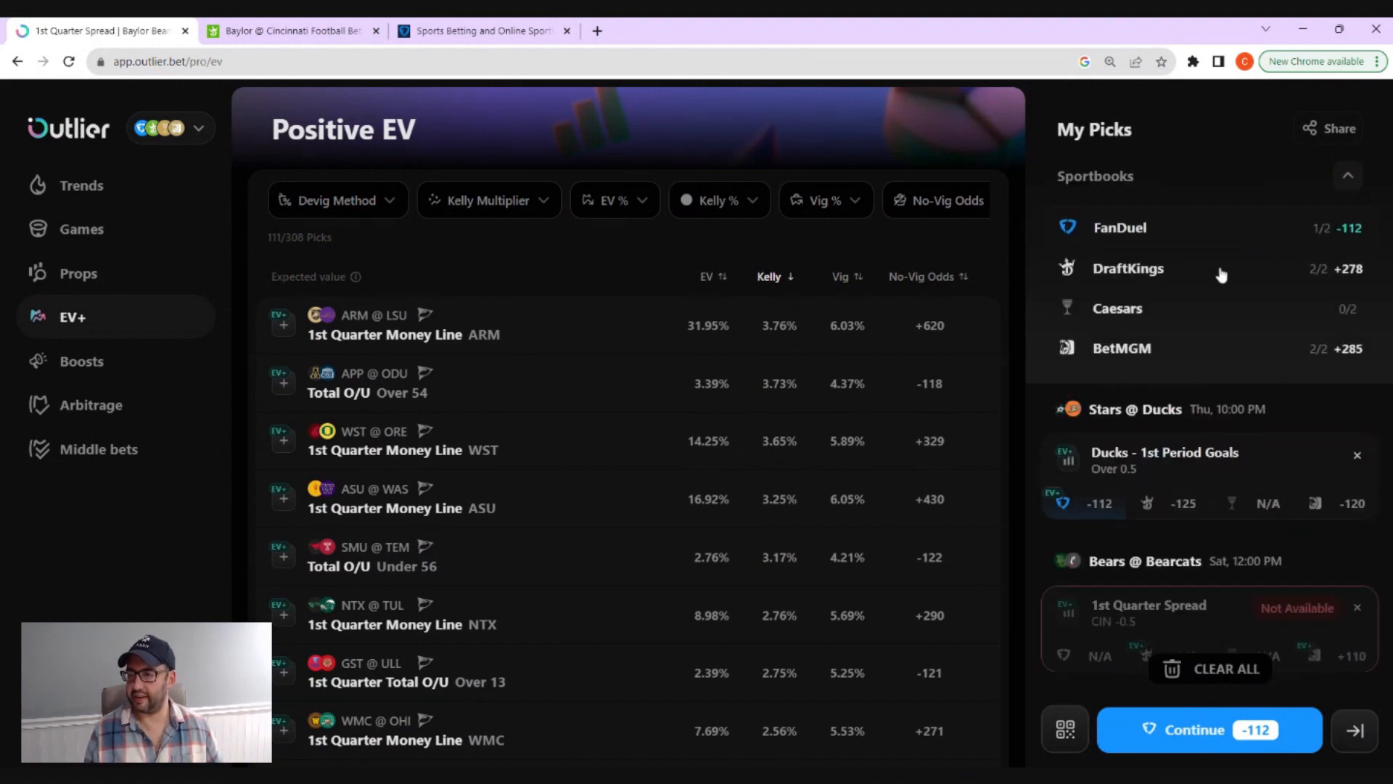
click(1127, 268)
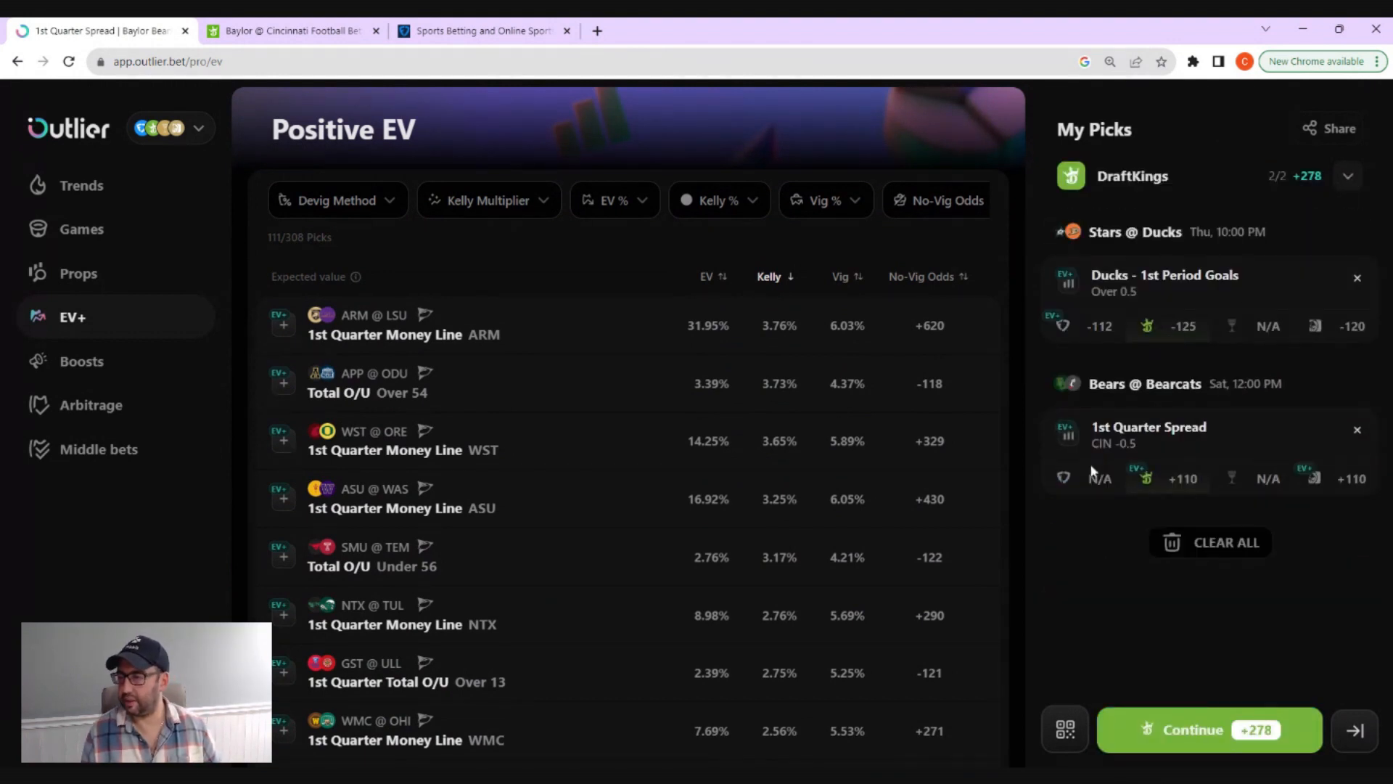
mouse_move(1147, 325)
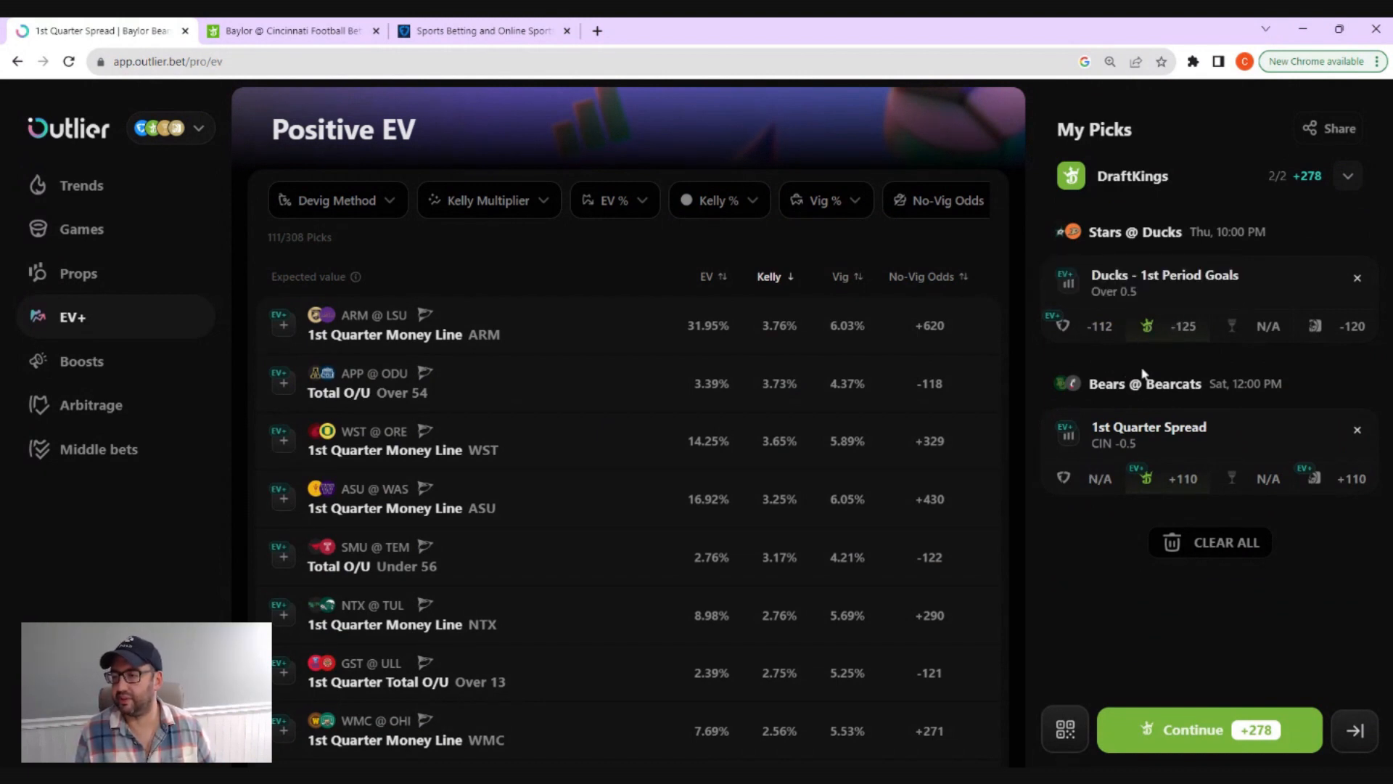
mouse_move(1176, 478)
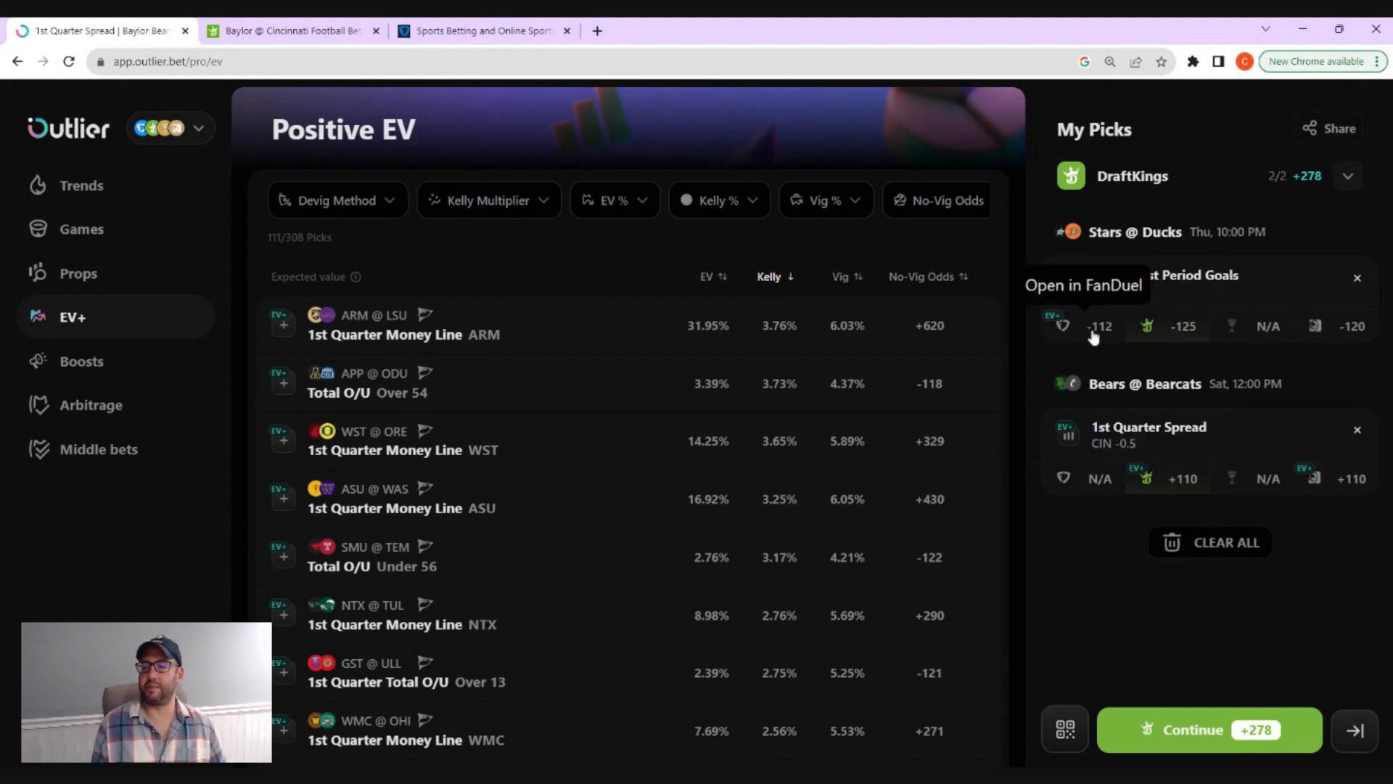
click(1099, 326)
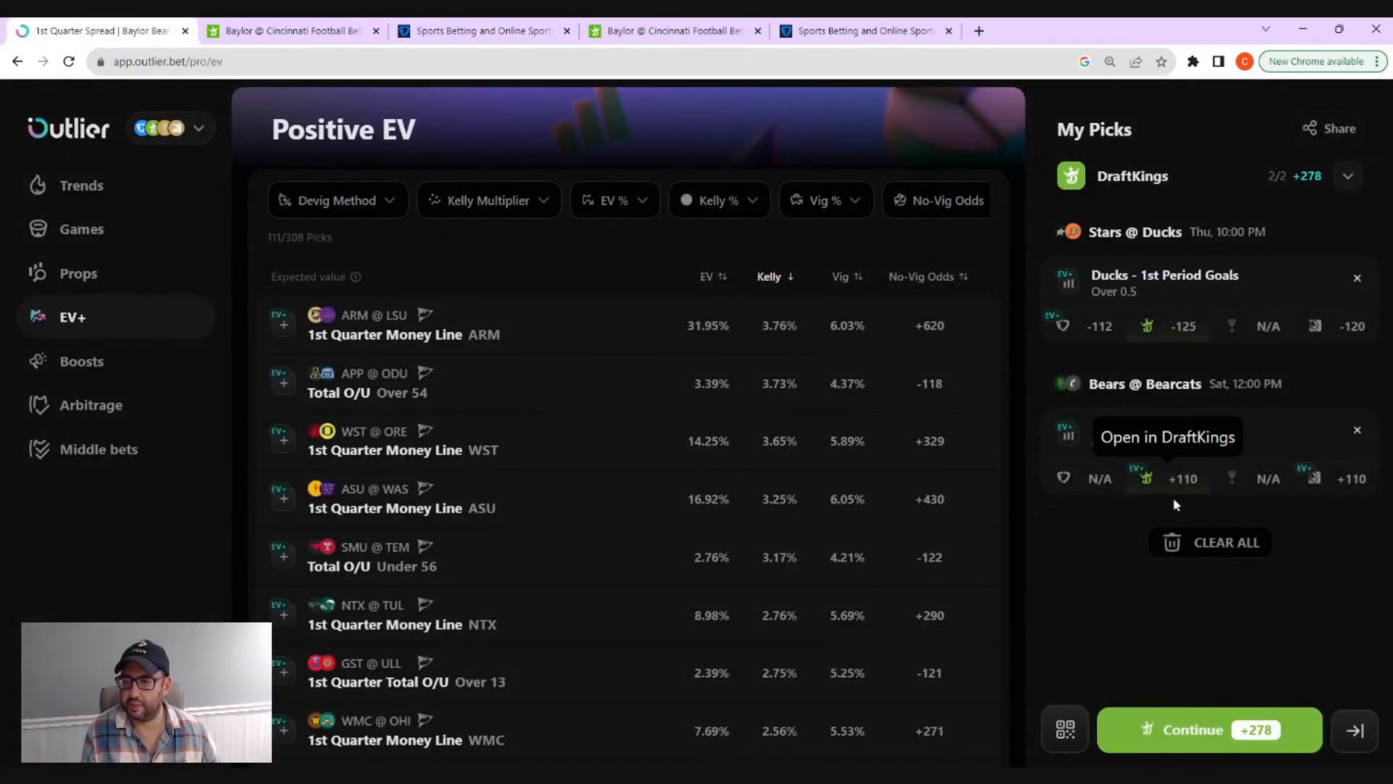
mouse_move(1179, 479)
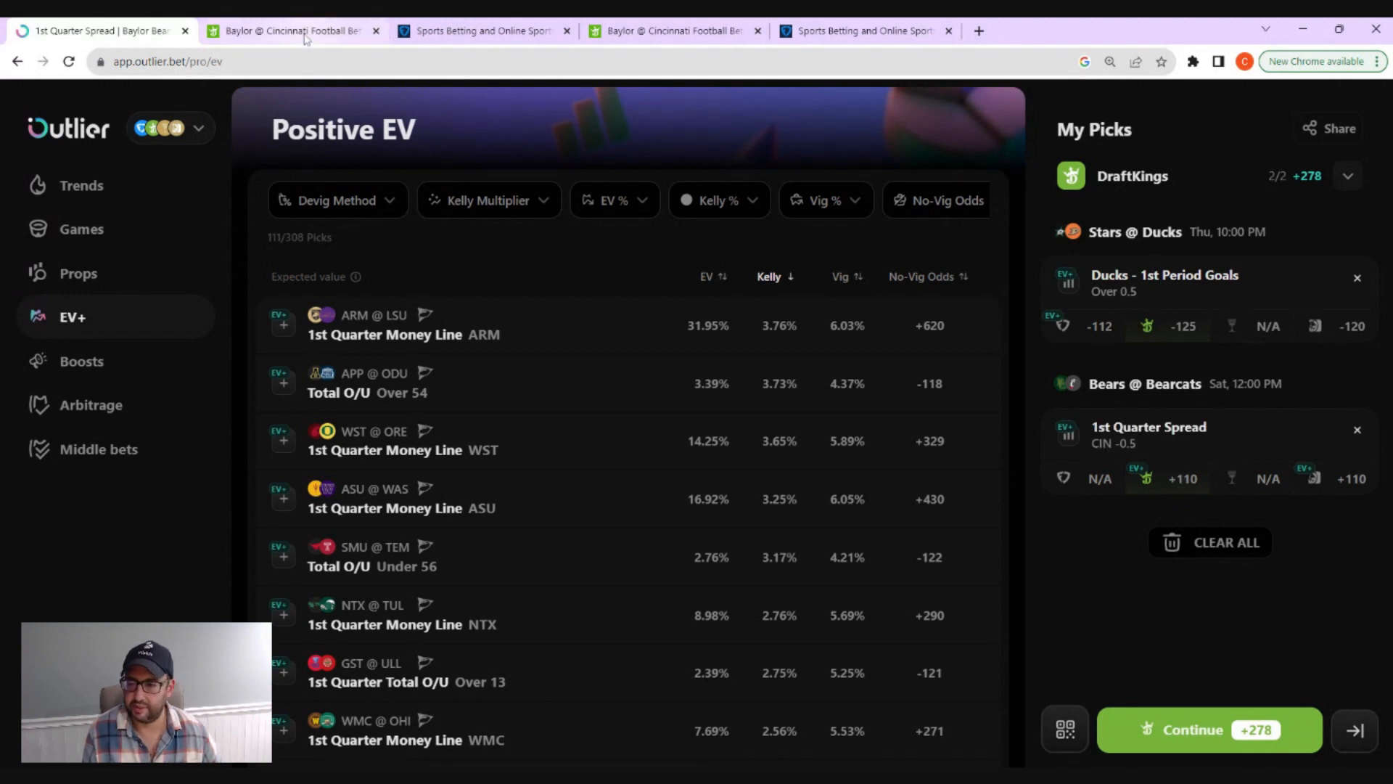
Step: Place a $20 bet on Cincinnati -0.5 at +110 on DraftKings
click(292, 31)
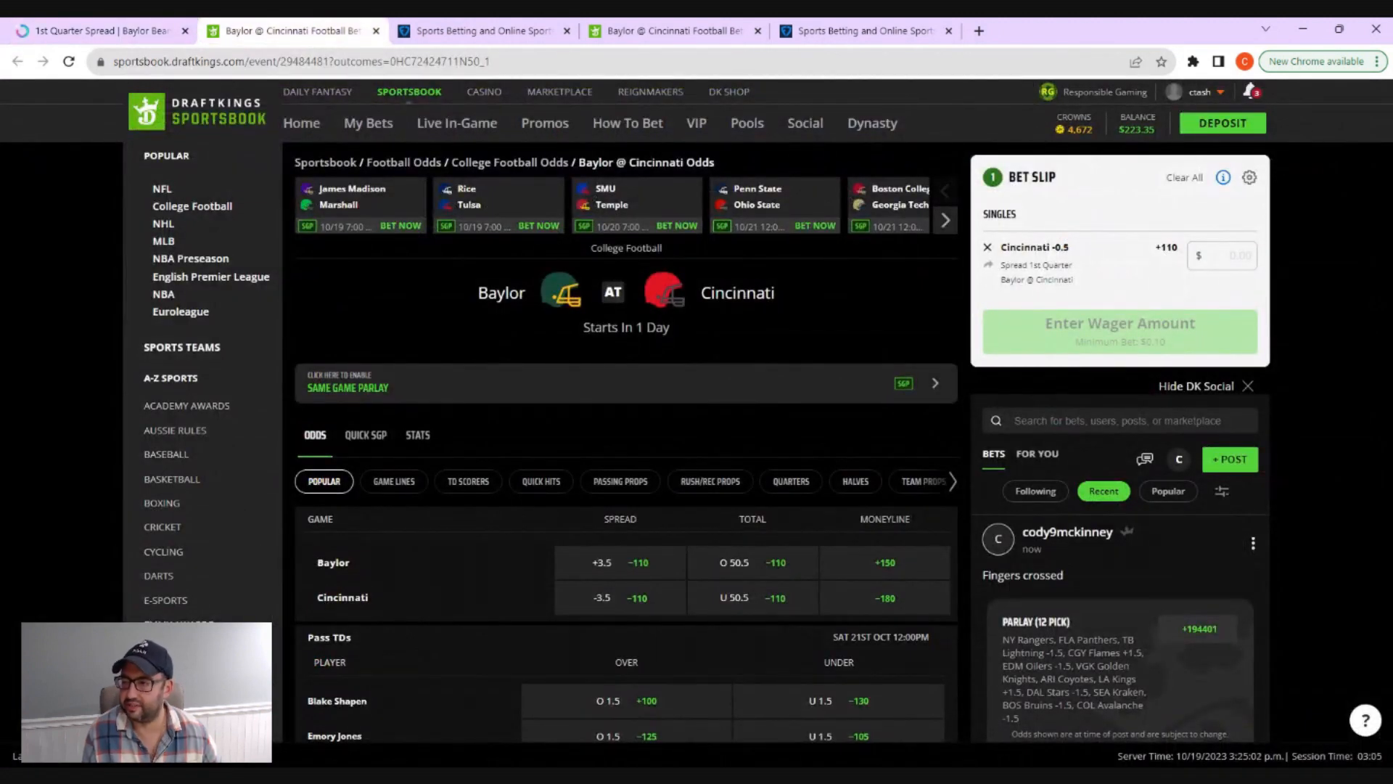
text(20)
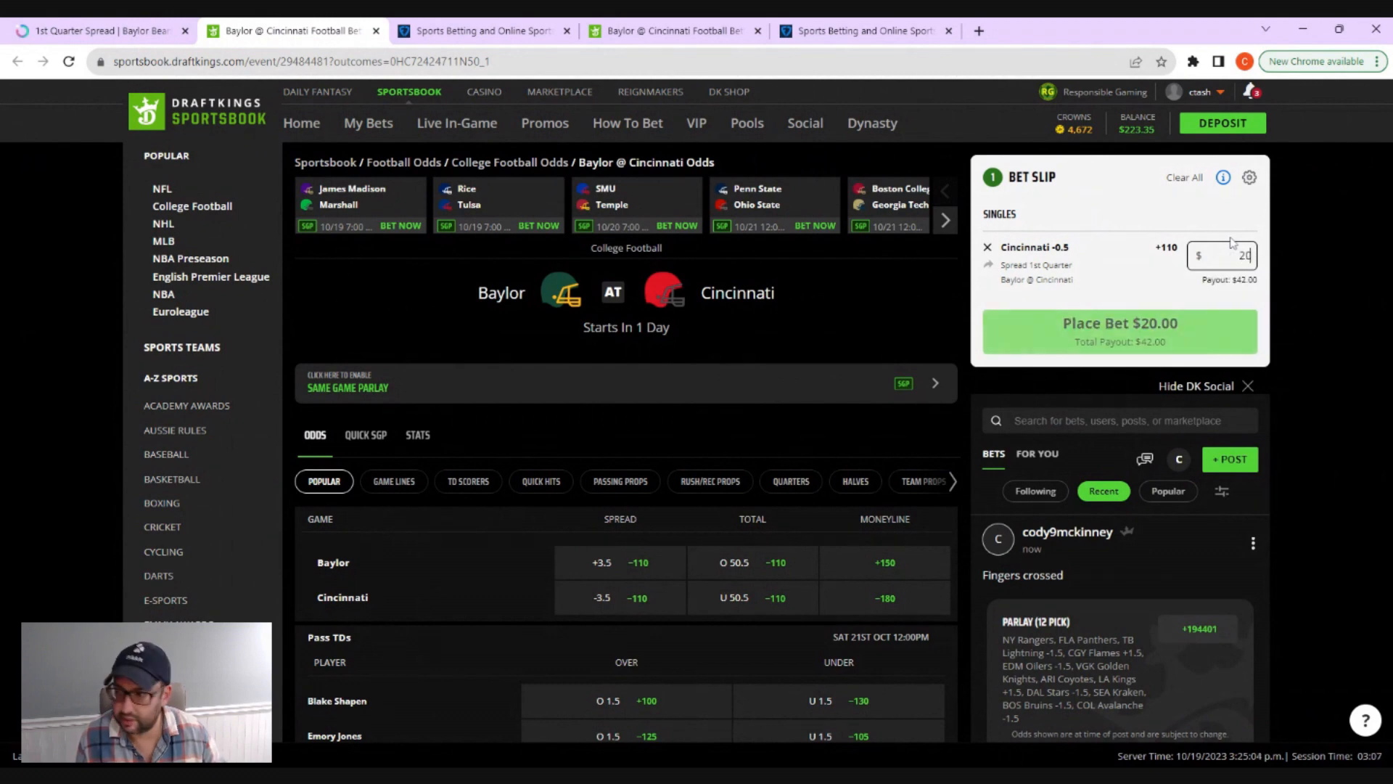
click(1119, 322)
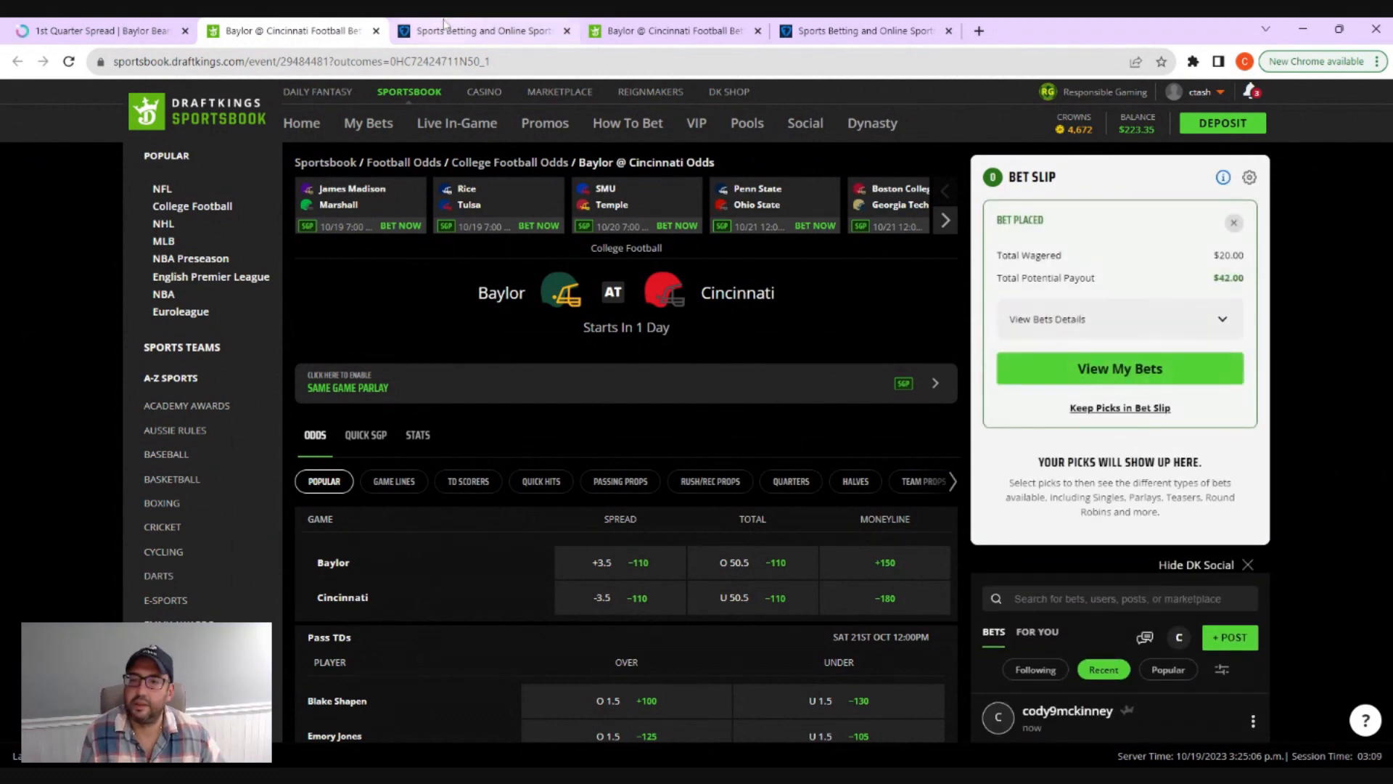
click(479, 30)
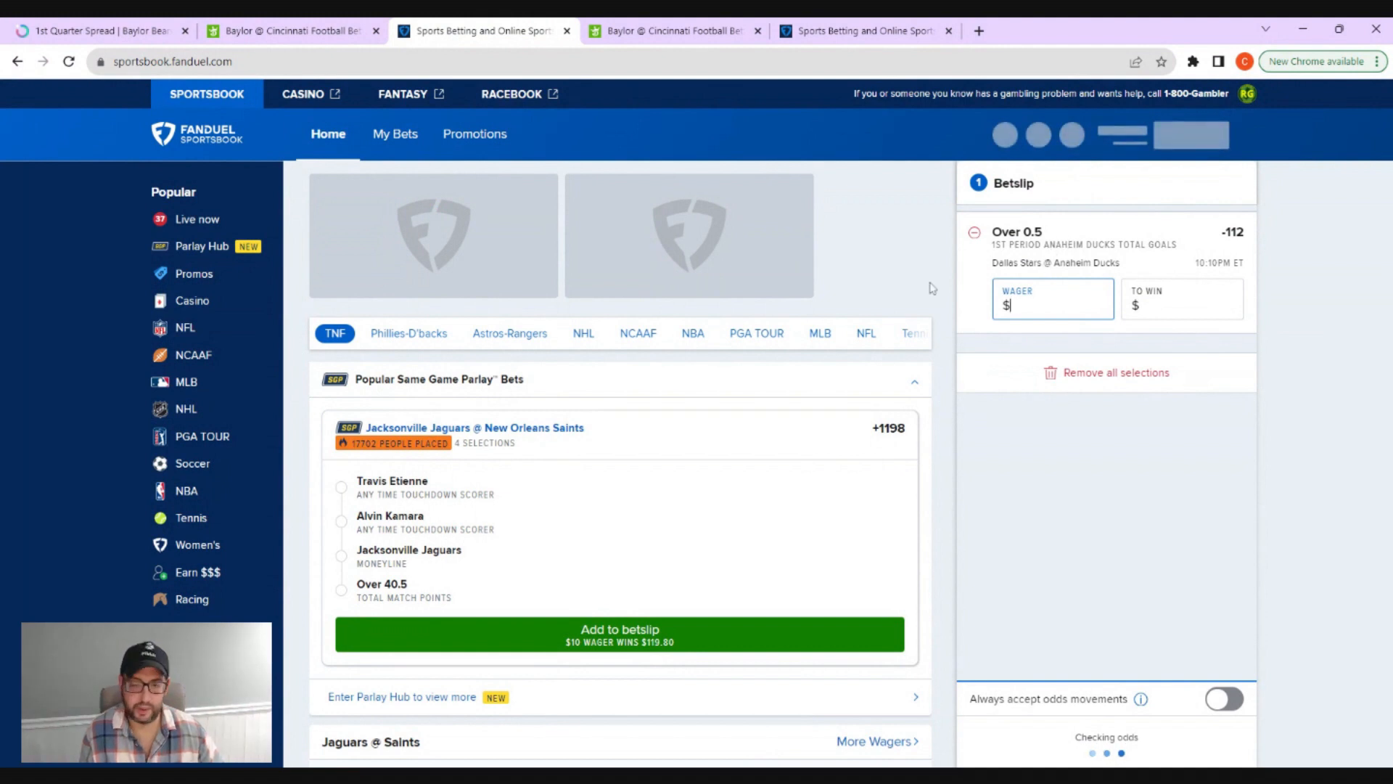
Step: Wager $40 on Ducks 1st-period goals Over 0.5 and dismiss the confirmation
text(40.00)
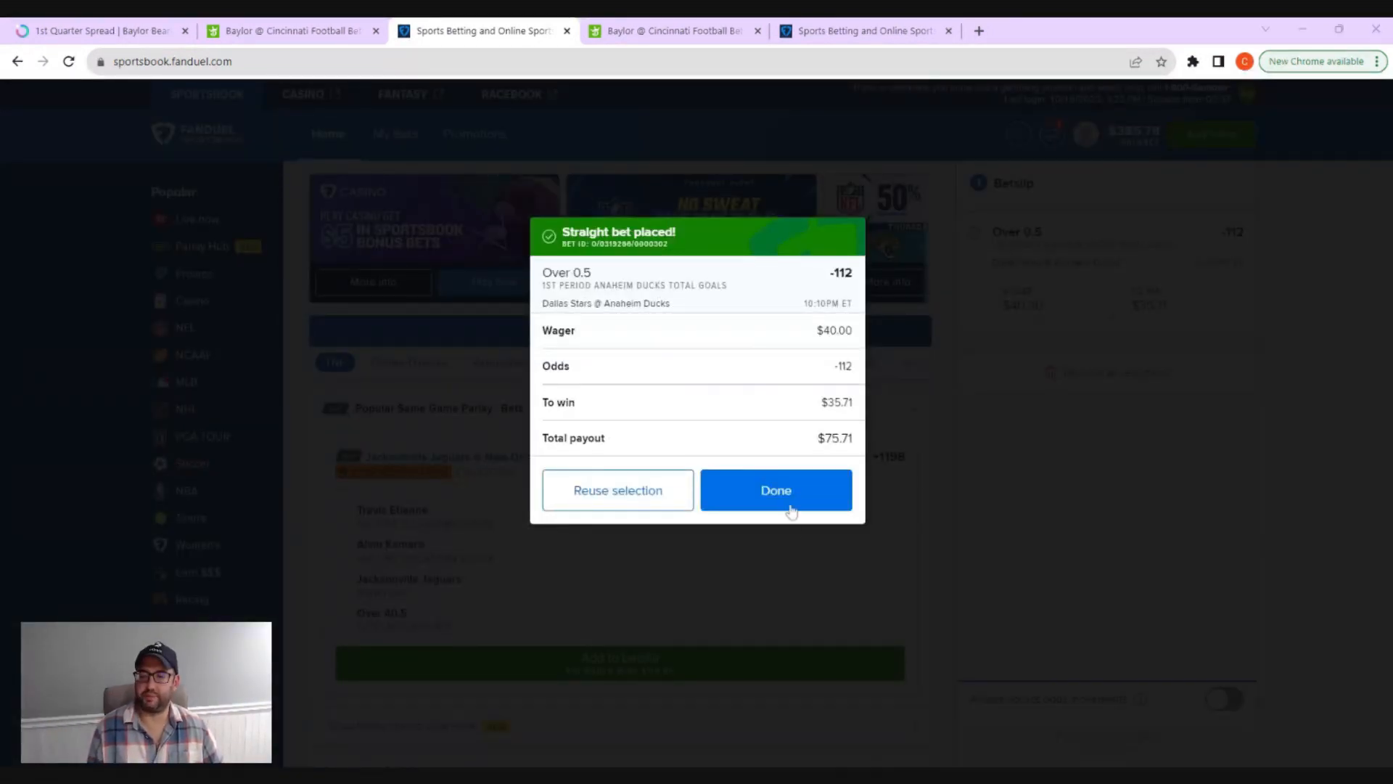
click(775, 490)
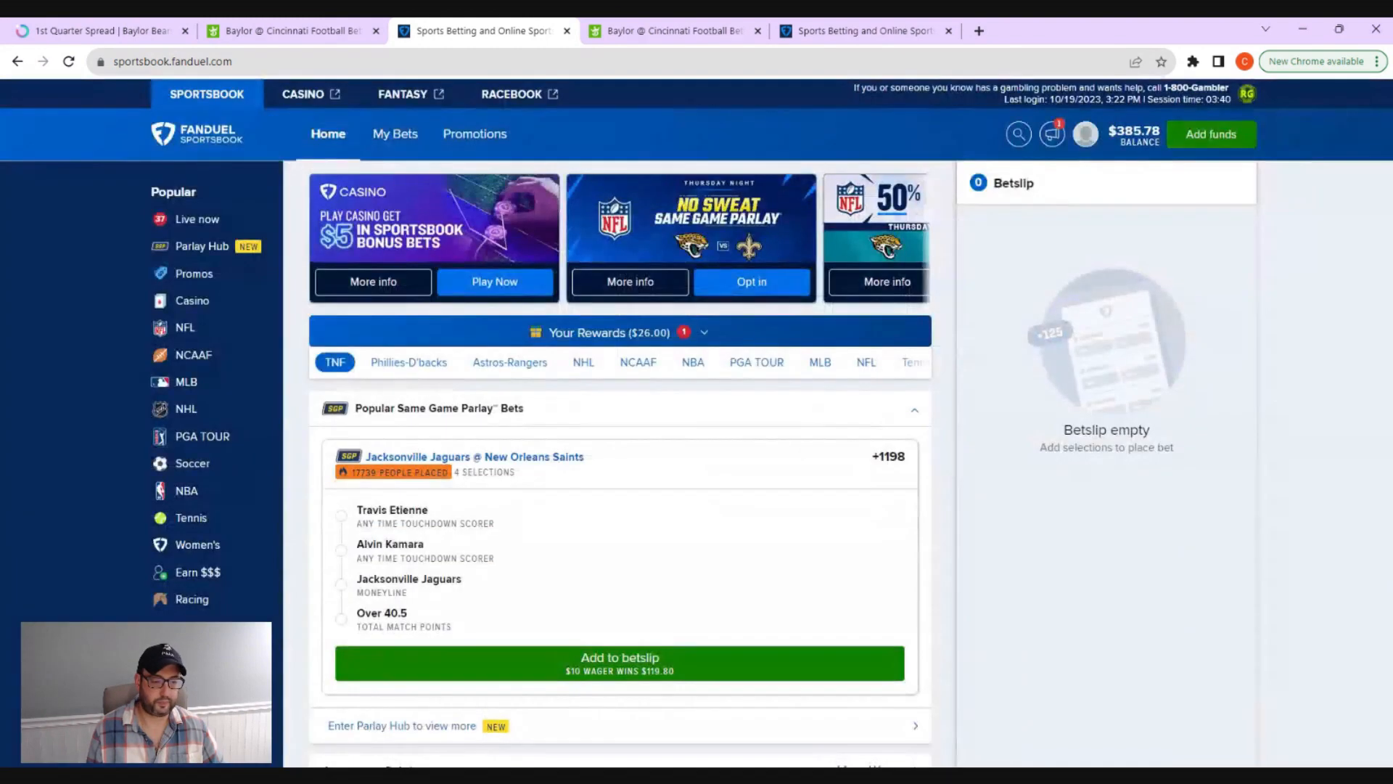
Step: Return to Outlier, clear all My Picks, and go to the Boosts page
click(98, 31)
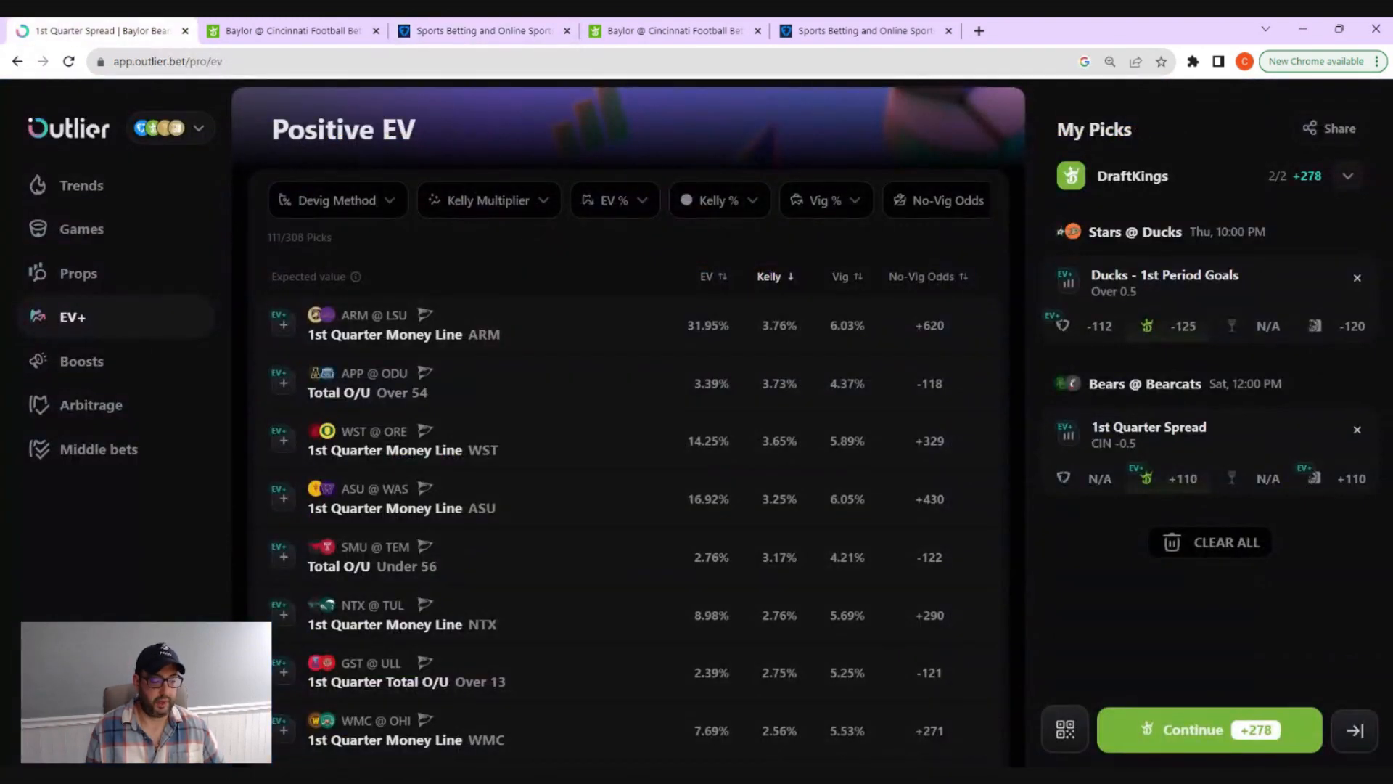
click(1224, 542)
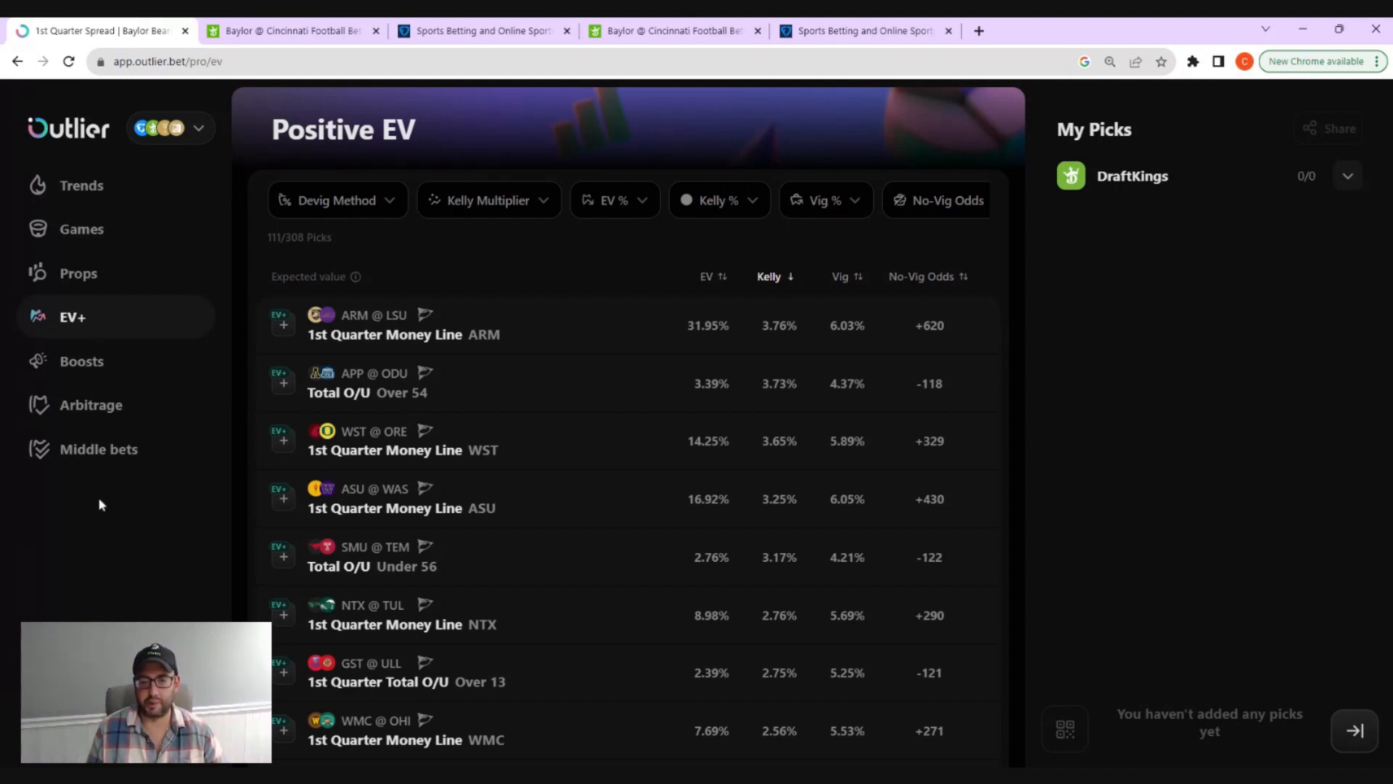
click(80, 361)
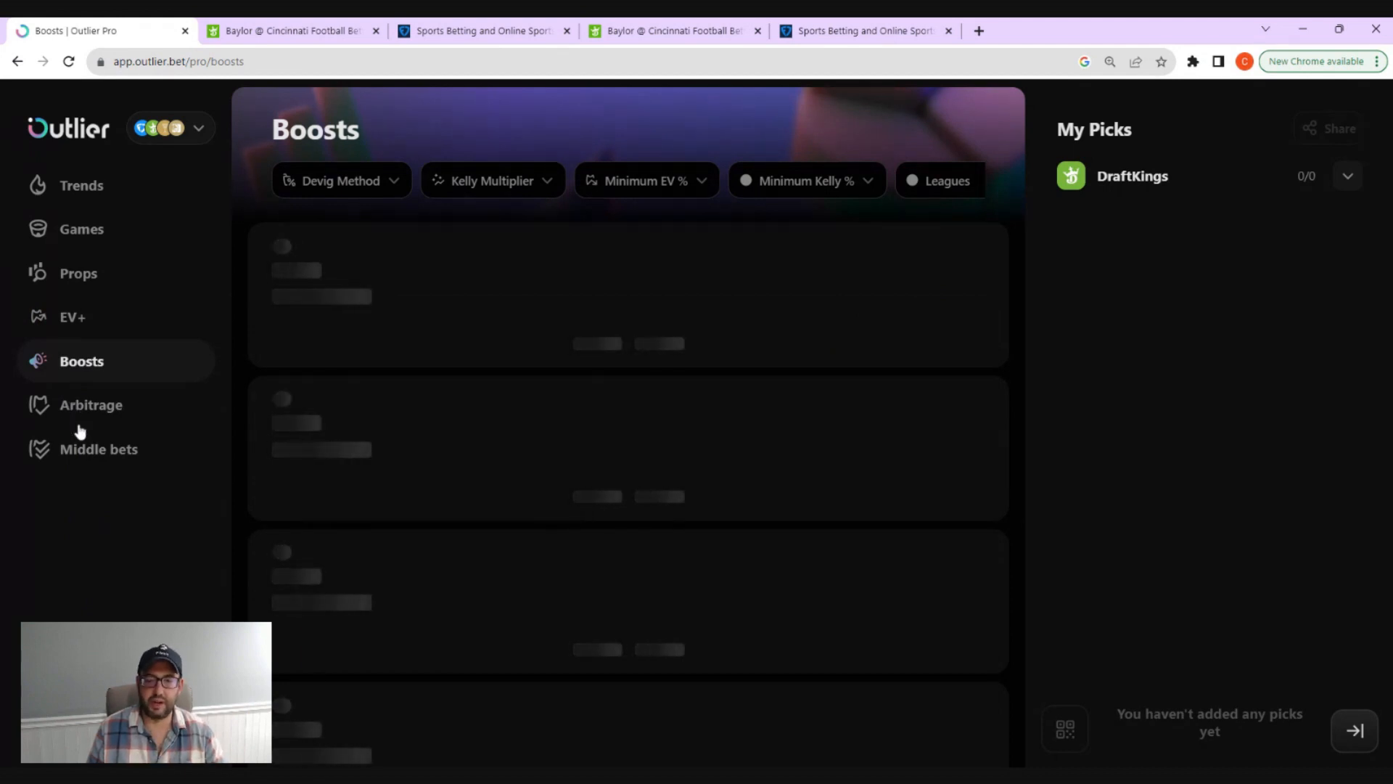
Step: Open the Arbitrage page from the Outlier sidebar
click(90, 404)
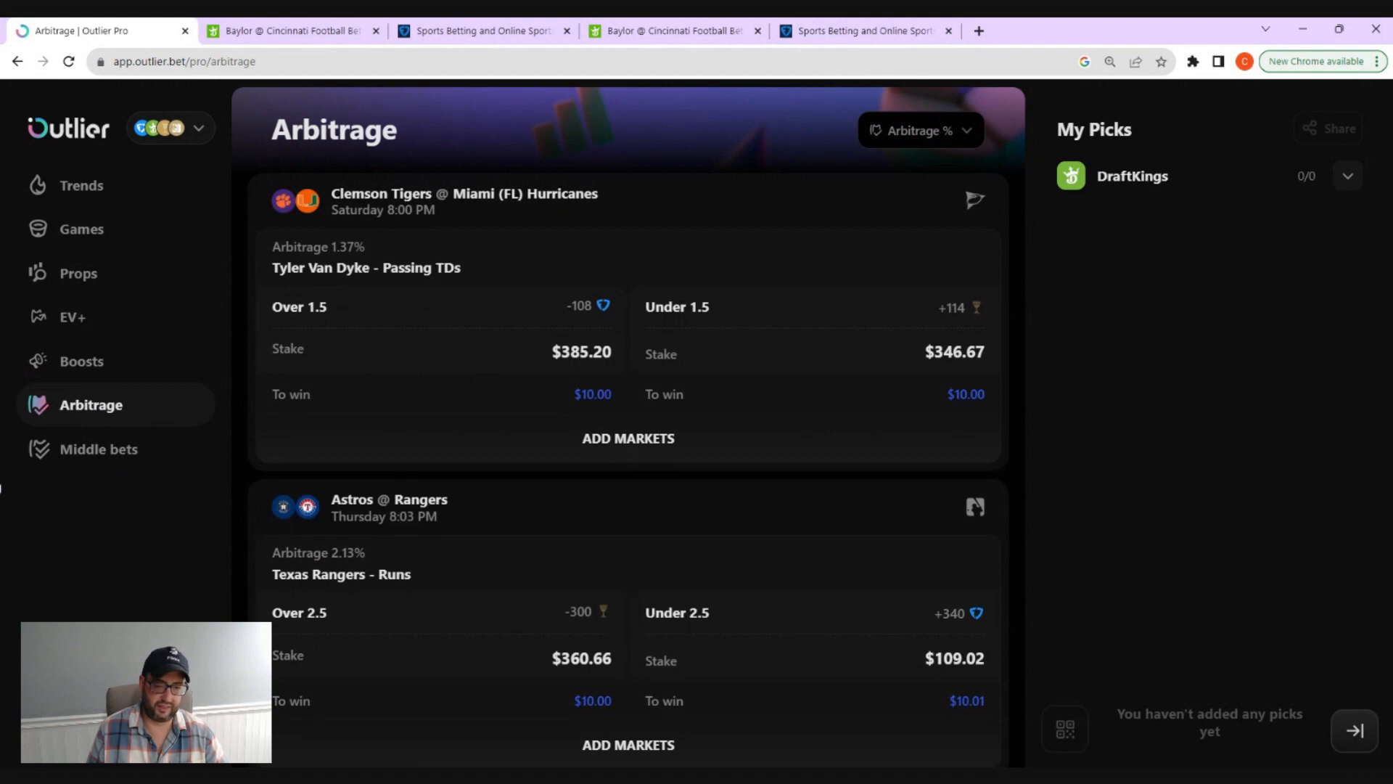
mouse_move(107, 466)
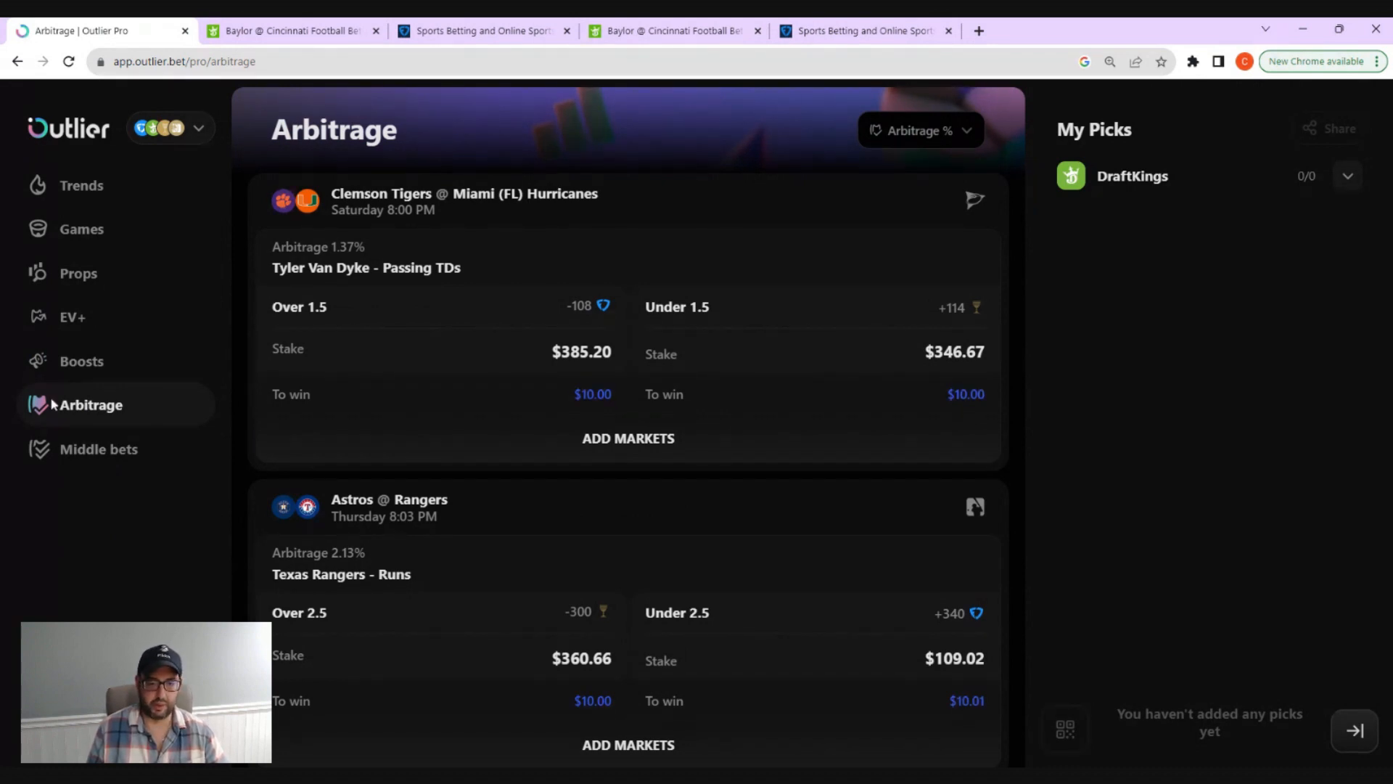
mouse_move(113, 513)
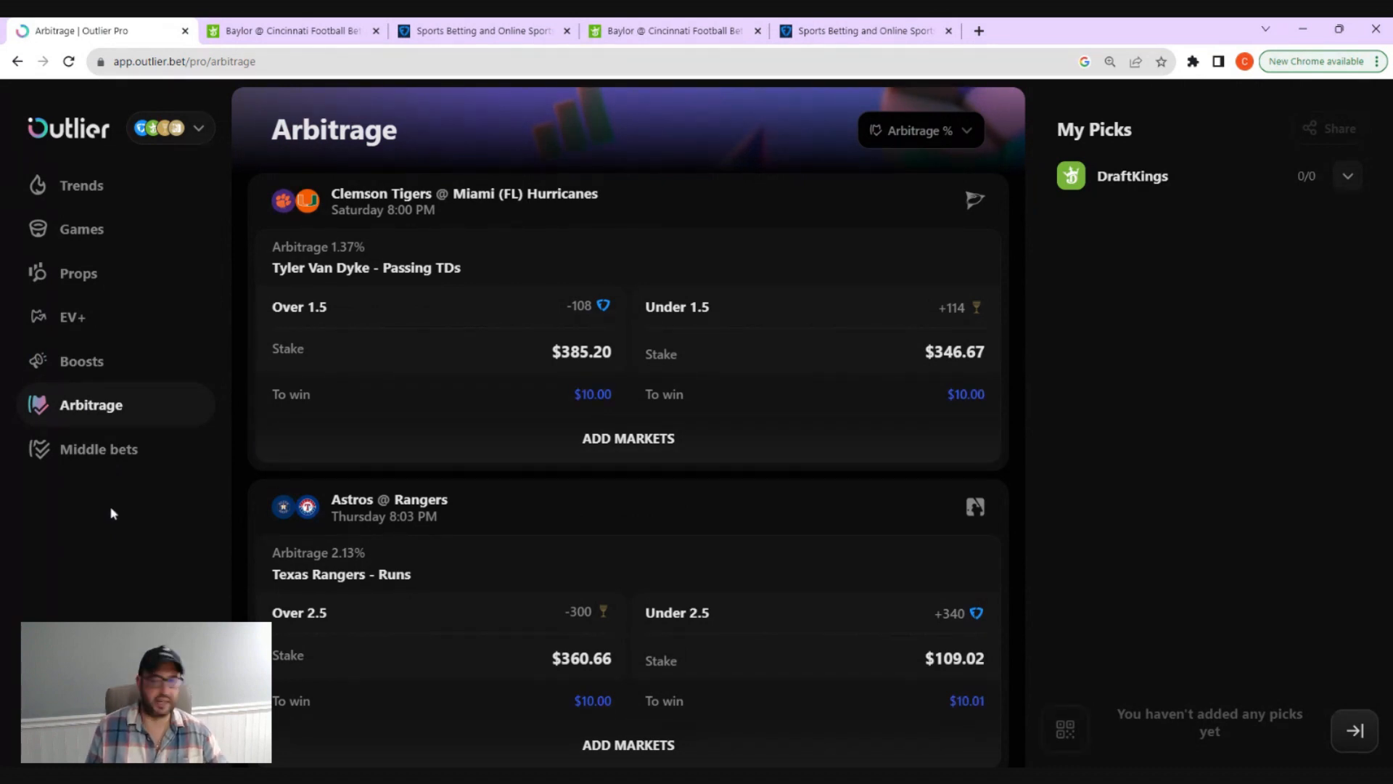
mouse_move(74, 507)
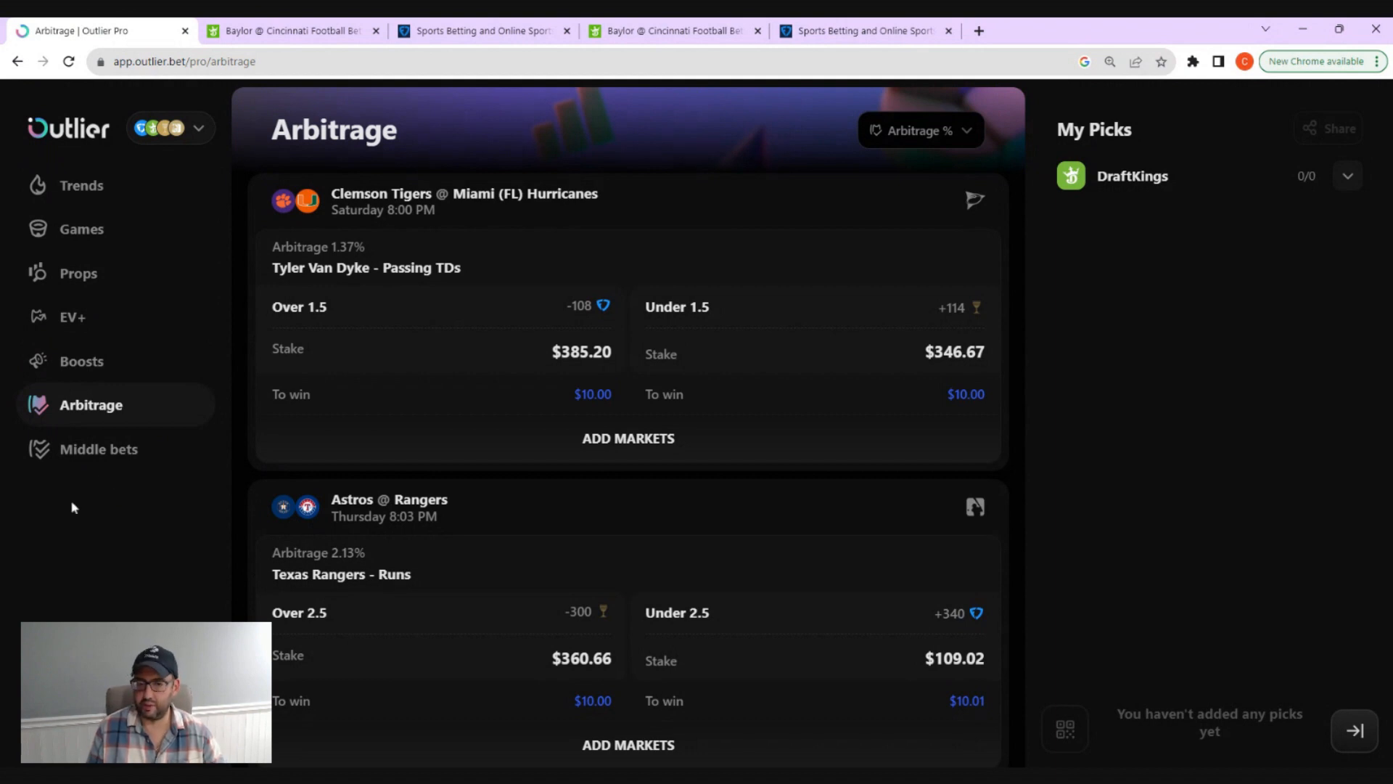
mouse_move(46, 542)
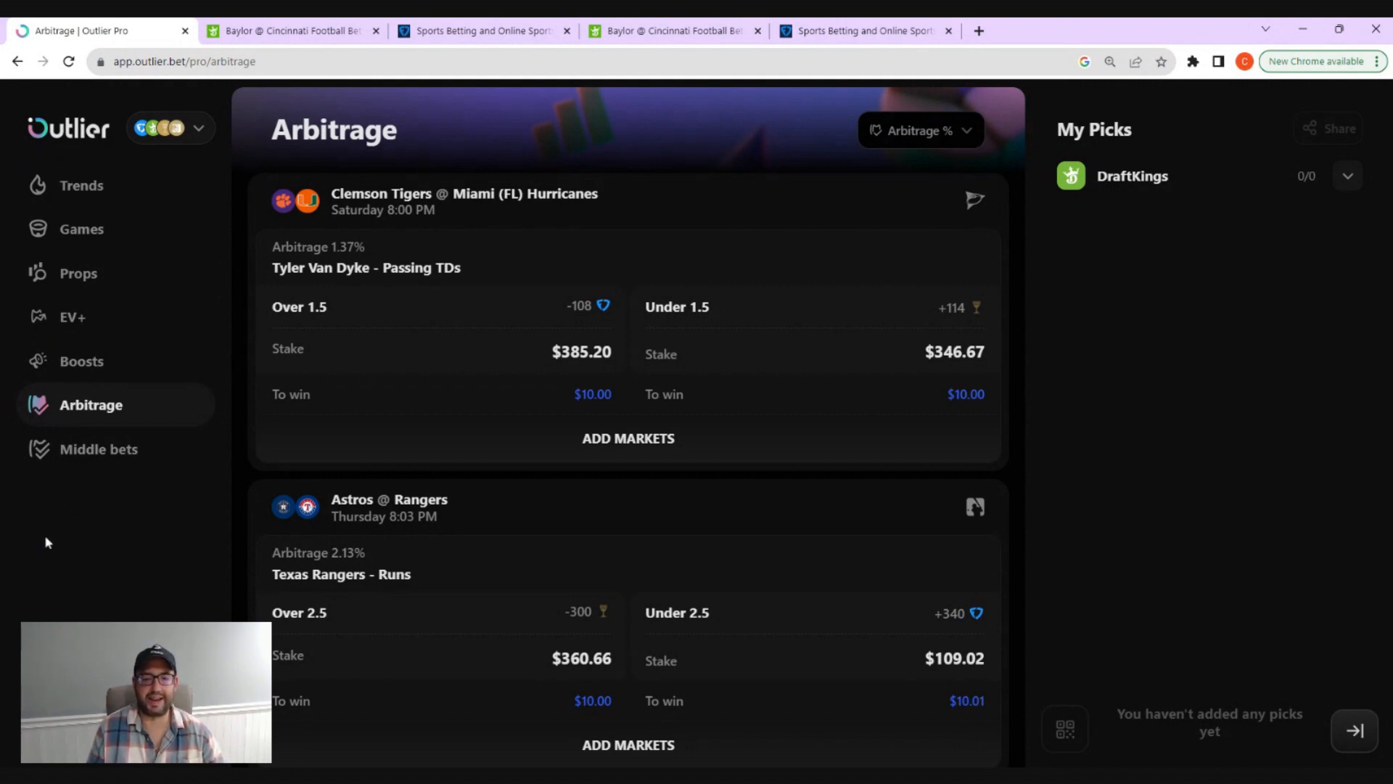